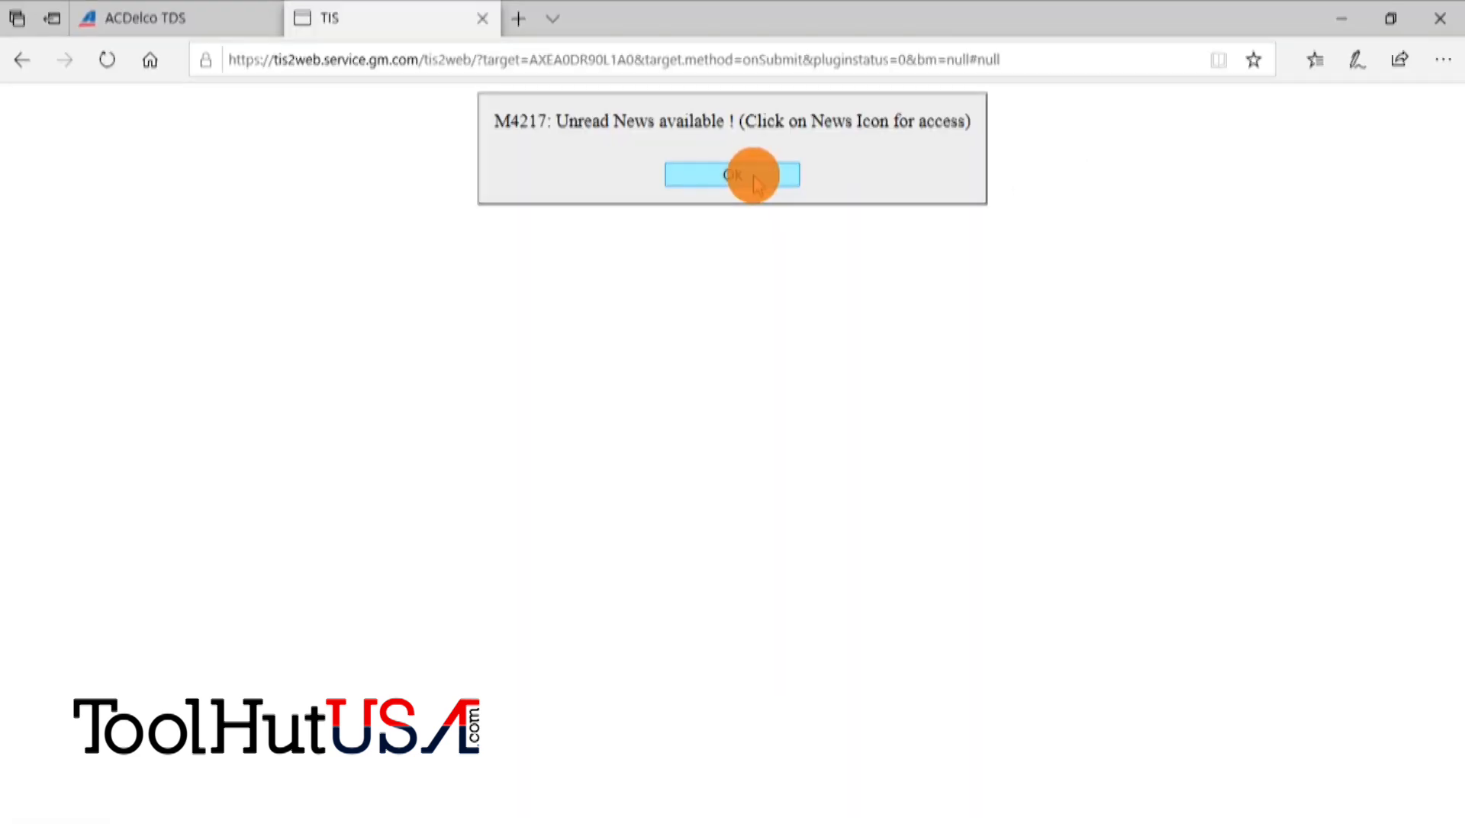
- Dismiss the unread news notice and start SPS from TIS2Web, opening the downloaded JNLP launch file
left_click(730, 174)
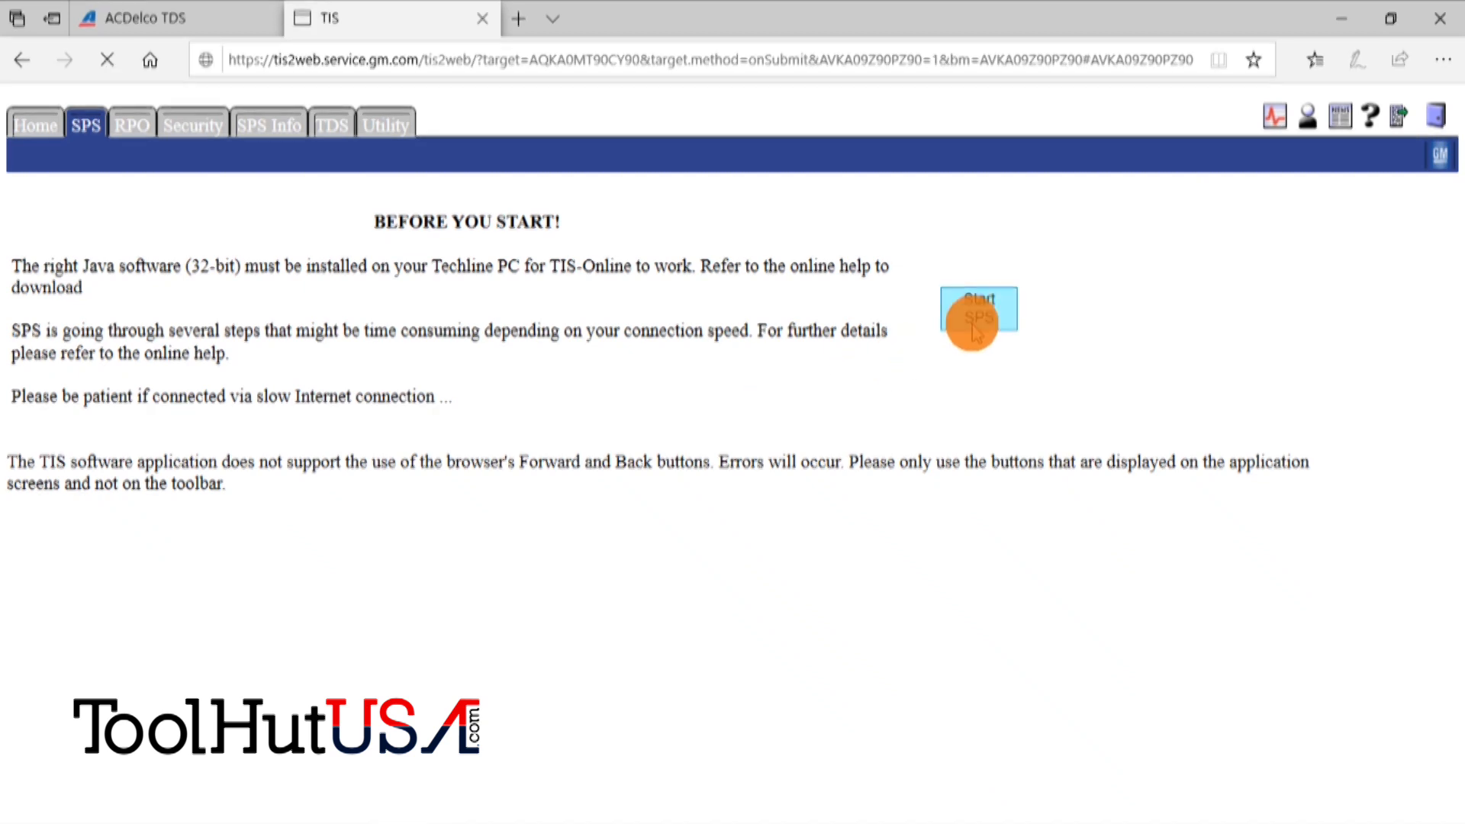
left_click(977, 311)
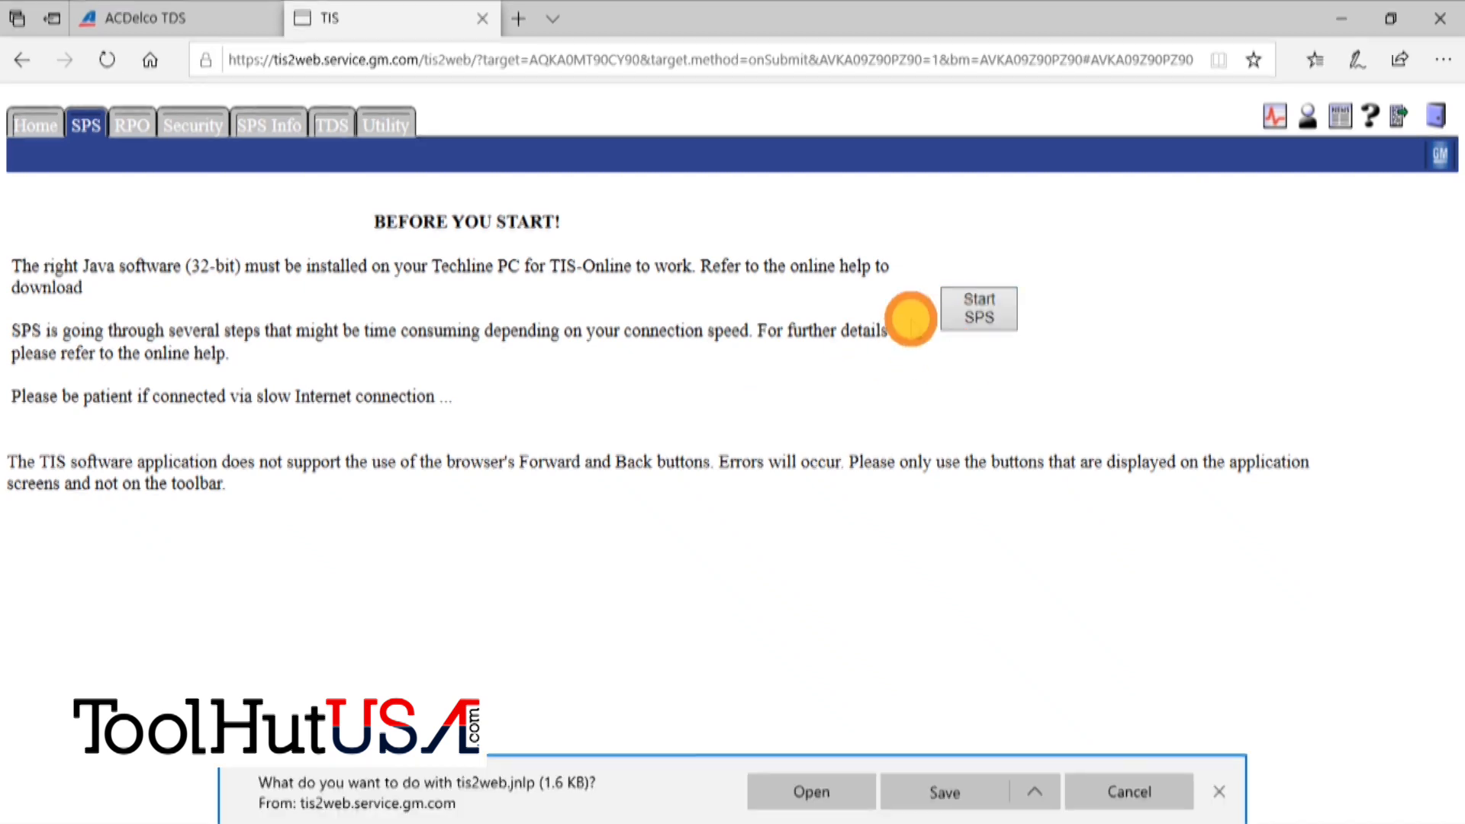
left_click(810, 792)
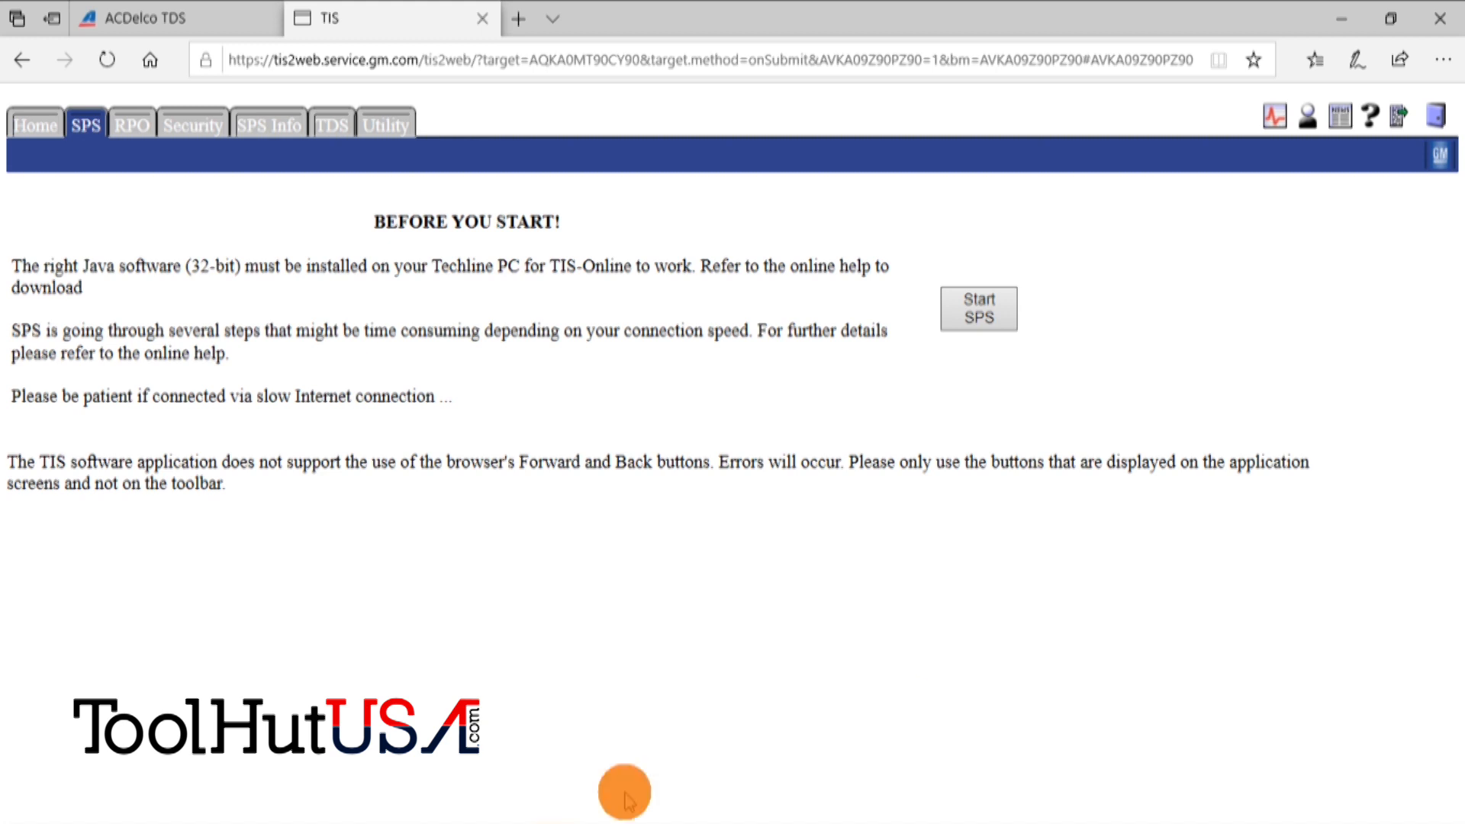
left_click(978, 310)
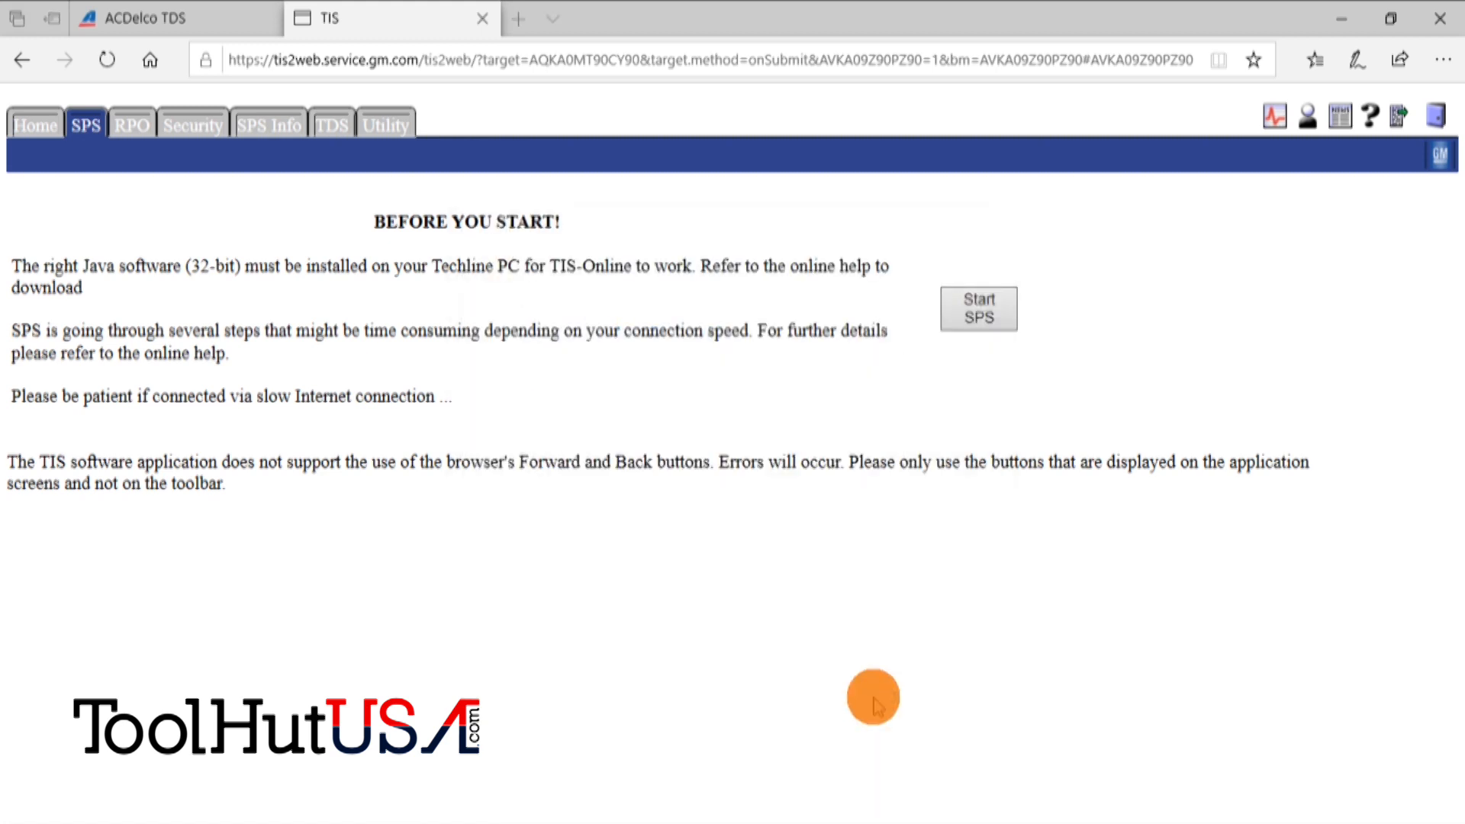
left_click(977, 310)
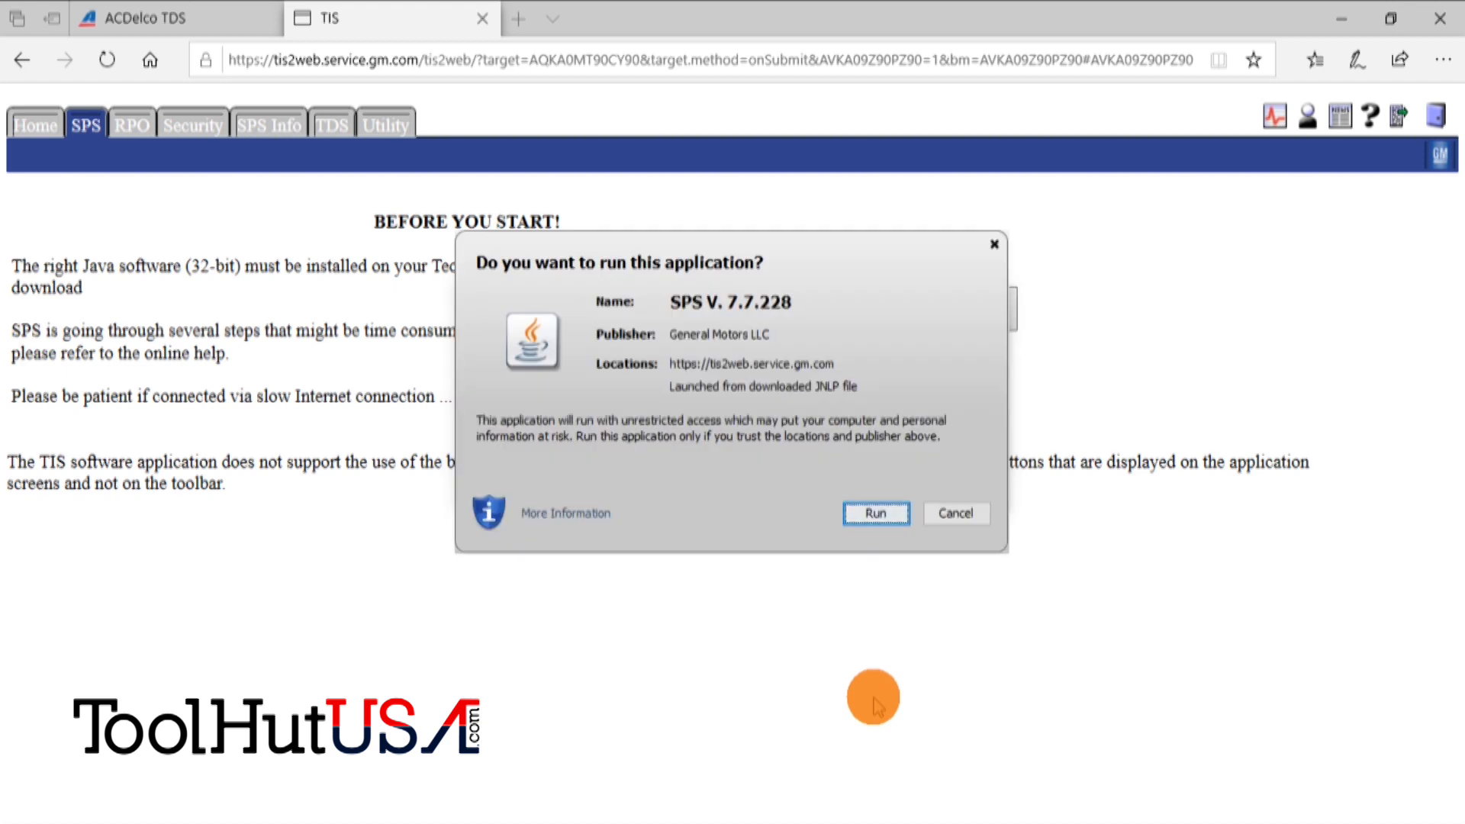
- Approve the Java Run and Install prompts so the General Motors SPS application launches
left_click(875, 513)
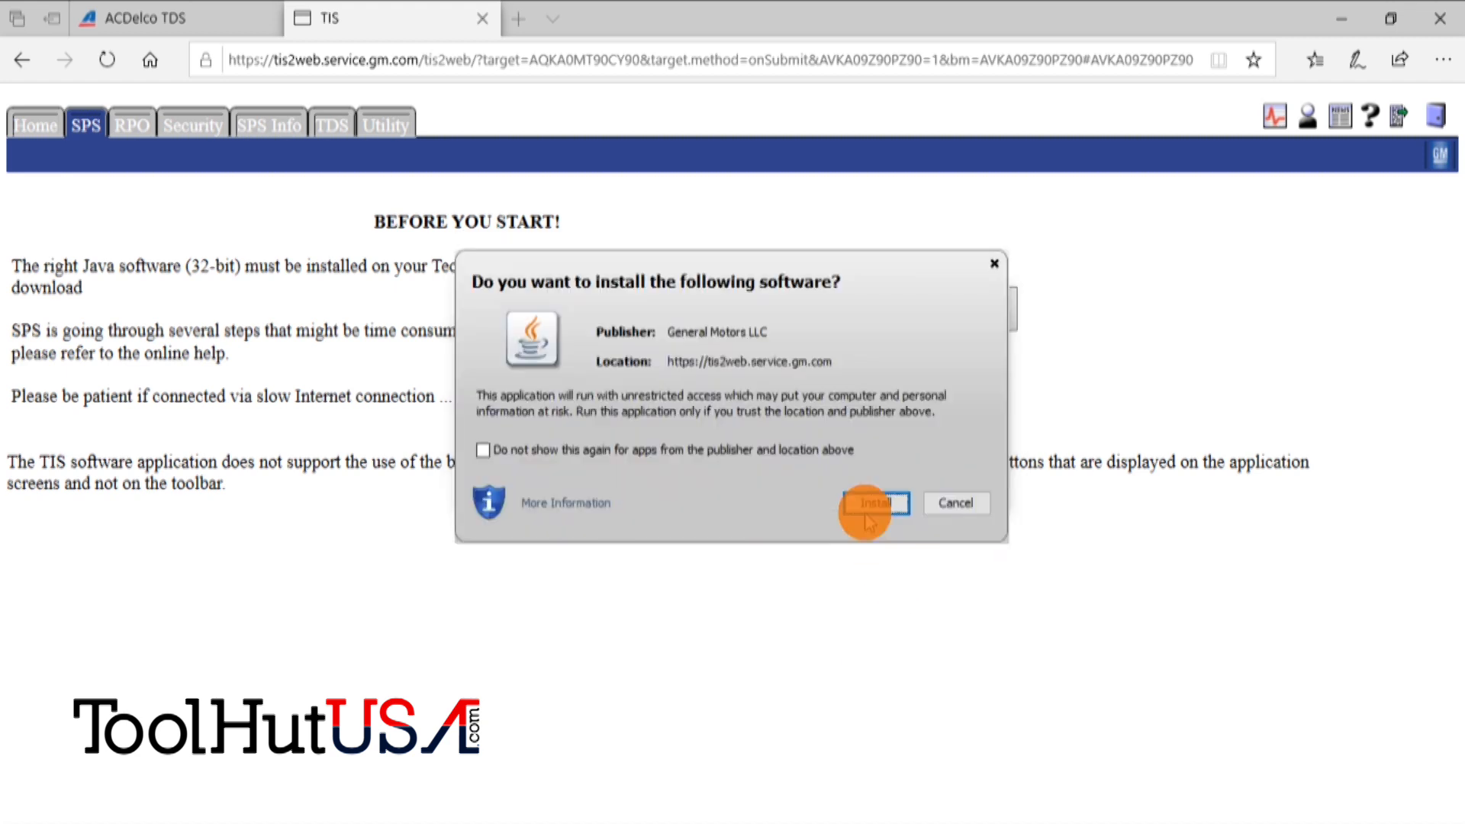
left_click(873, 502)
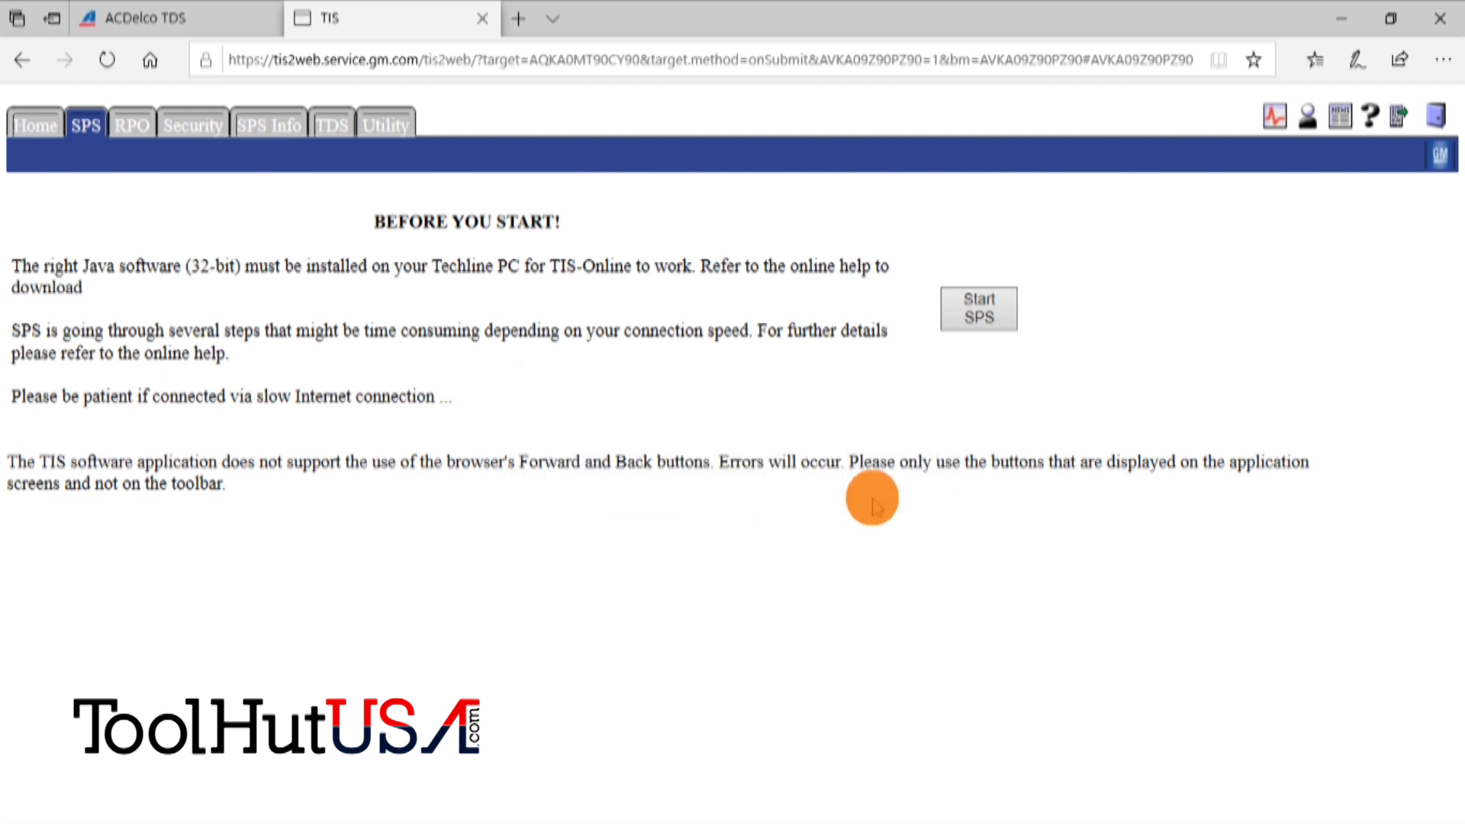
left_click(976, 309)
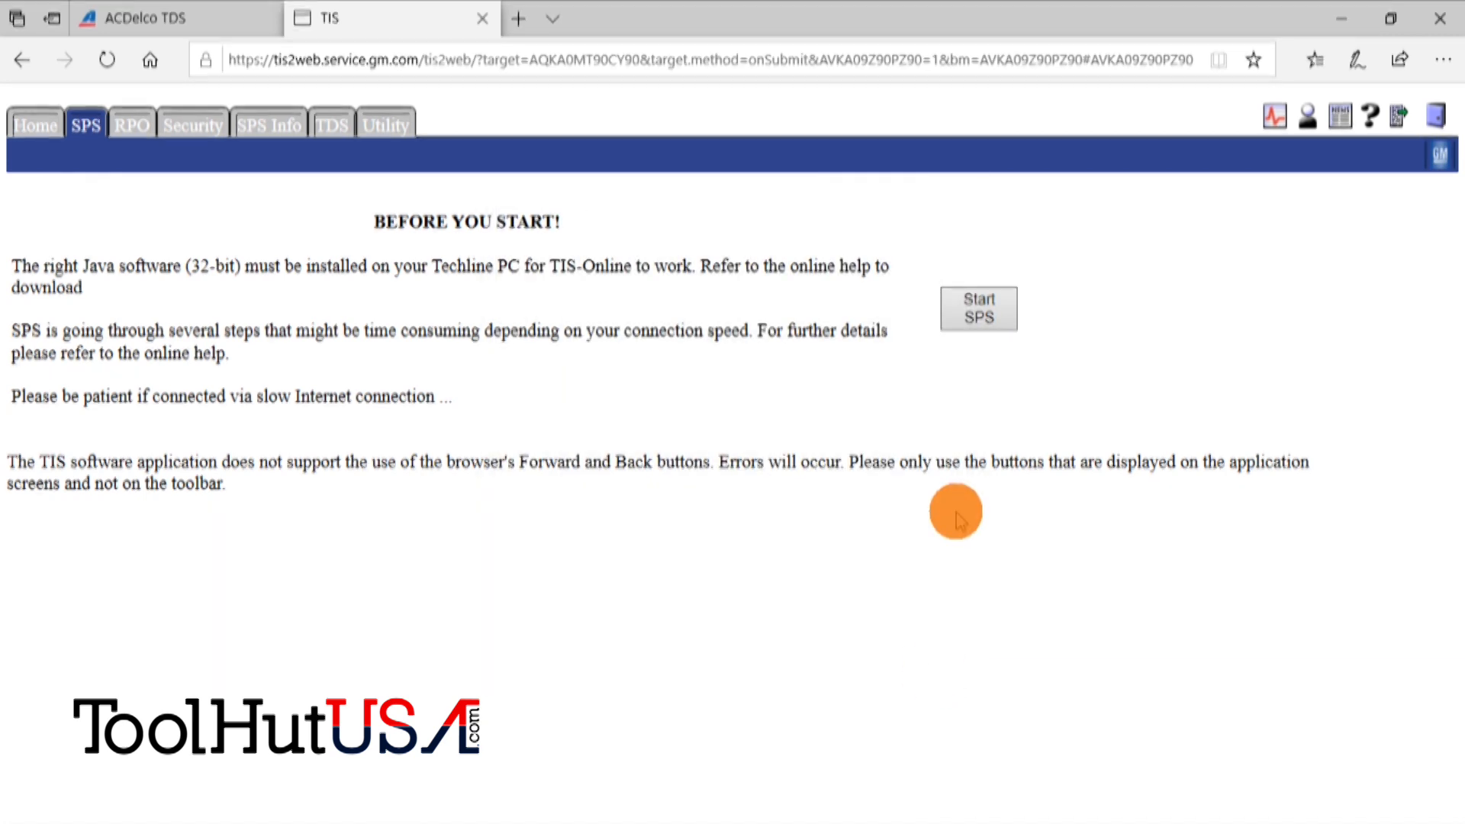
left_click(977, 310)
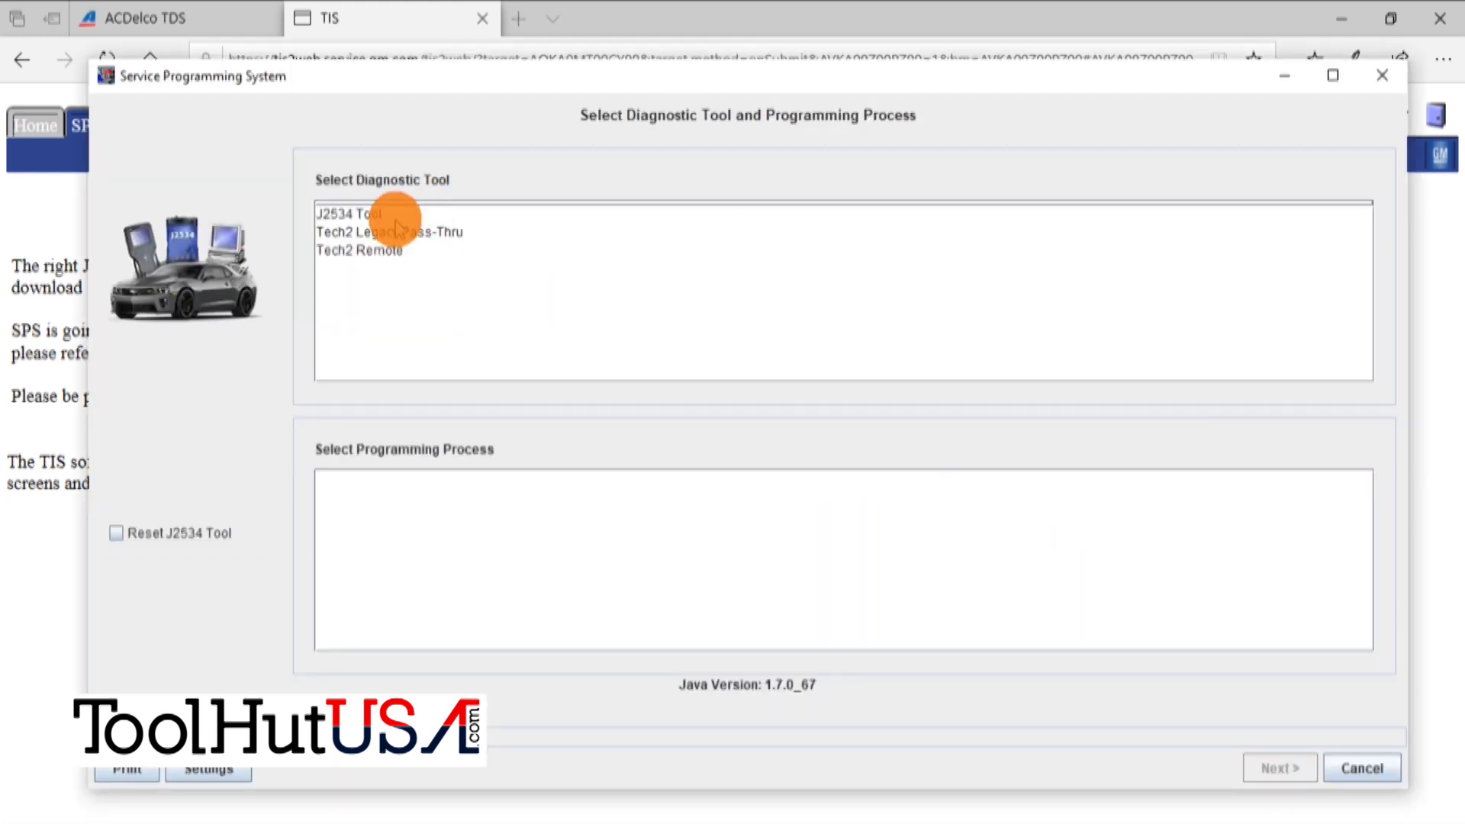
- Choose the J2534 Tool with the Replace and Program ECU process and continue to vehicle data entry
left_click(348, 214)
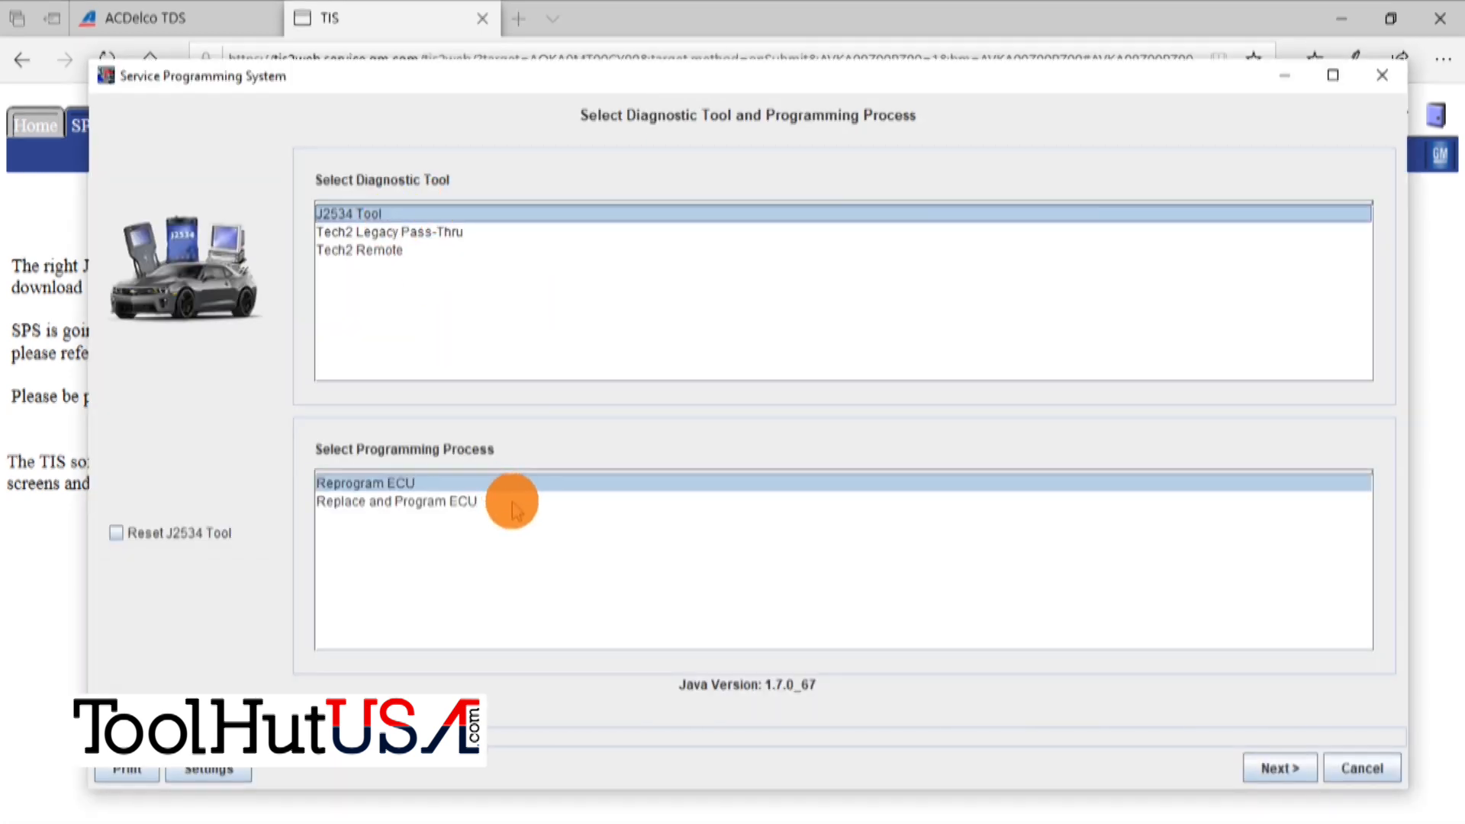
left_click(395, 501)
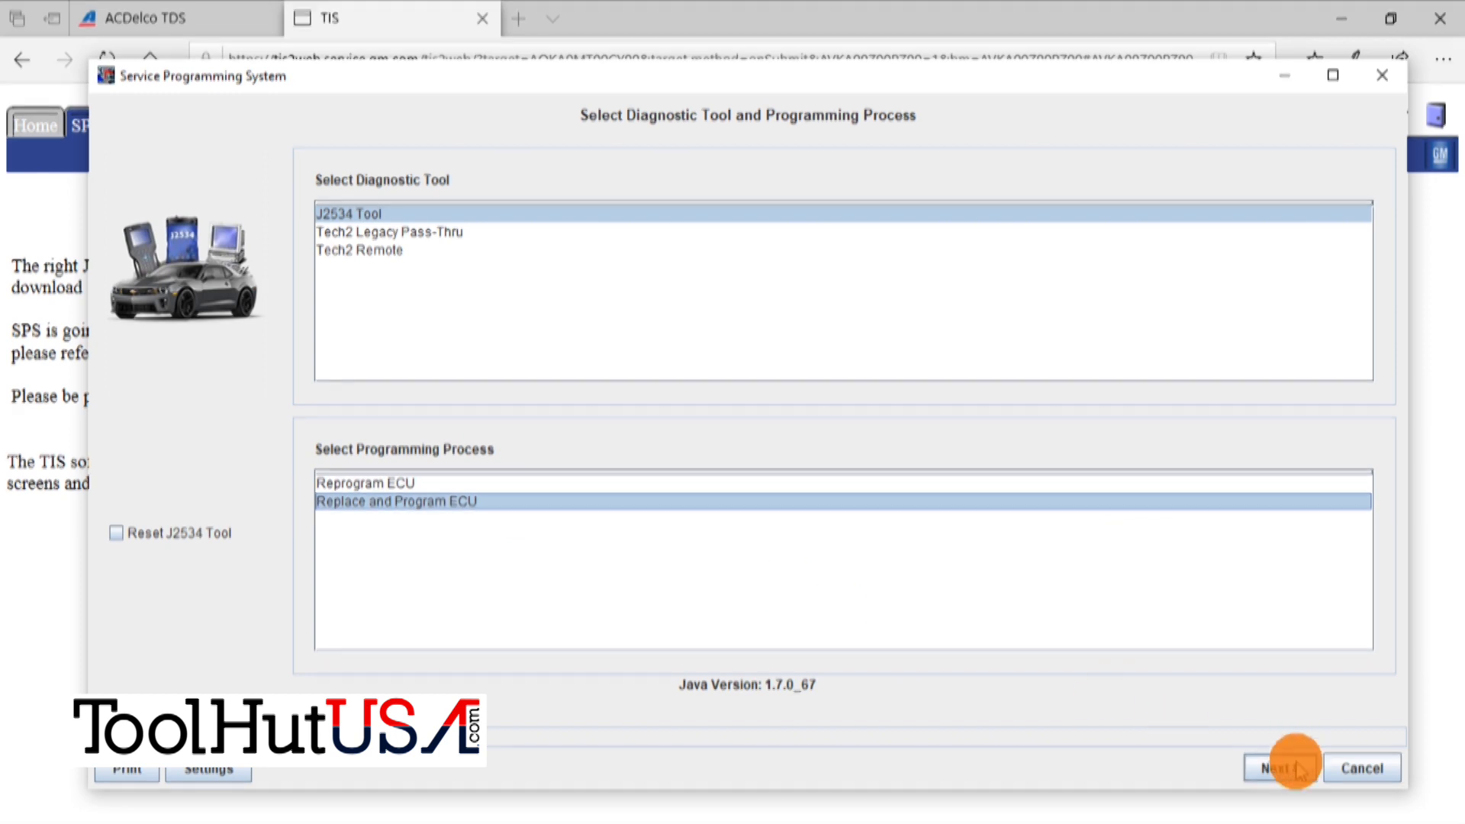
left_click(1280, 767)
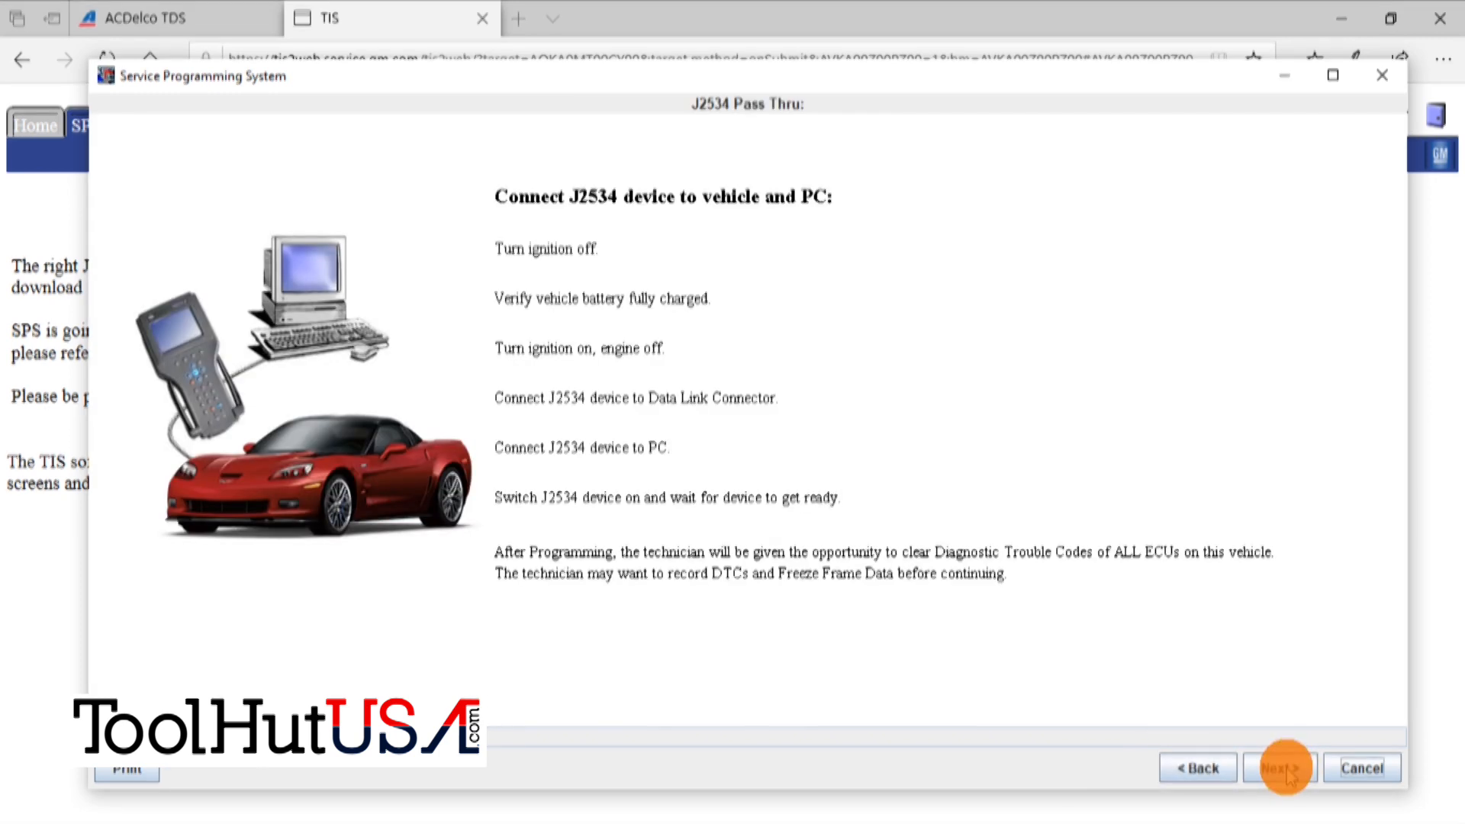
left_click(1278, 768)
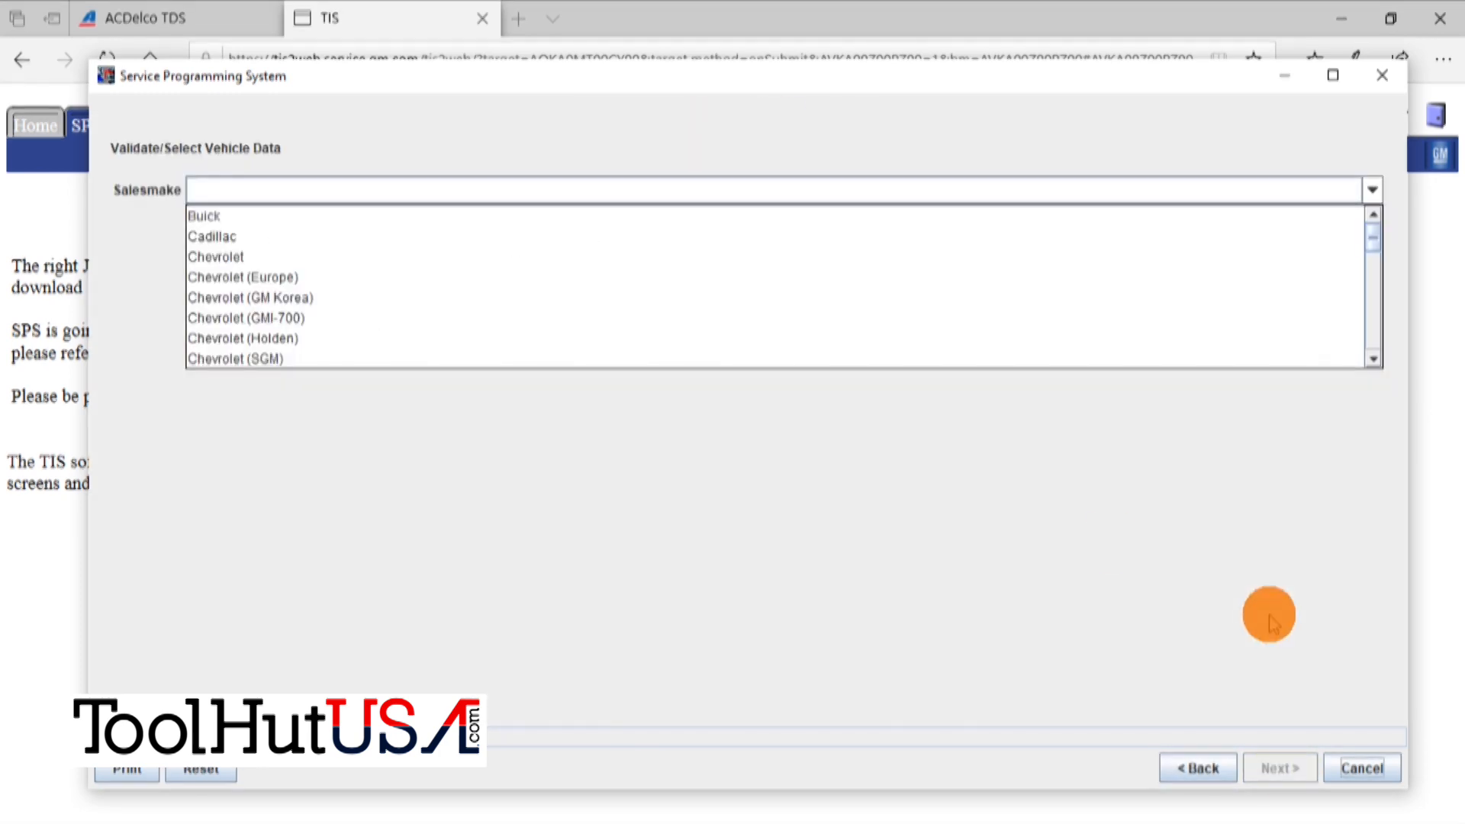
- Enter vehicle data: Chevrolet, 2012, LD Trk MPV Incomplete, Equinox
left_click(215, 256)
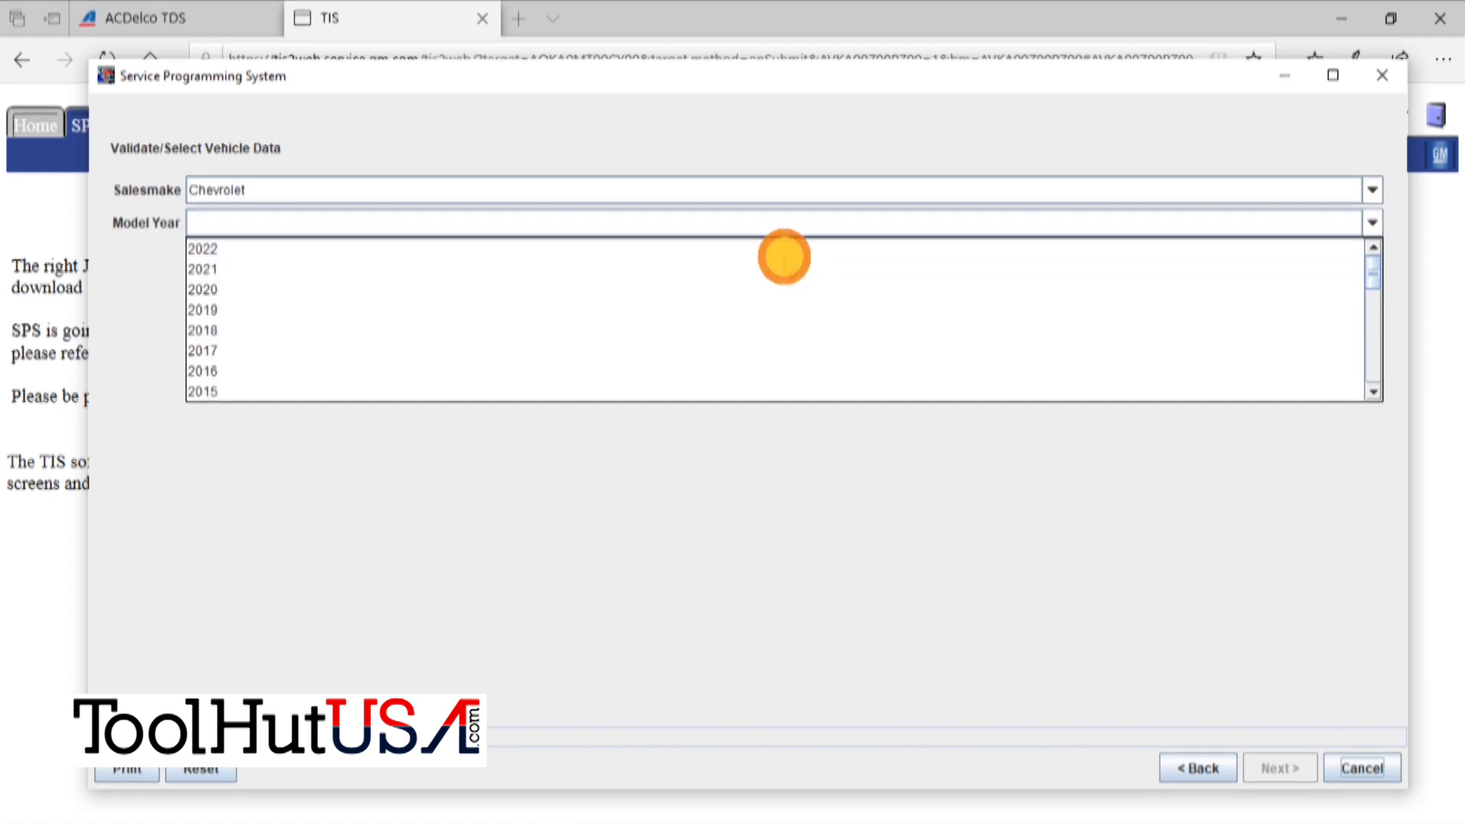
left_click(201, 351)
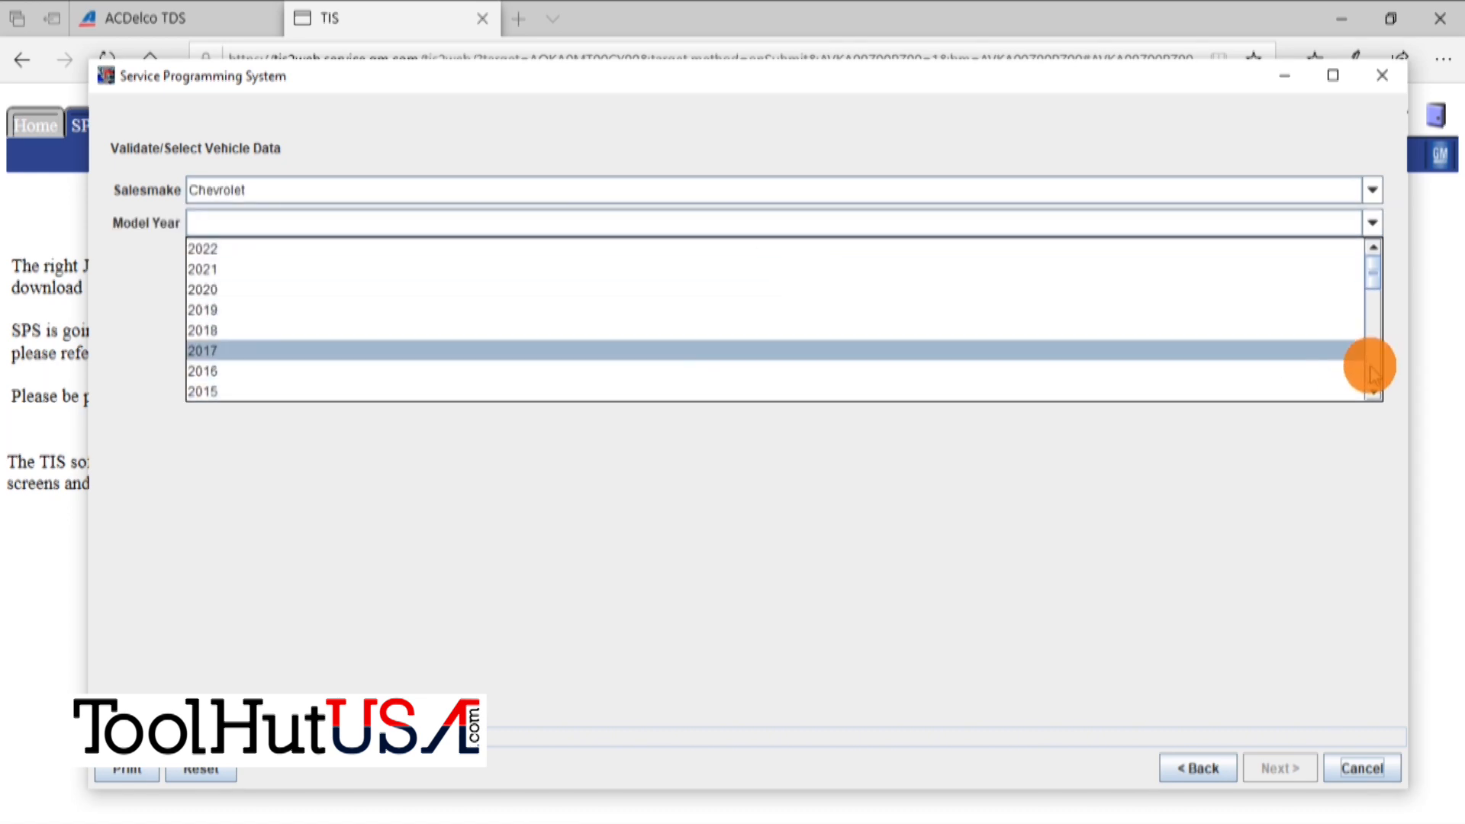
scroll("down", 3)
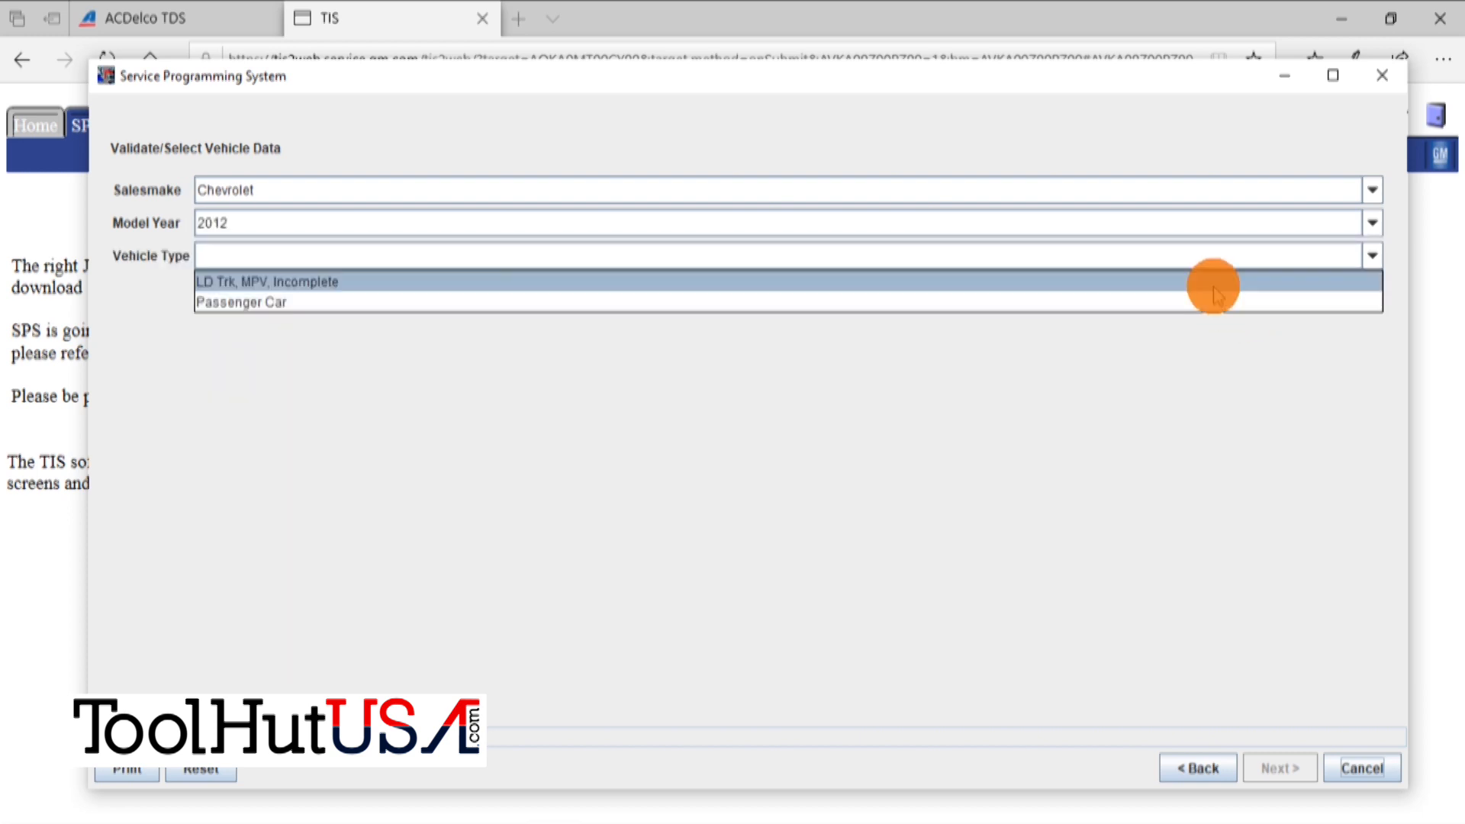
left_click(266, 280)
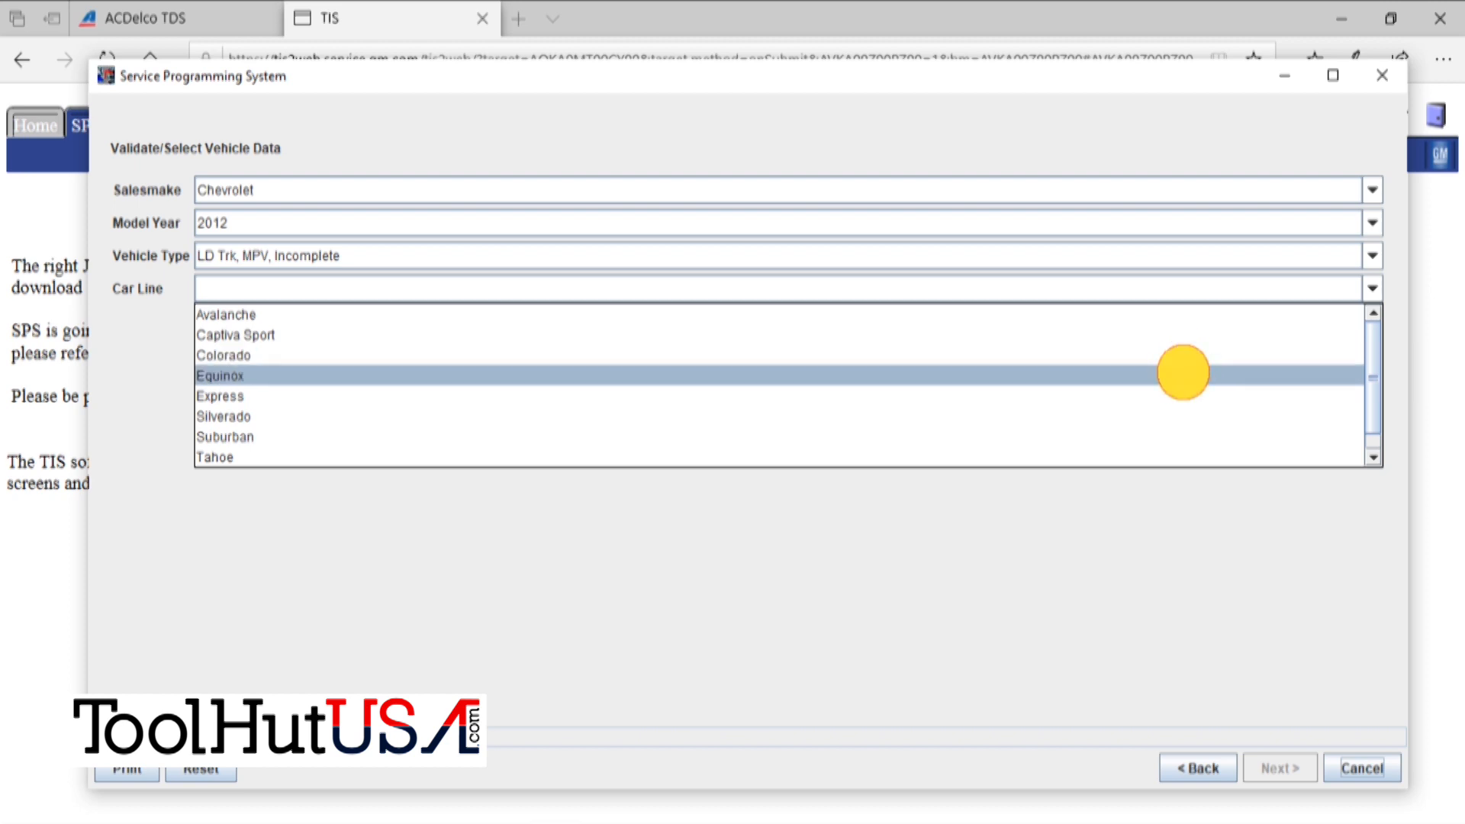
left_click(220, 375)
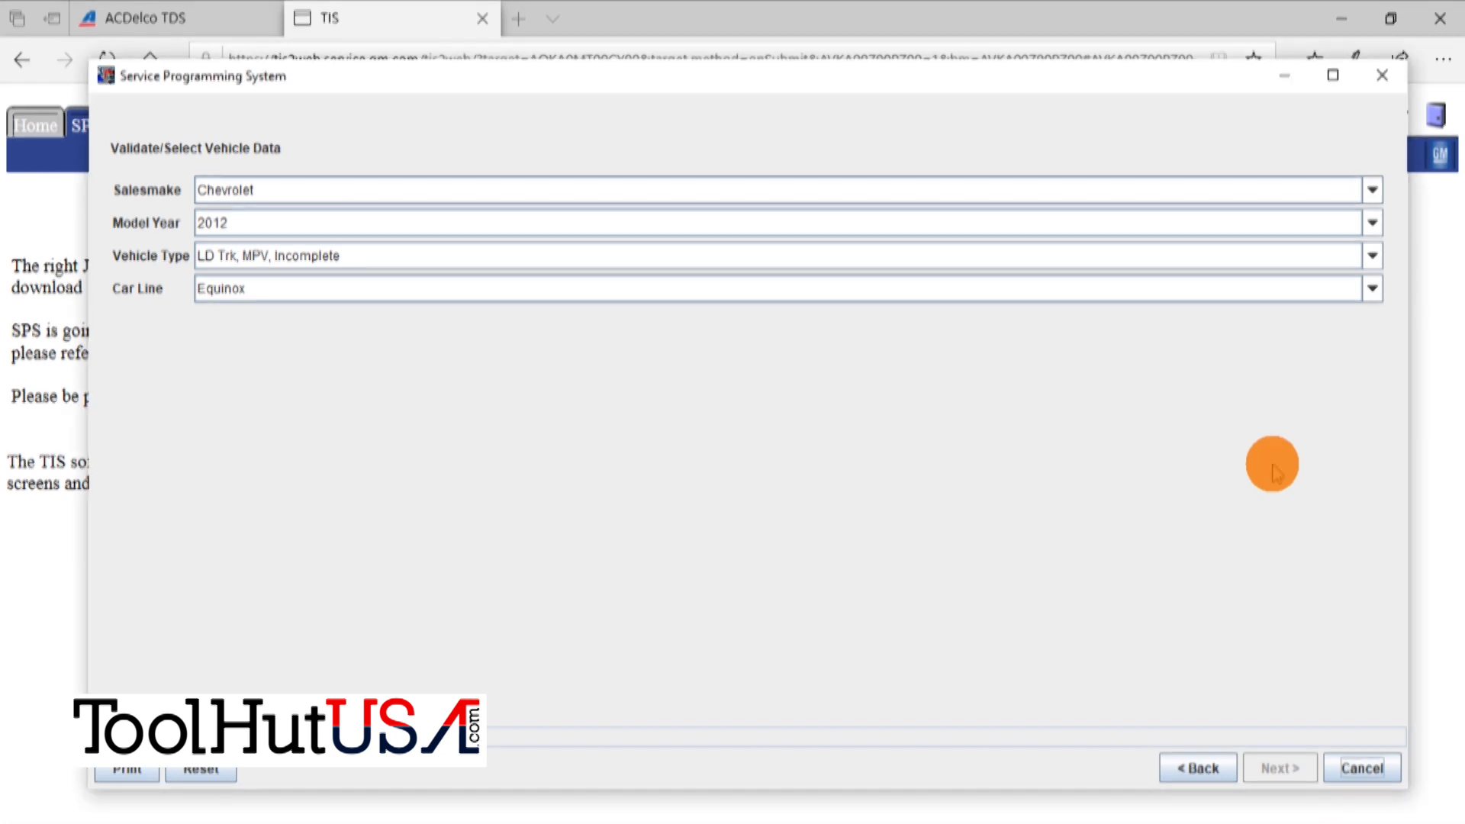
- Accept the displayed VIN and acknowledge the field action notice to reach controller selection
left_click(1279, 767)
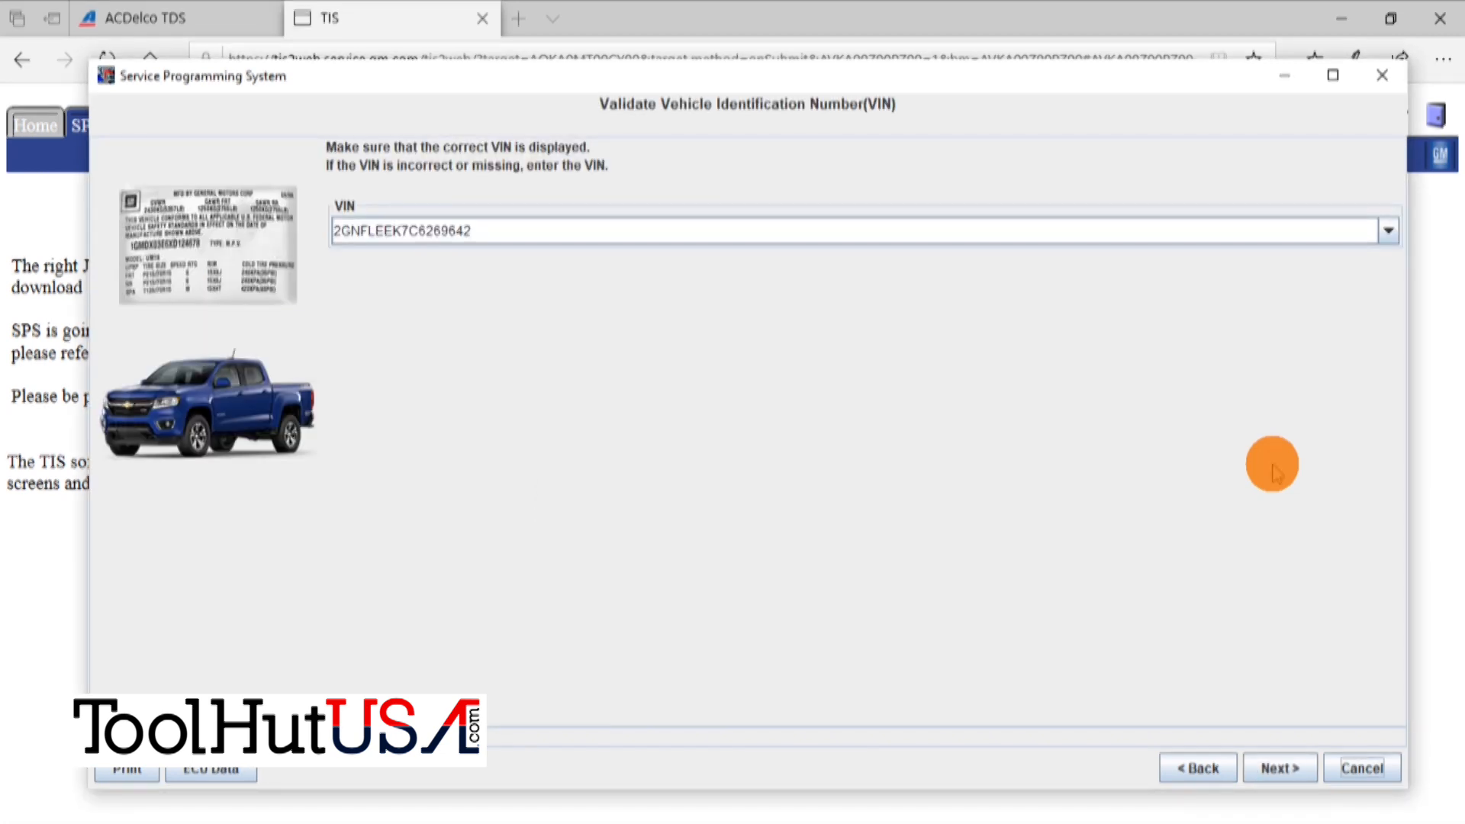
mouse_move(1251, 612)
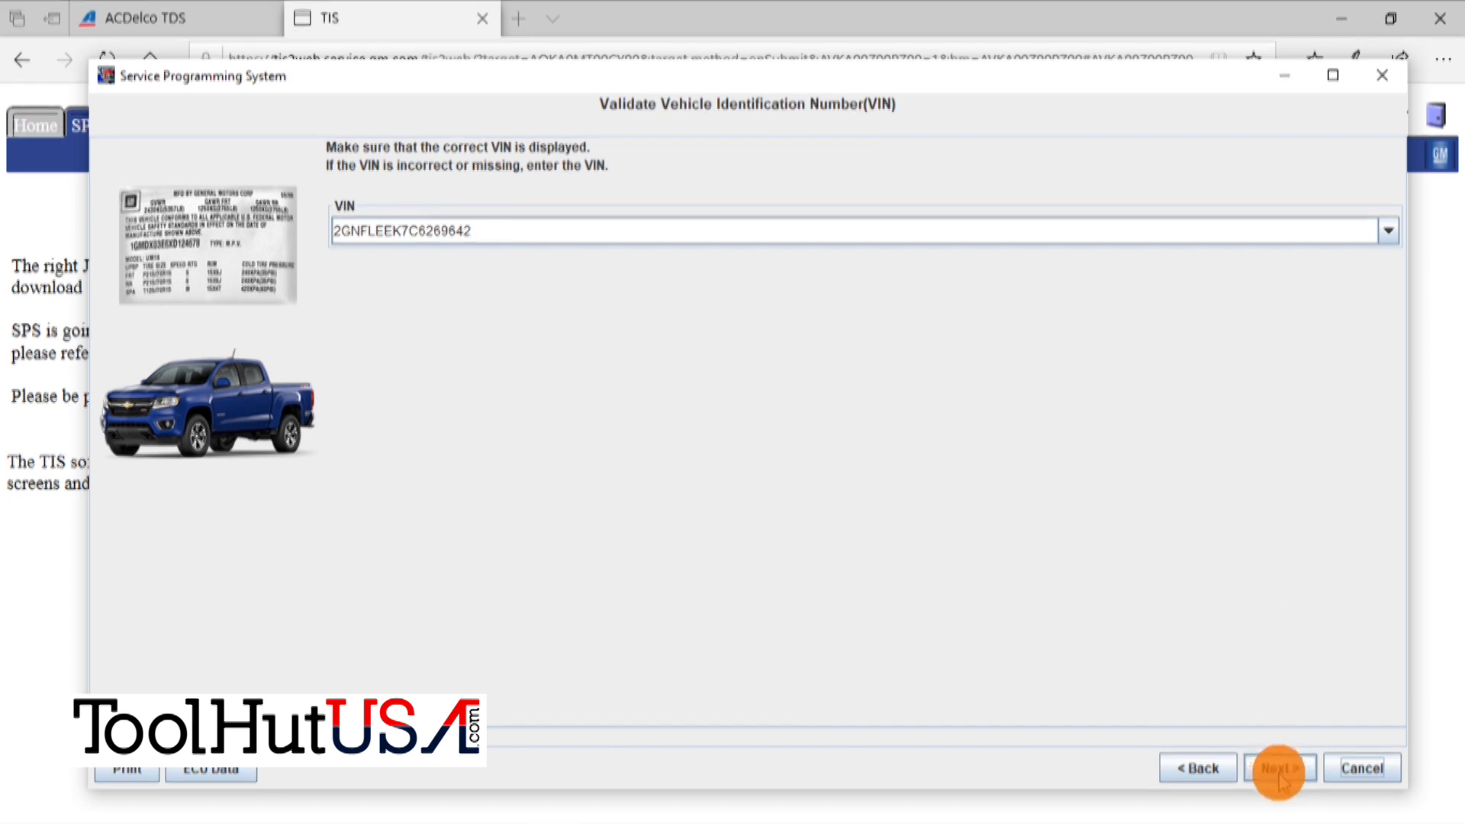
left_click(1279, 767)
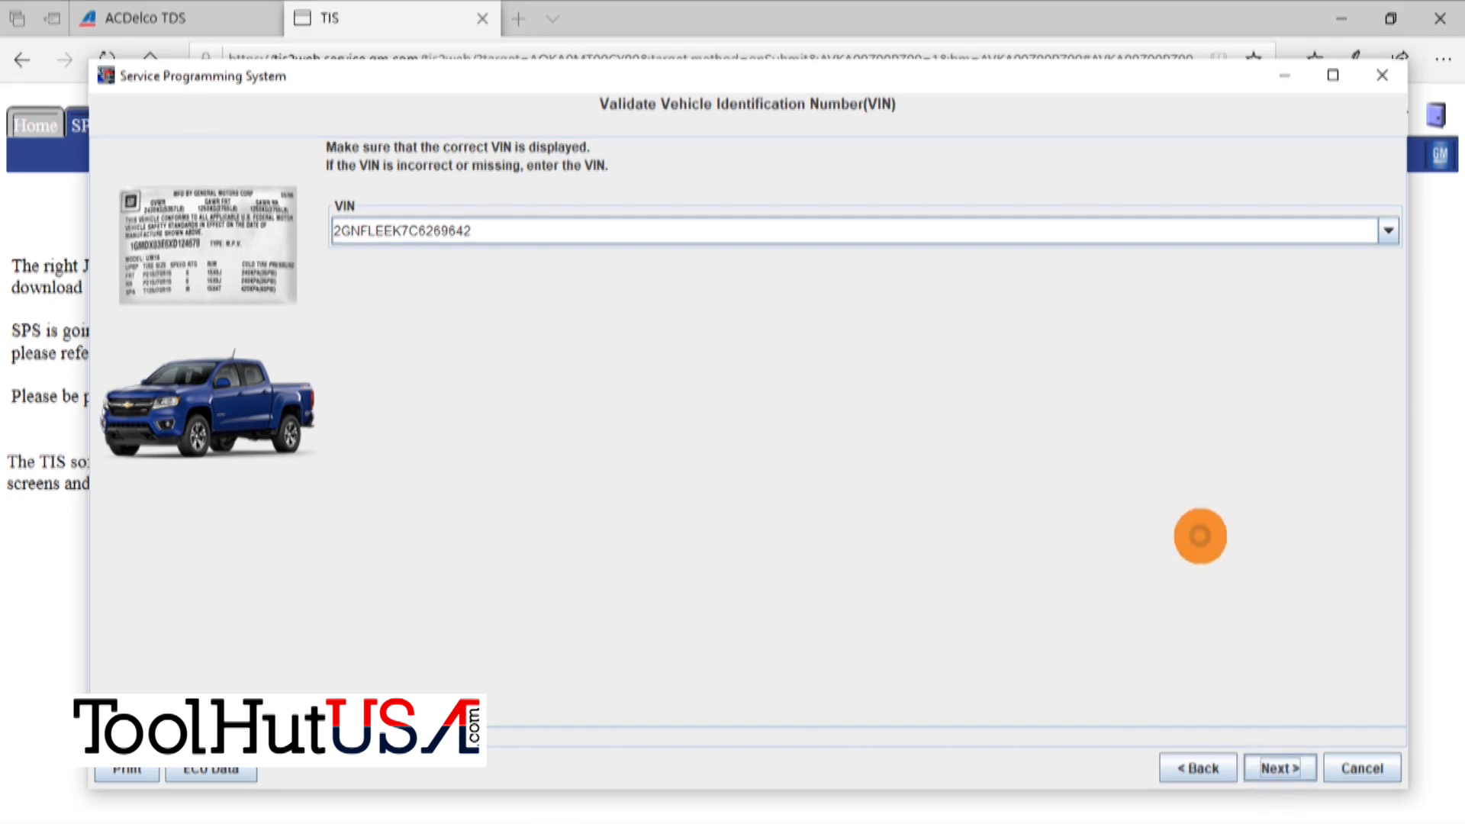
left_click(1278, 767)
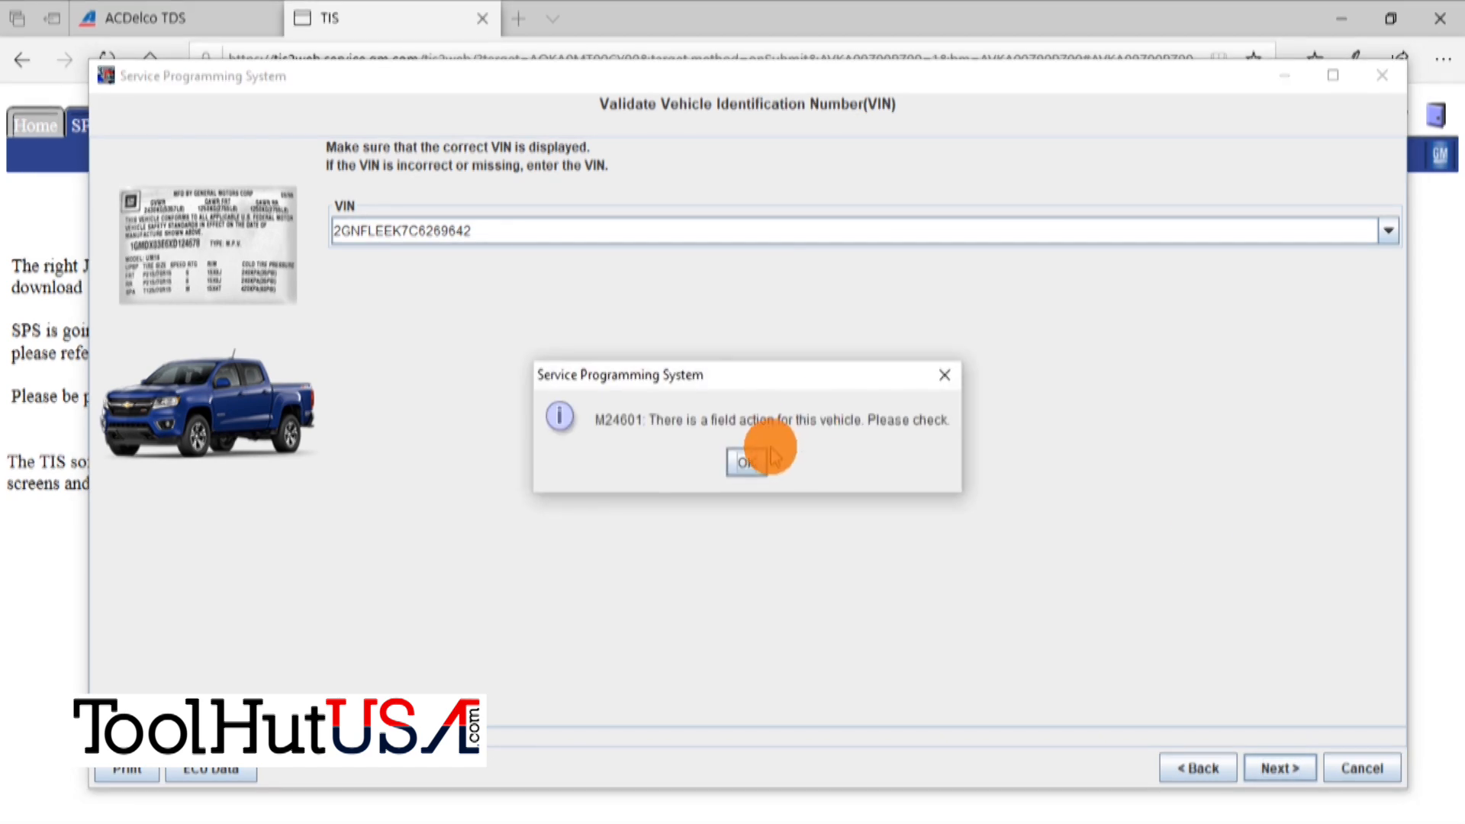
left_click(746, 461)
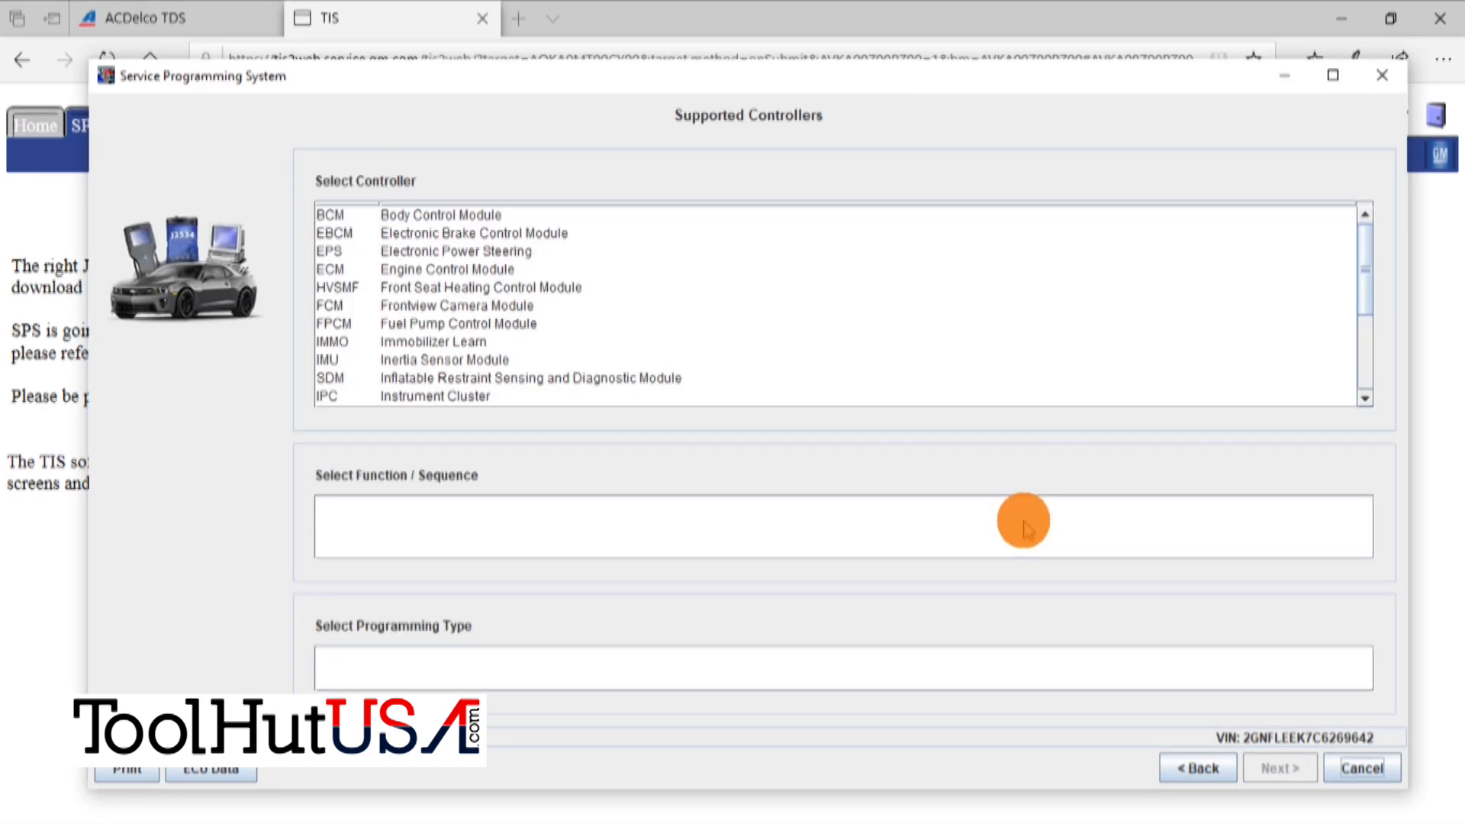
mouse_move(898, 431)
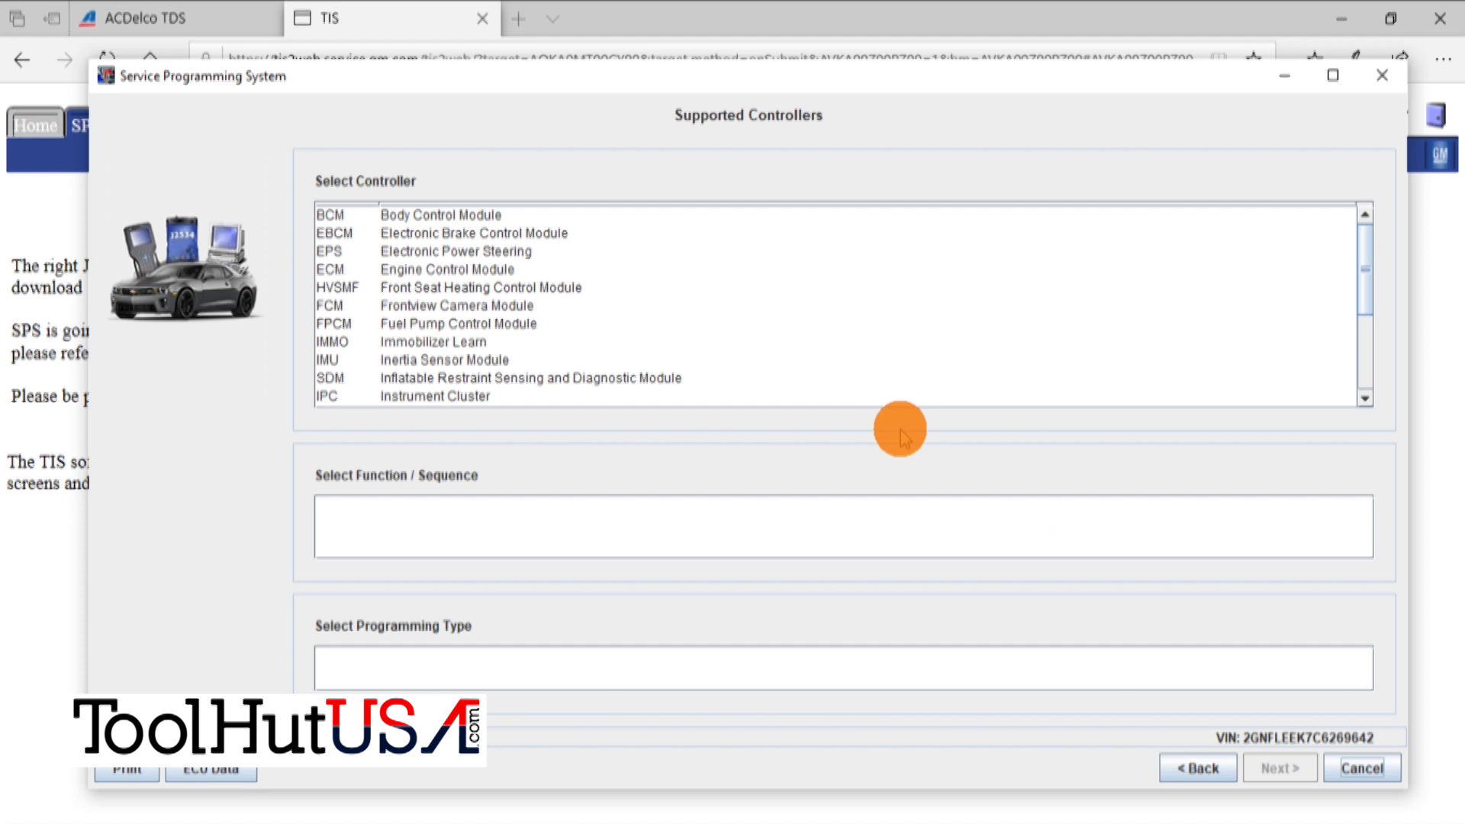
mouse_move(540, 408)
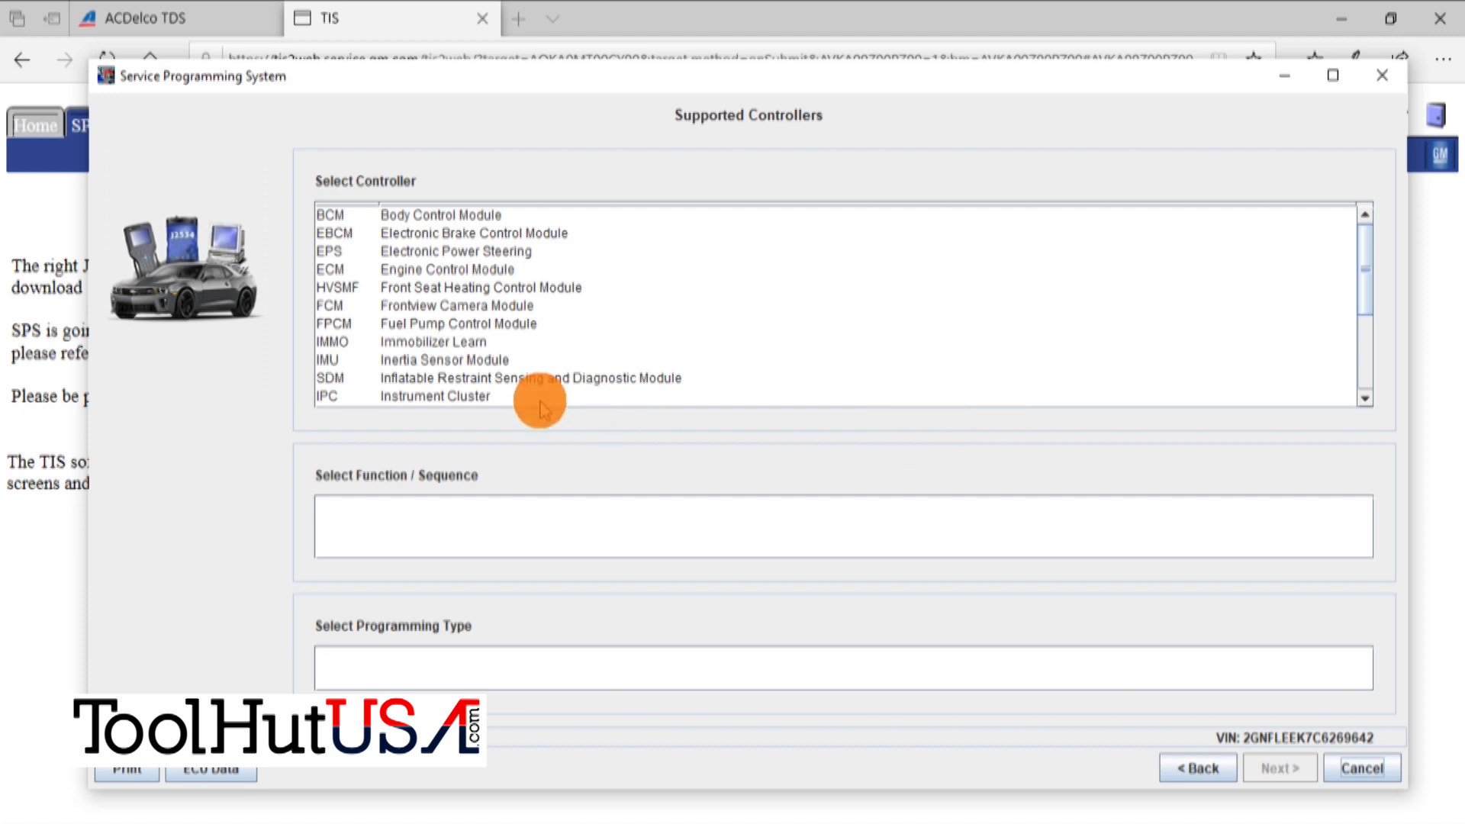
- Select the IPC Instrument Cluster with Programming function in Normal mode and confirm it
left_click(434, 395)
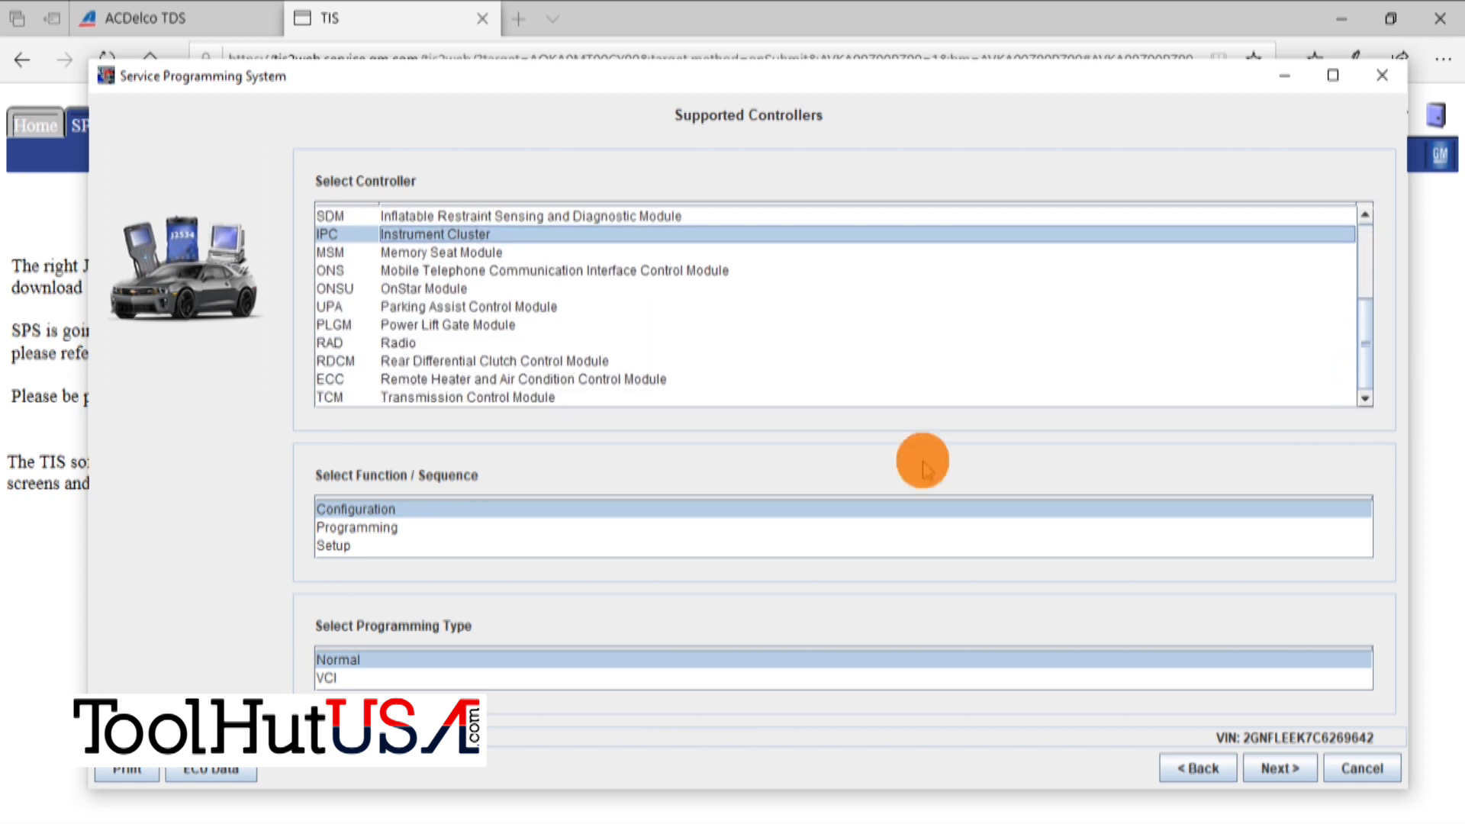
left_click(355, 526)
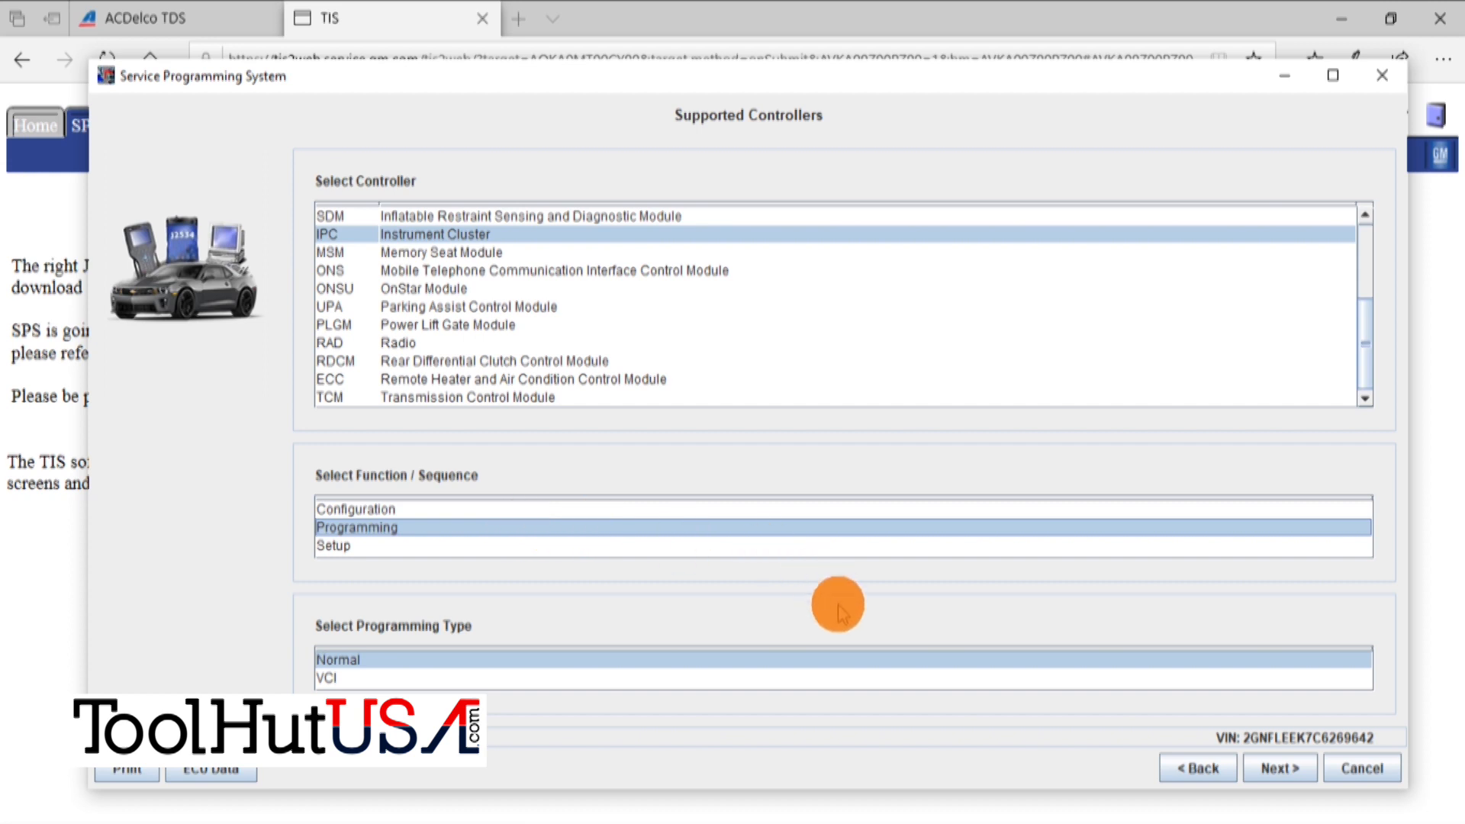
mouse_move(953, 642)
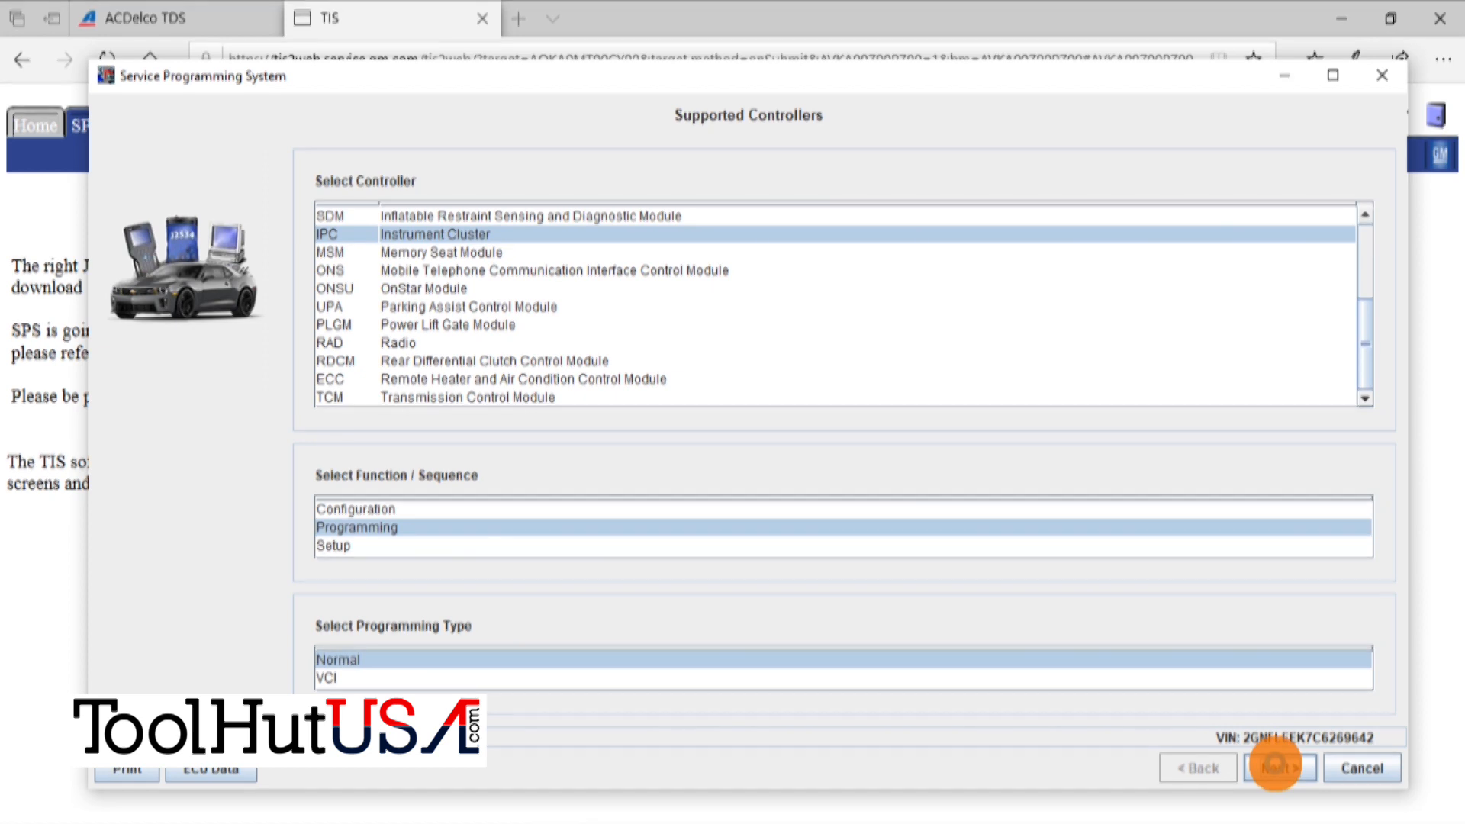
left_click(1277, 768)
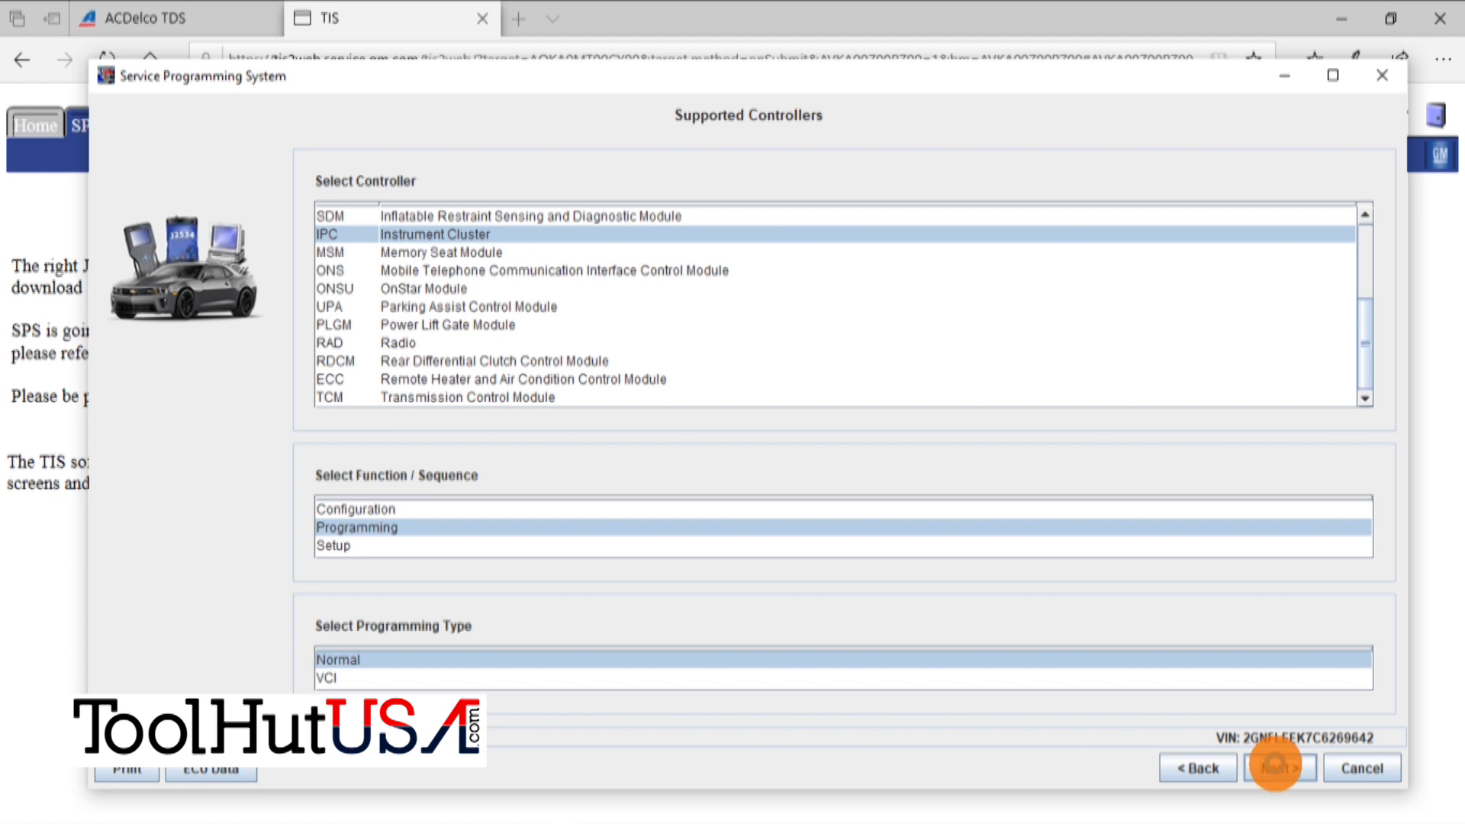
left_click(1278, 767)
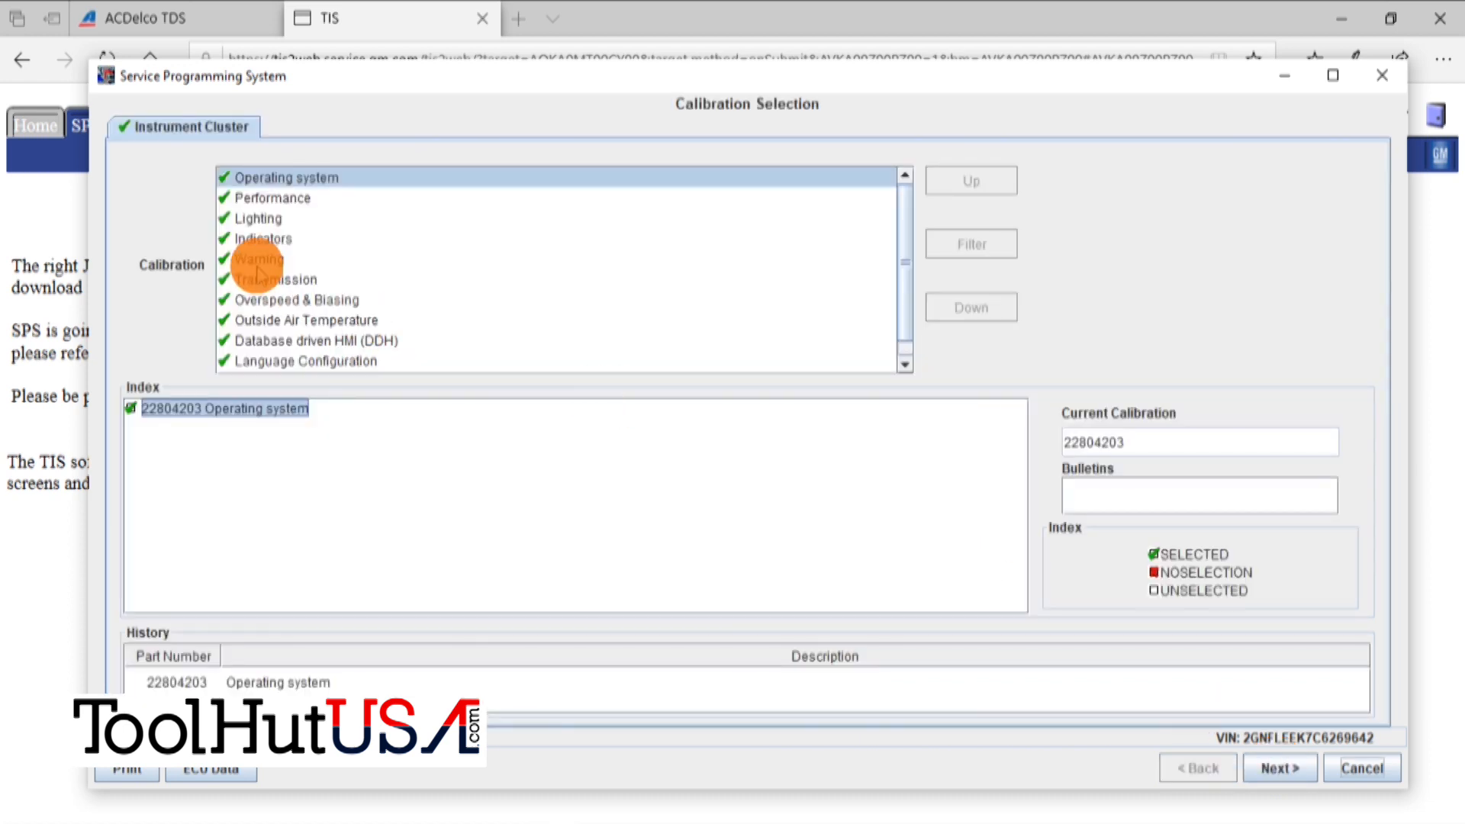
- Review the Performance and Lighting calibrations, accept them and confirm the summary to start programming
left_click(271, 197)
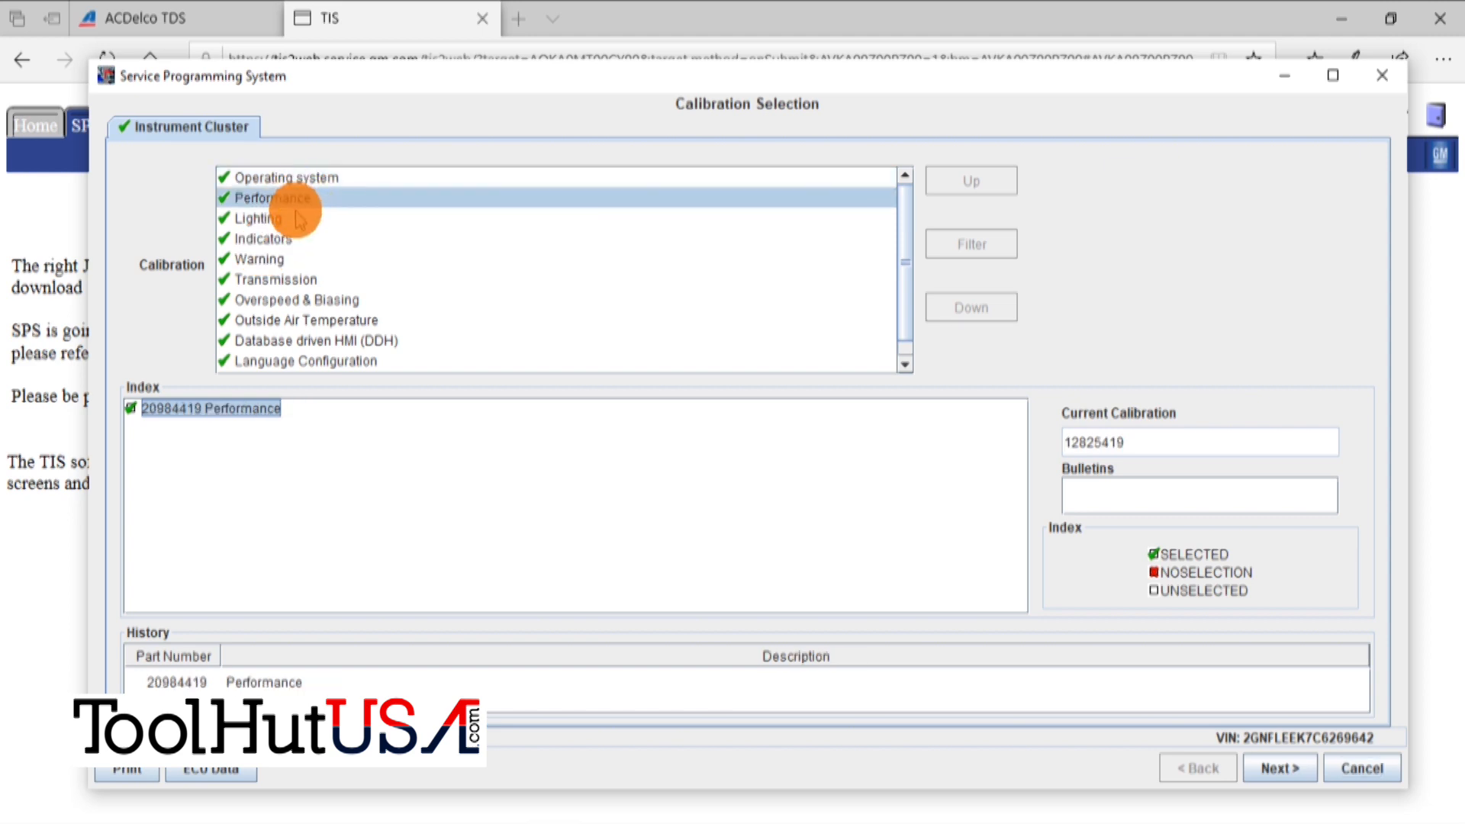
left_click(256, 218)
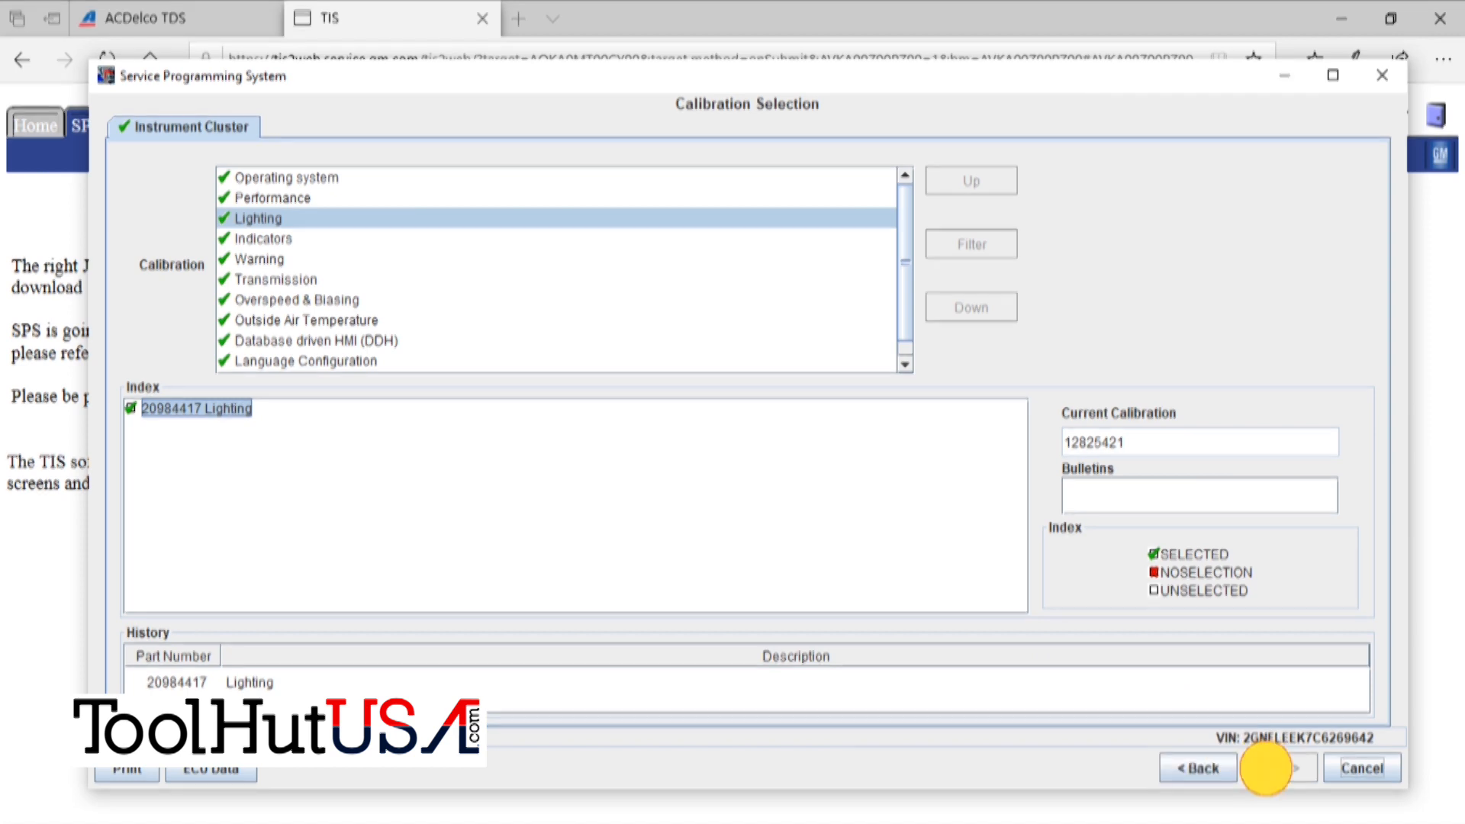
left_click(1276, 768)
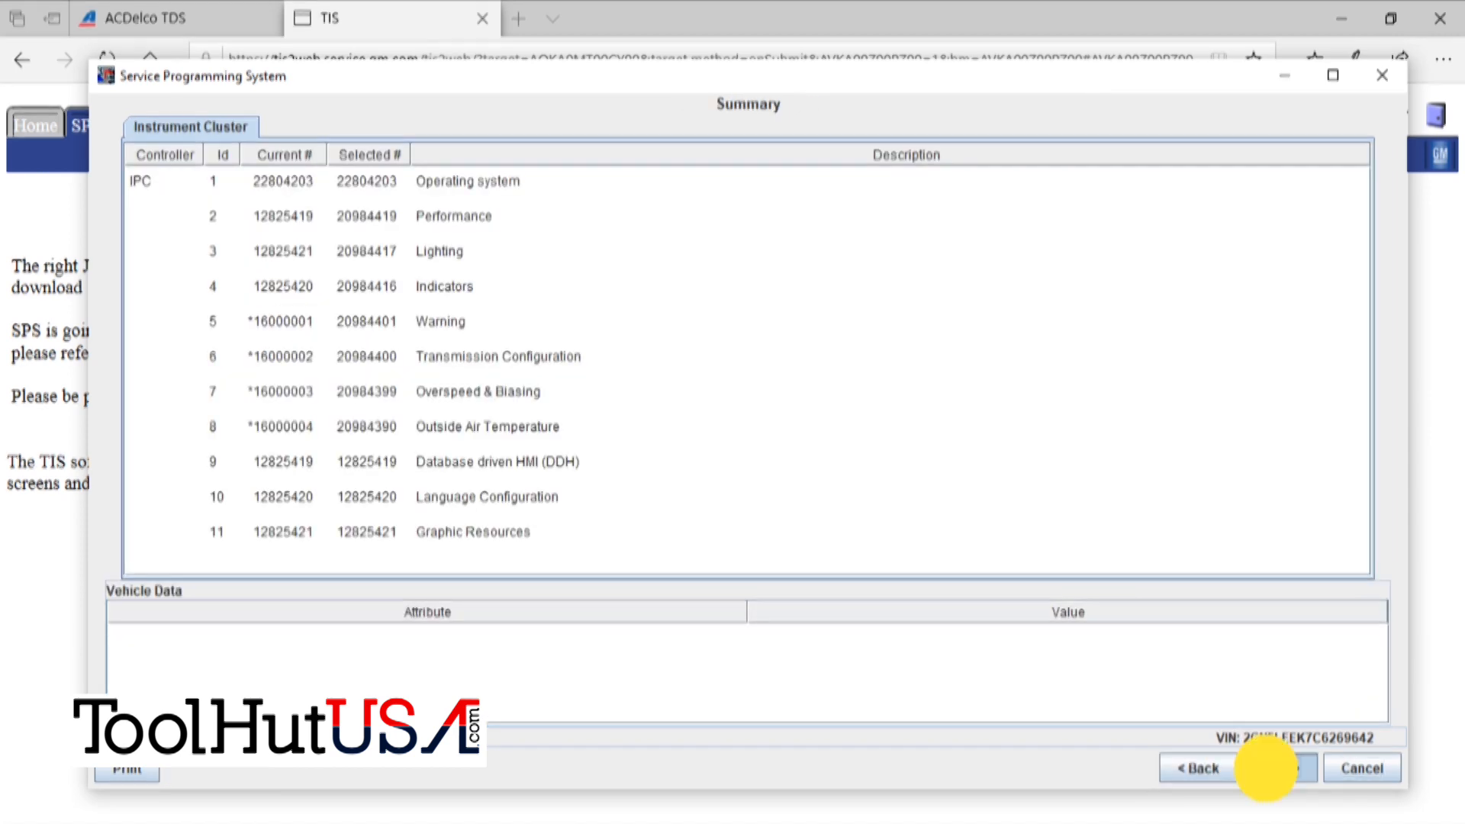
left_click(1266, 767)
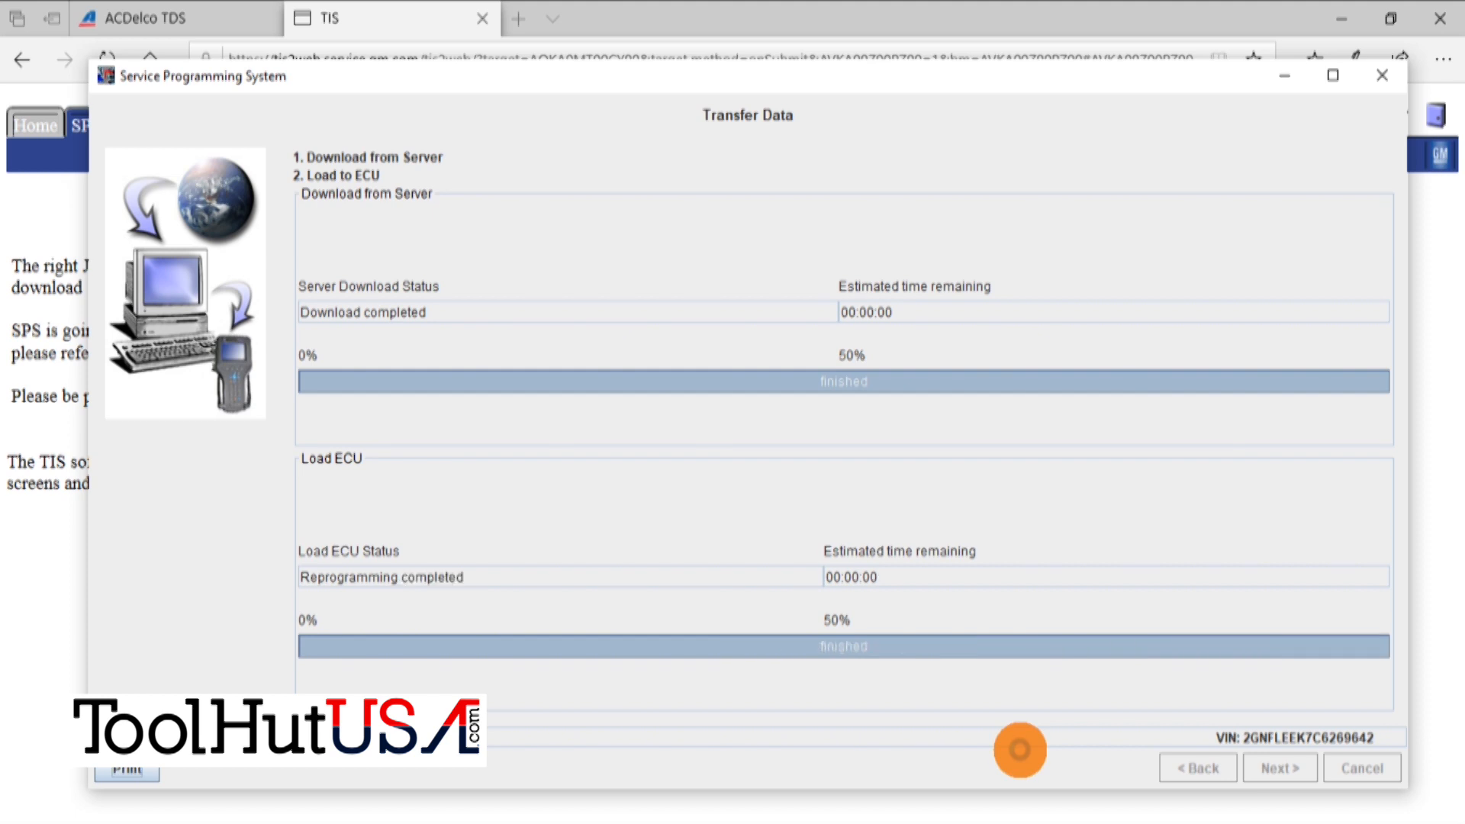
- Continue past the finished data transfer to the Final Instructions with the warranty claim code
left_click(1279, 767)
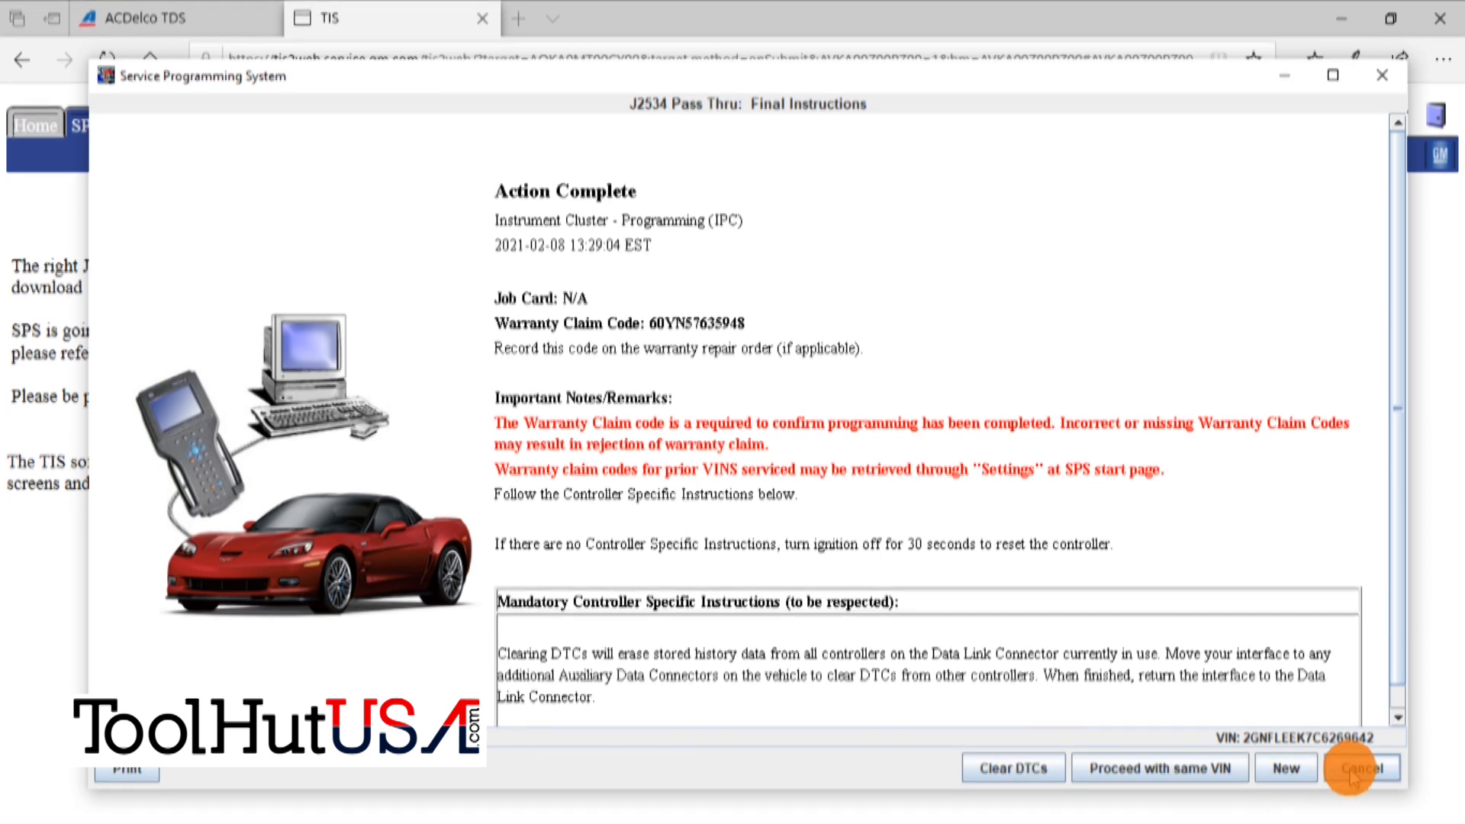
mouse_move(1126, 676)
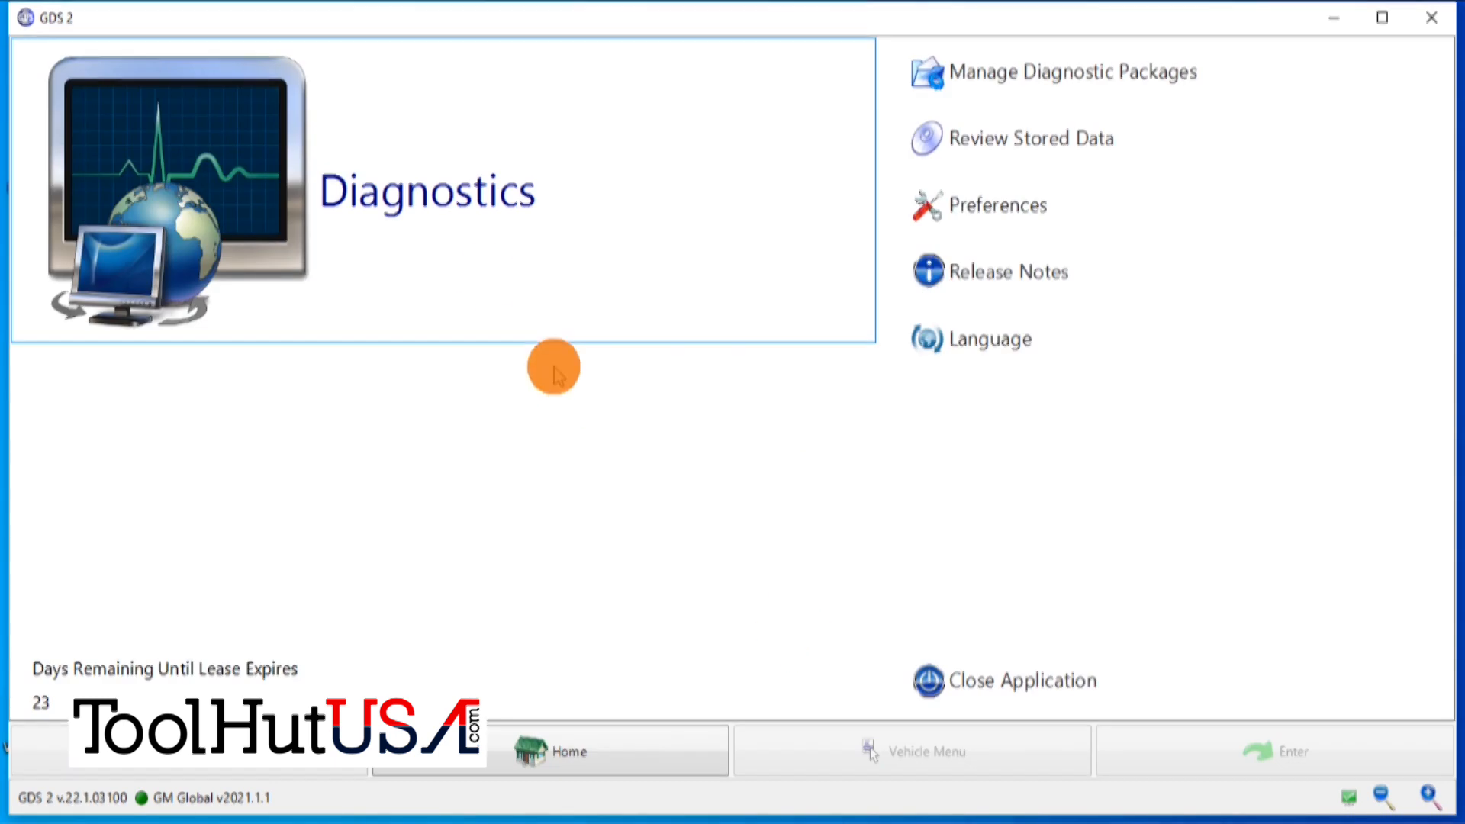
- Start diagnostics, read the VIN from the vehicle, acknowledge the safety warning and open Vehicle DTC and ID Information
left_click(911, 749)
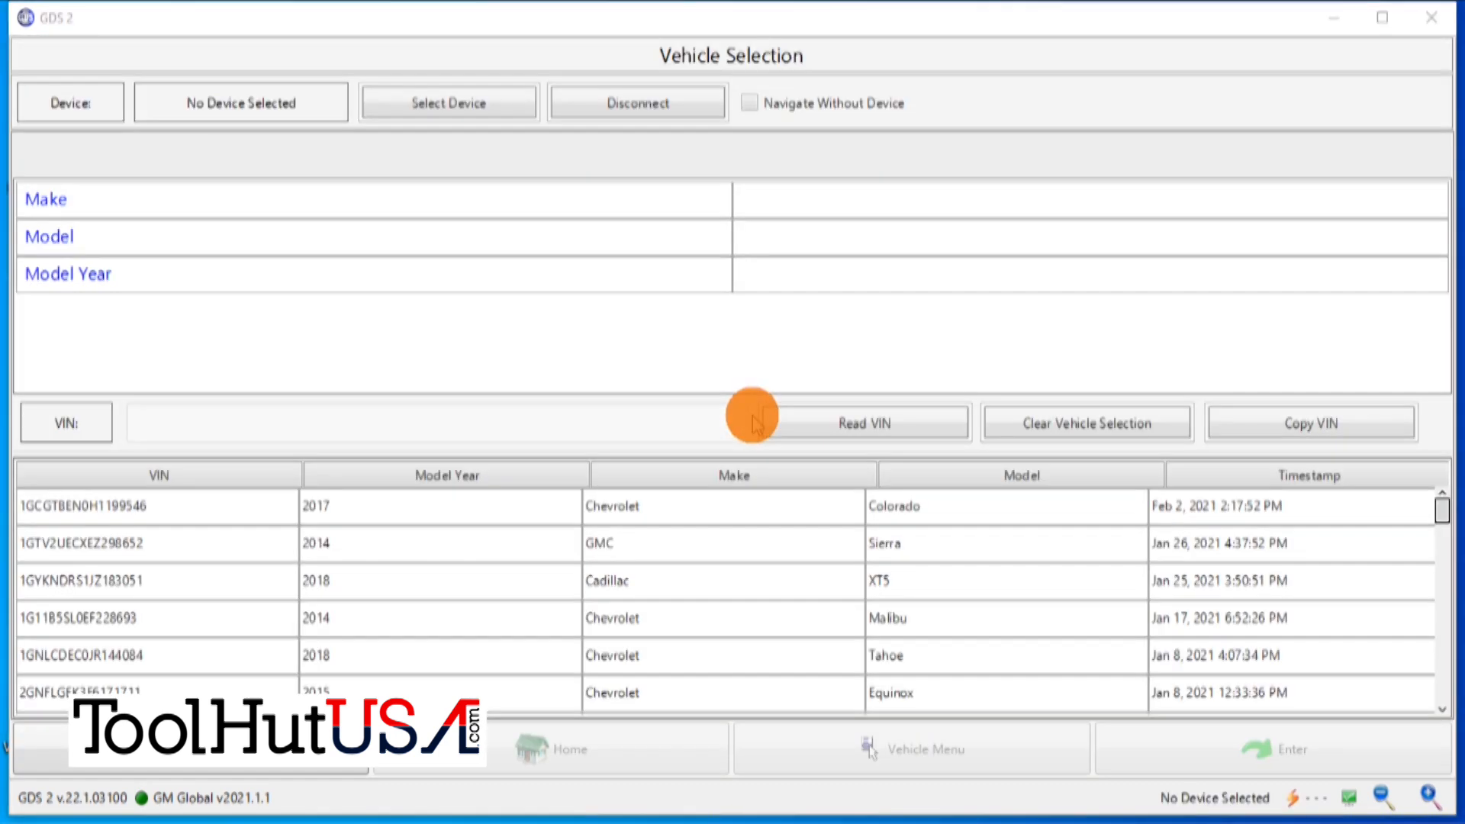
left_click(864, 422)
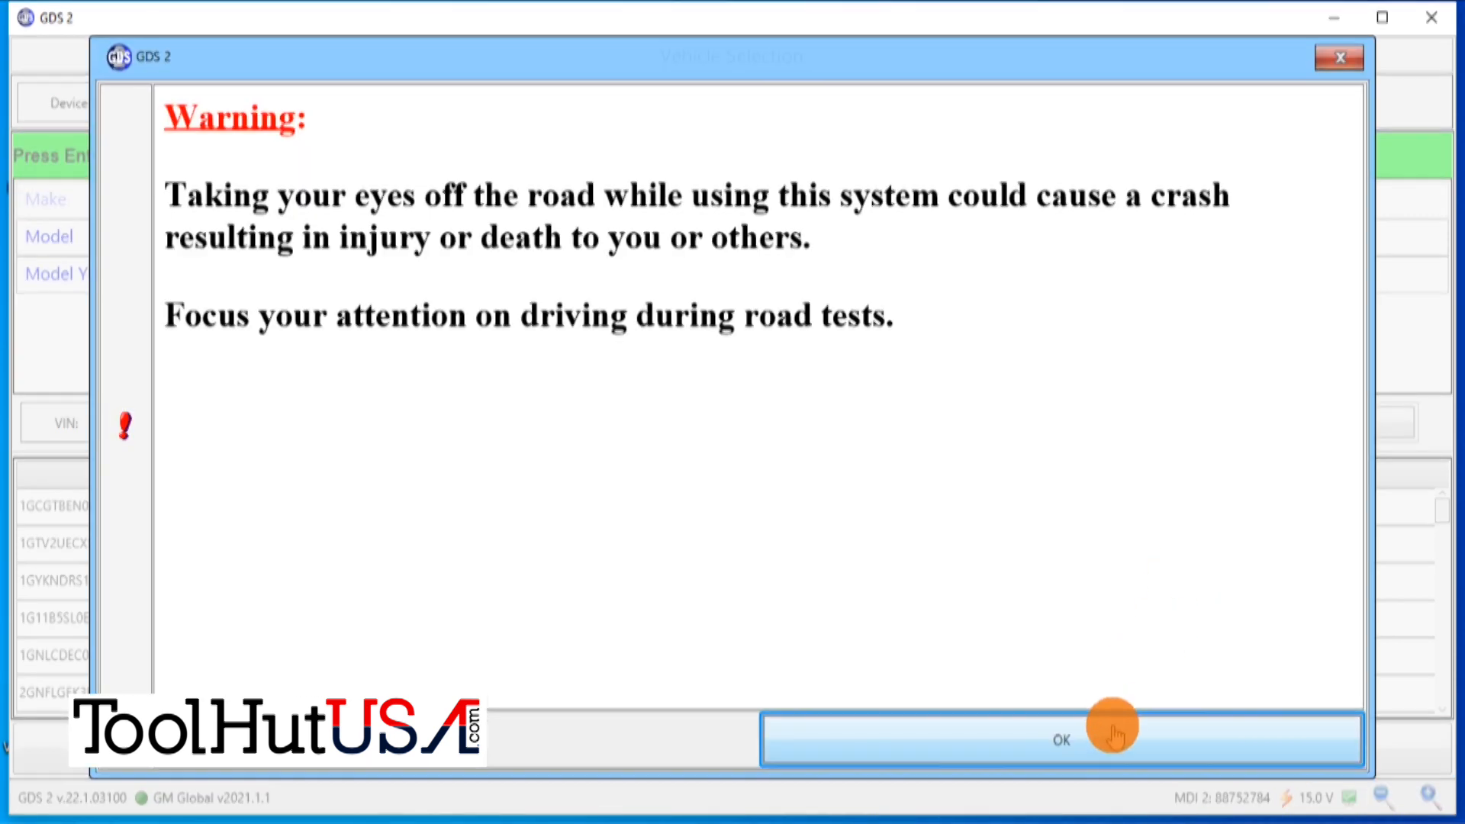
left_click(1060, 738)
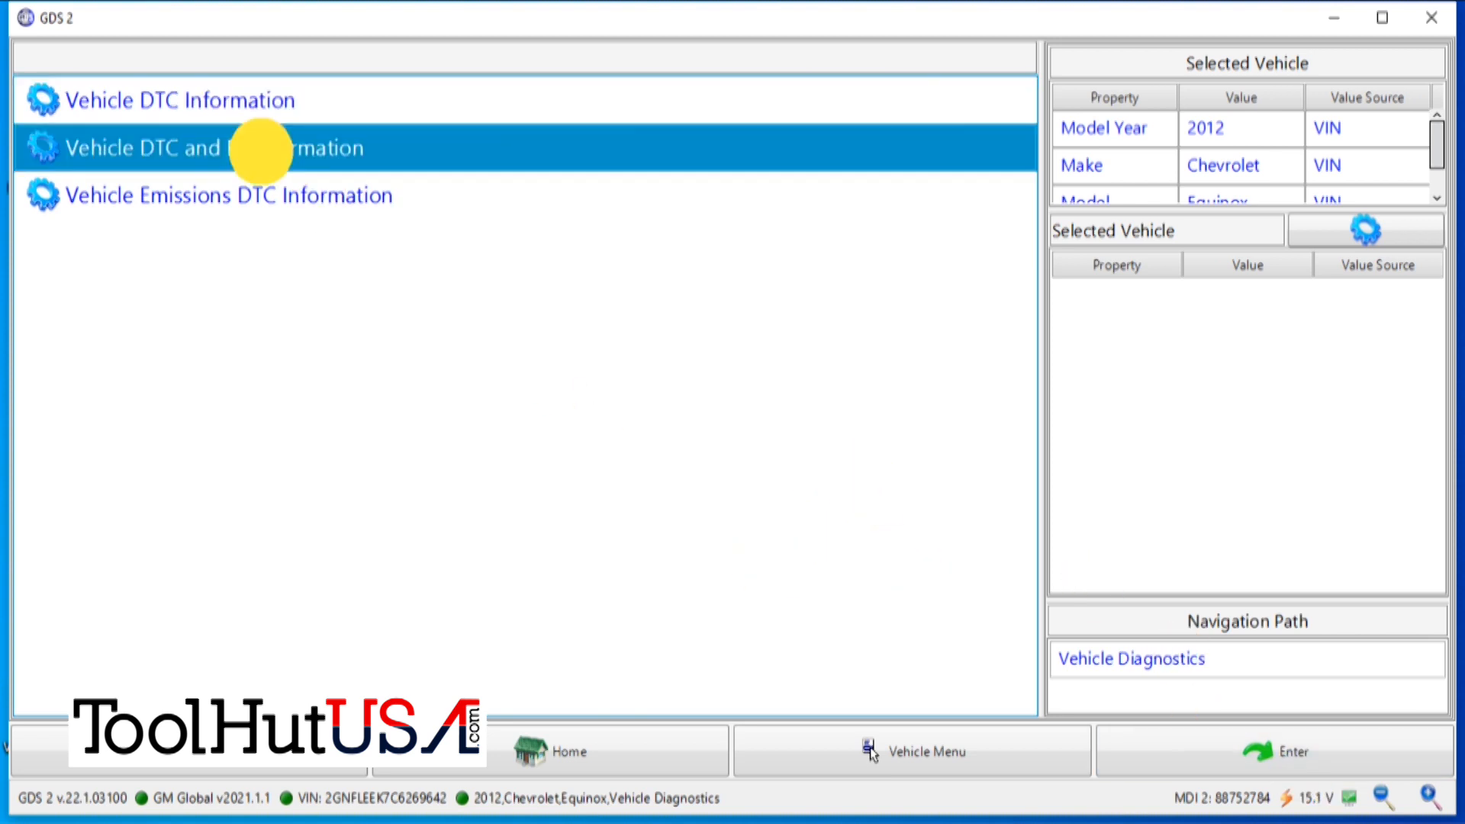
left_click(1293, 750)
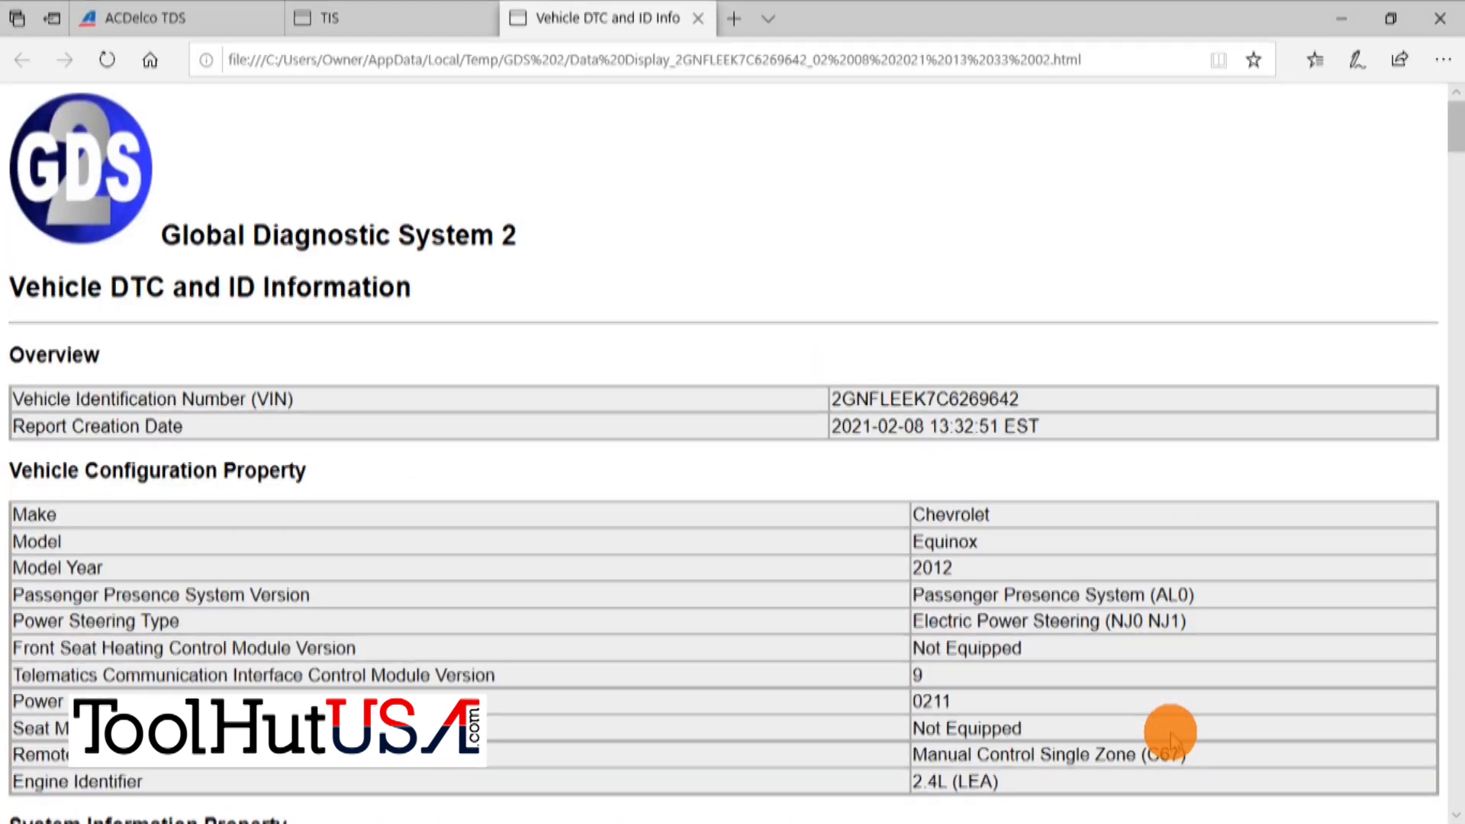
scroll("down", 3)
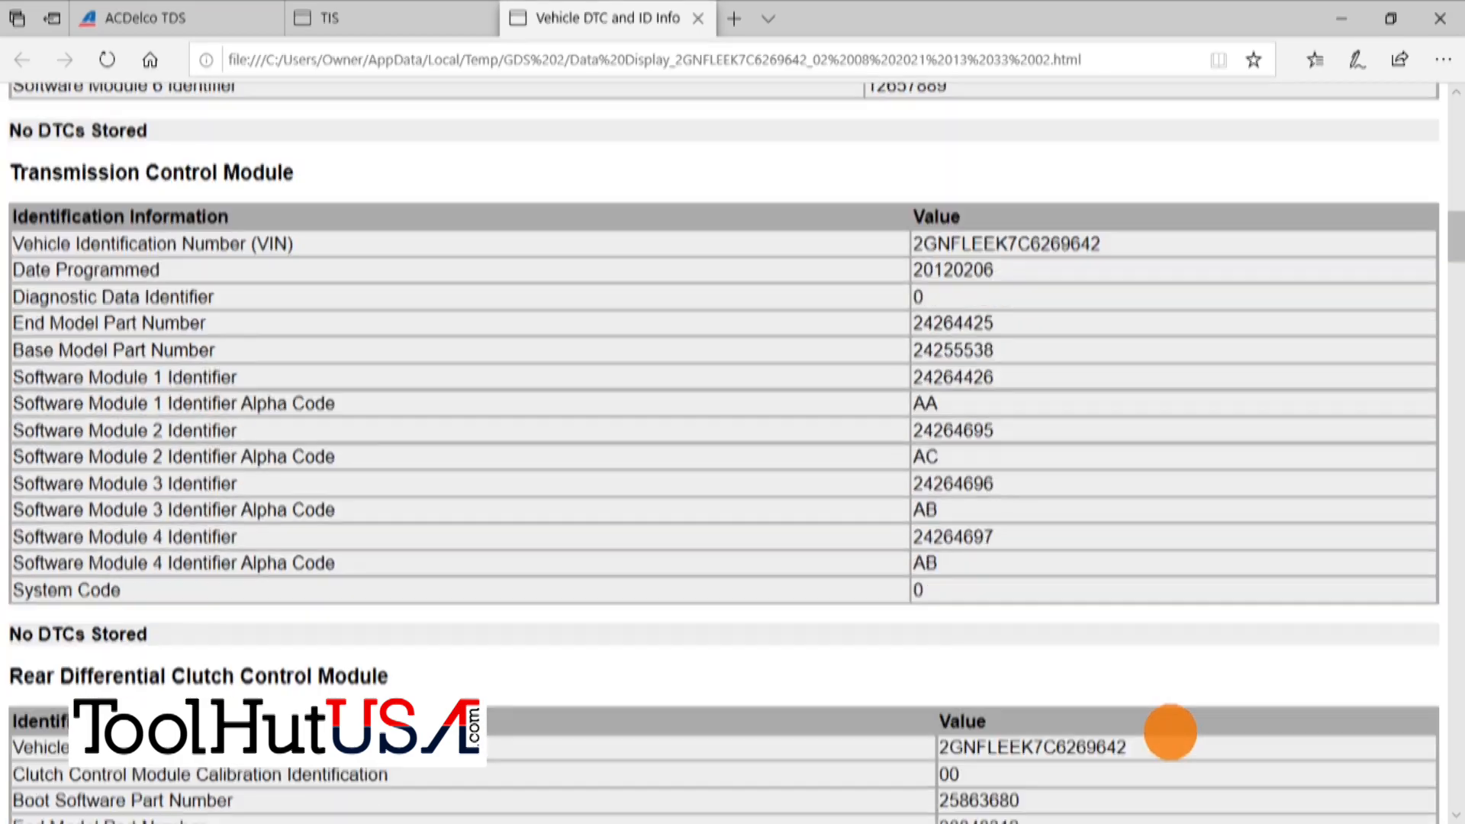
scroll("down", 3)
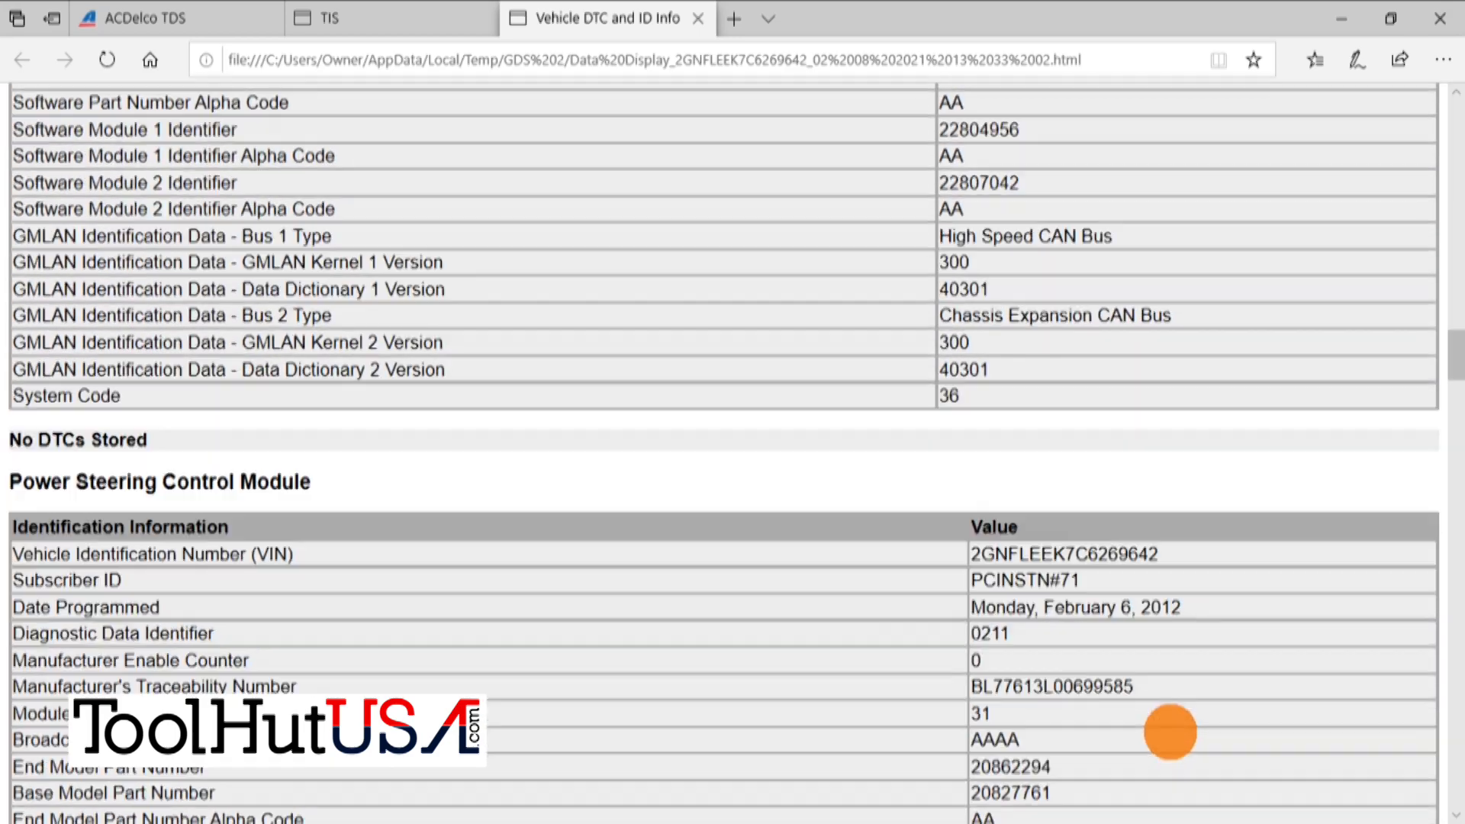
scroll("down", 3)
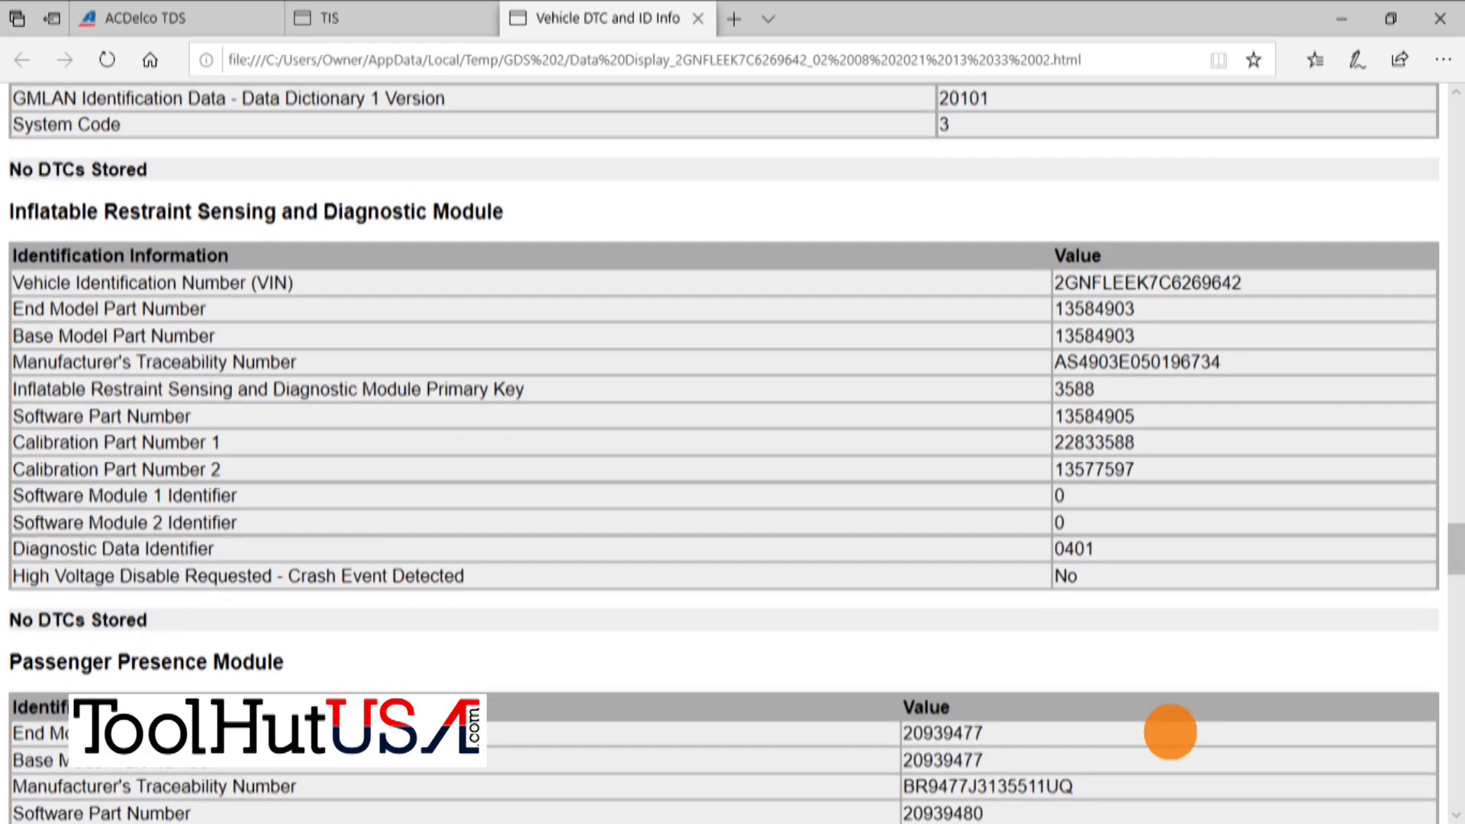
scroll("down", 3)
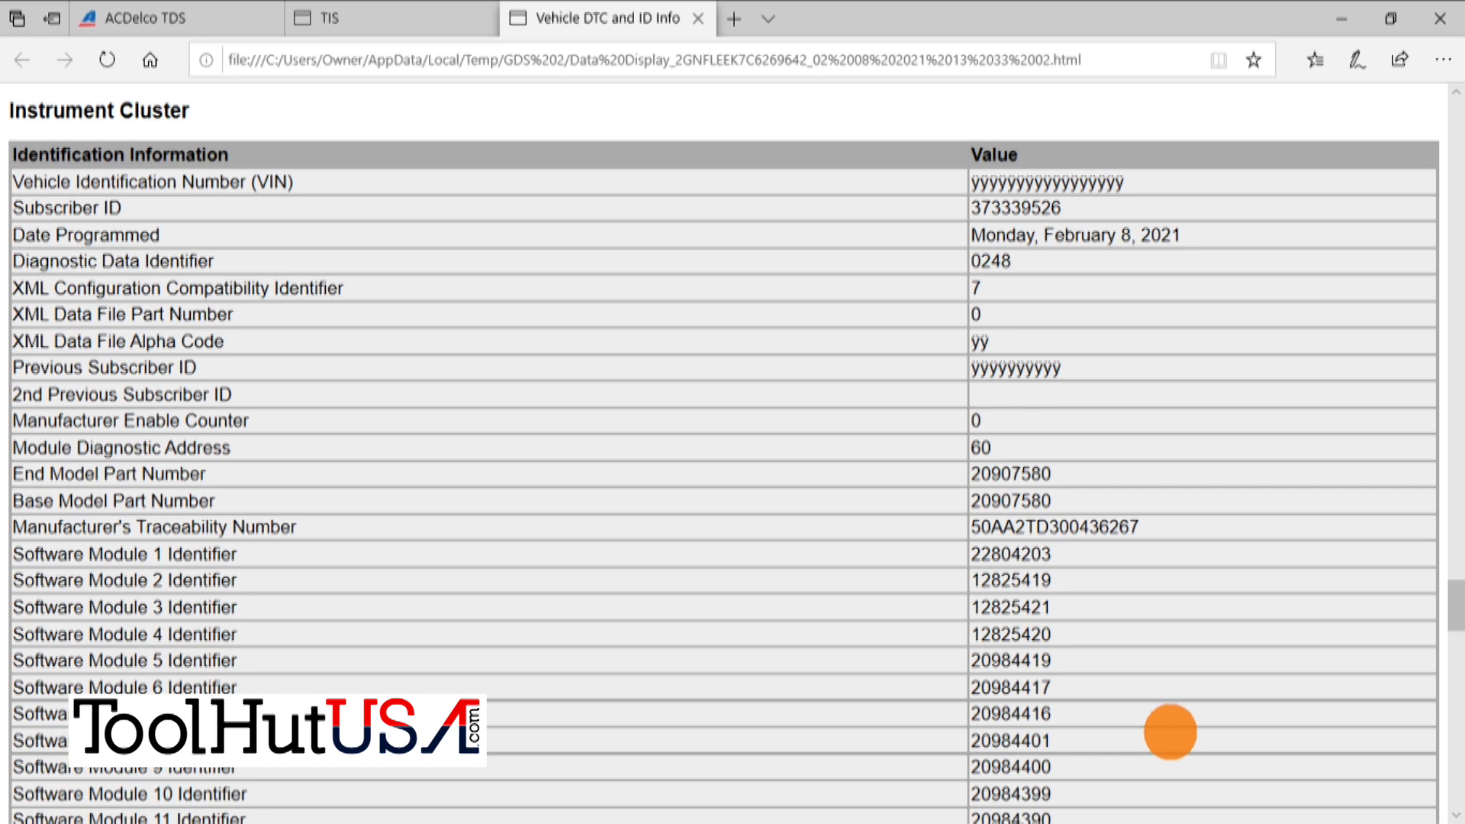
scroll("down", 3)
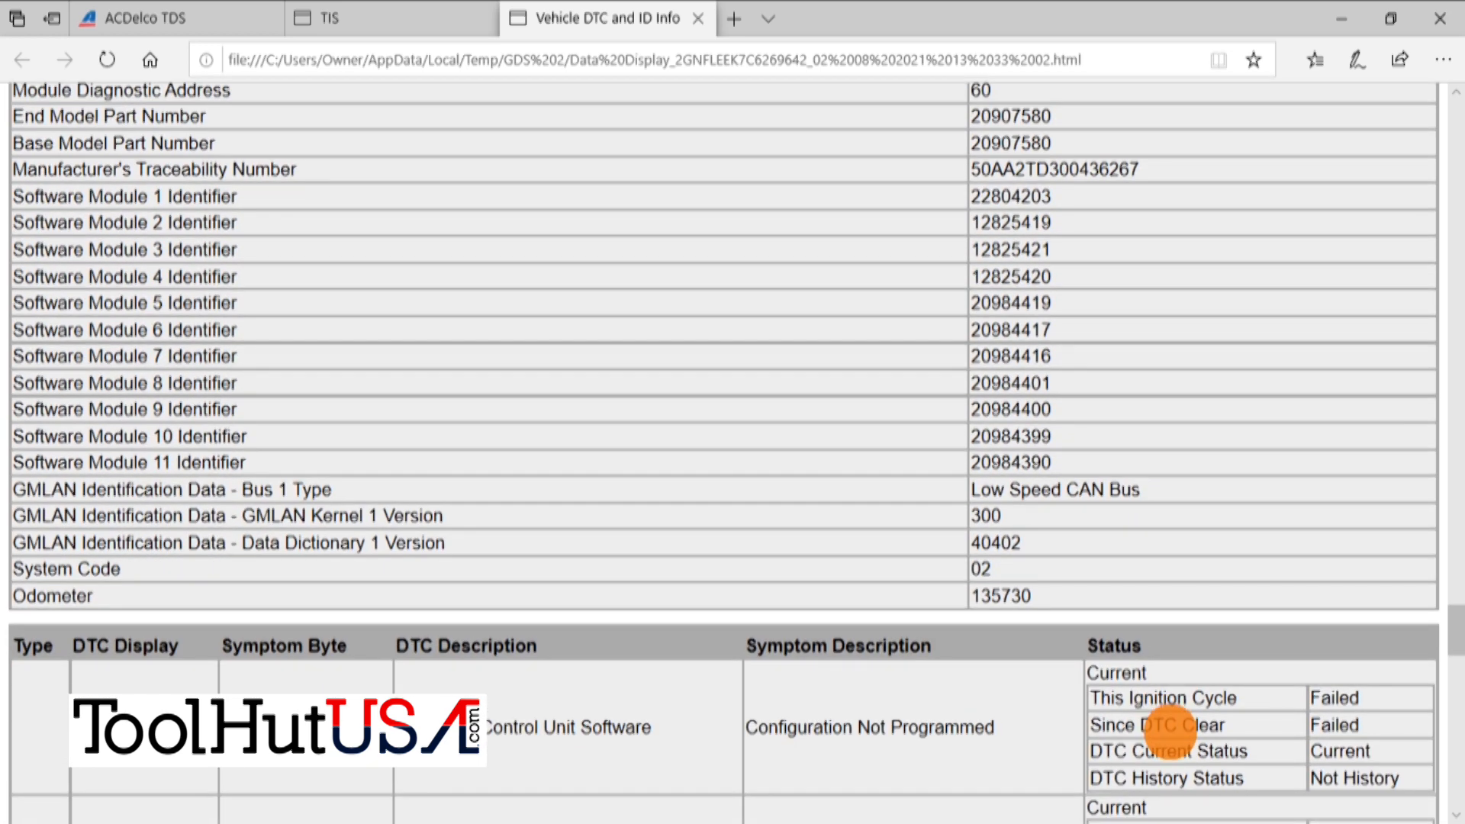
scroll("down", 3)
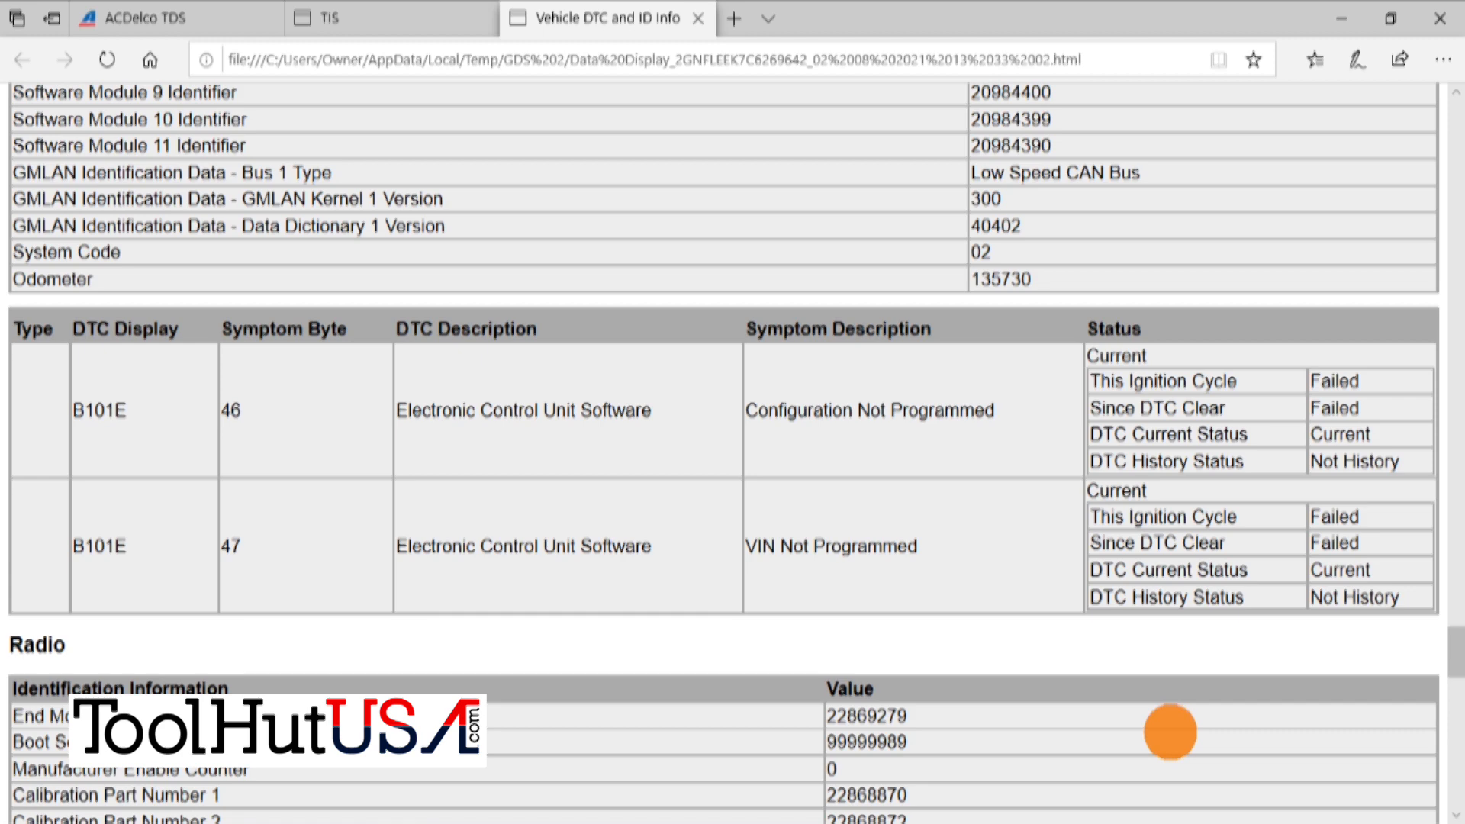
scroll("down", 3)
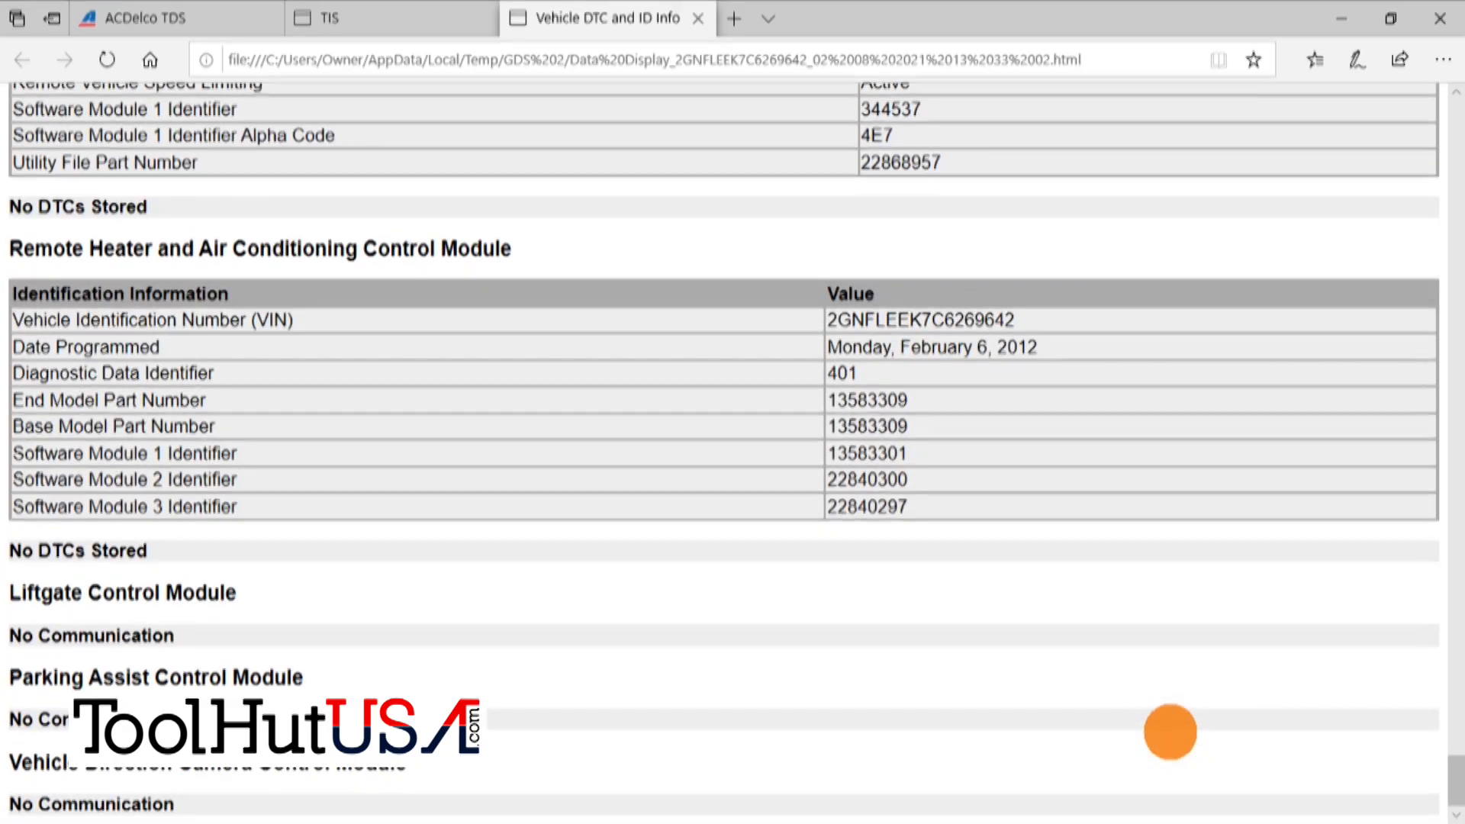
scroll("down", 3)
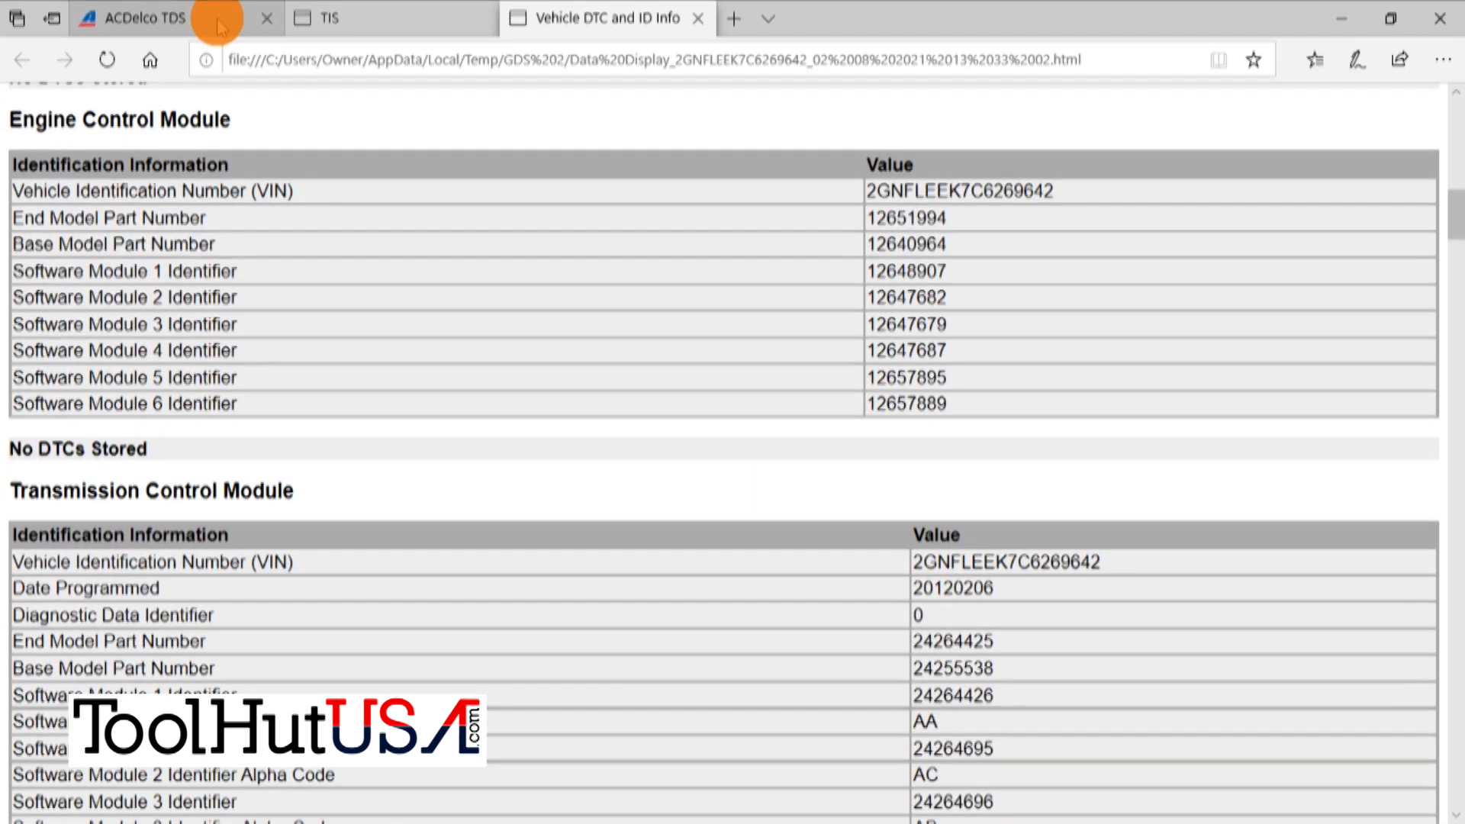
- Relaunch SPS from the TIS page via the JNLP file, approving the Java Run and Install prompts
left_click(390, 19)
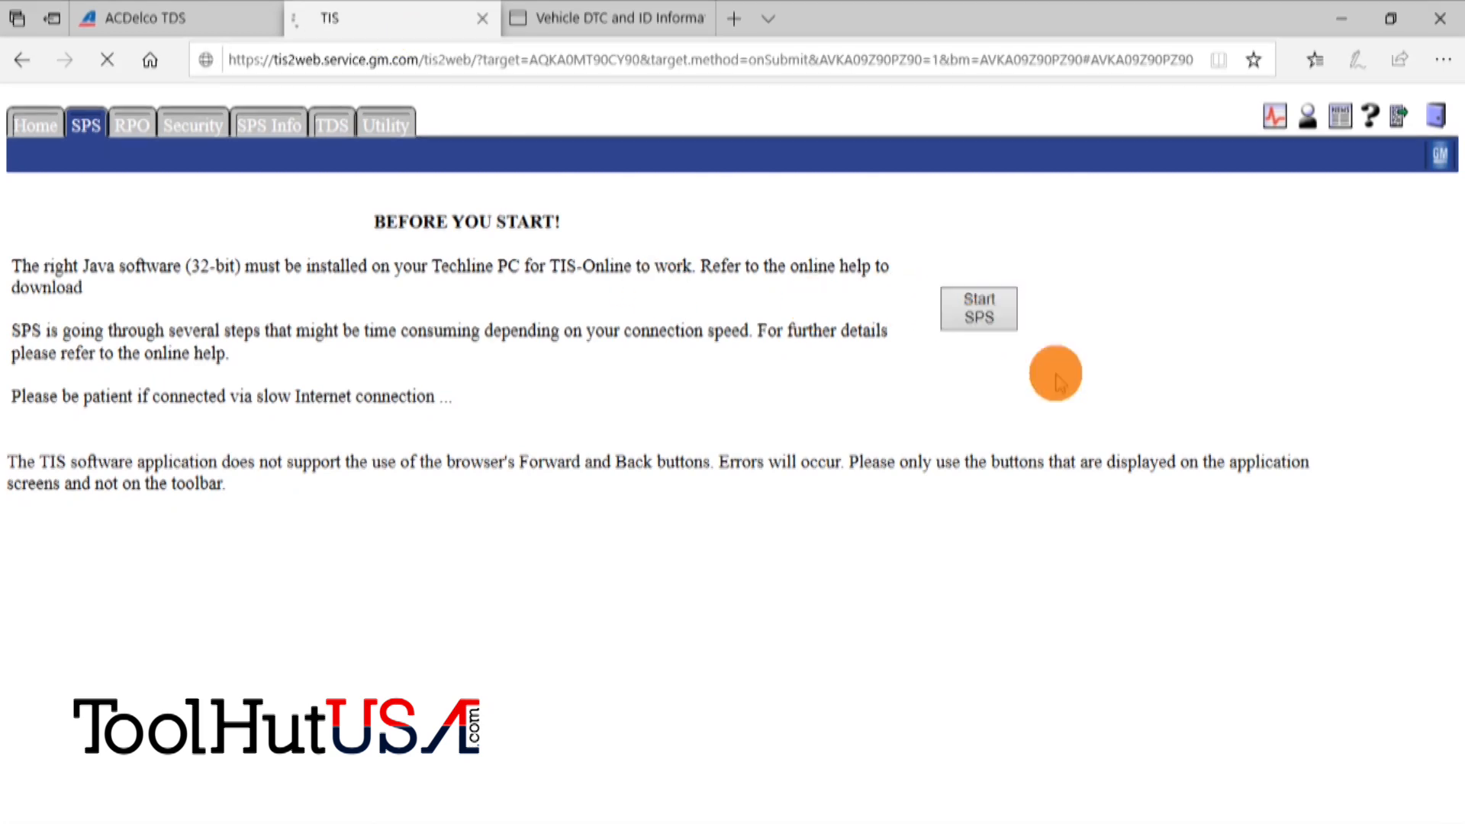
left_click(978, 308)
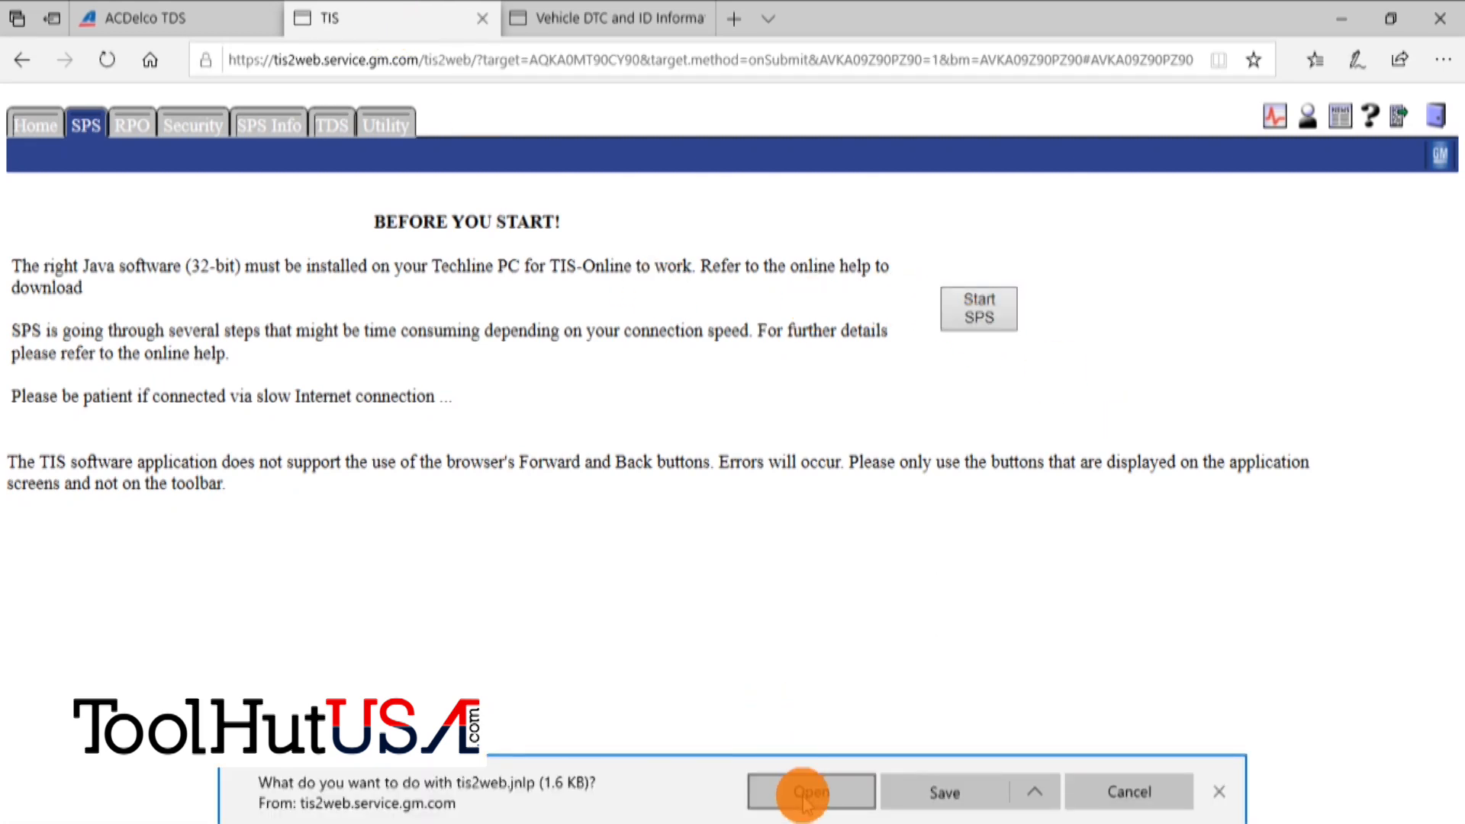
left_click(809, 792)
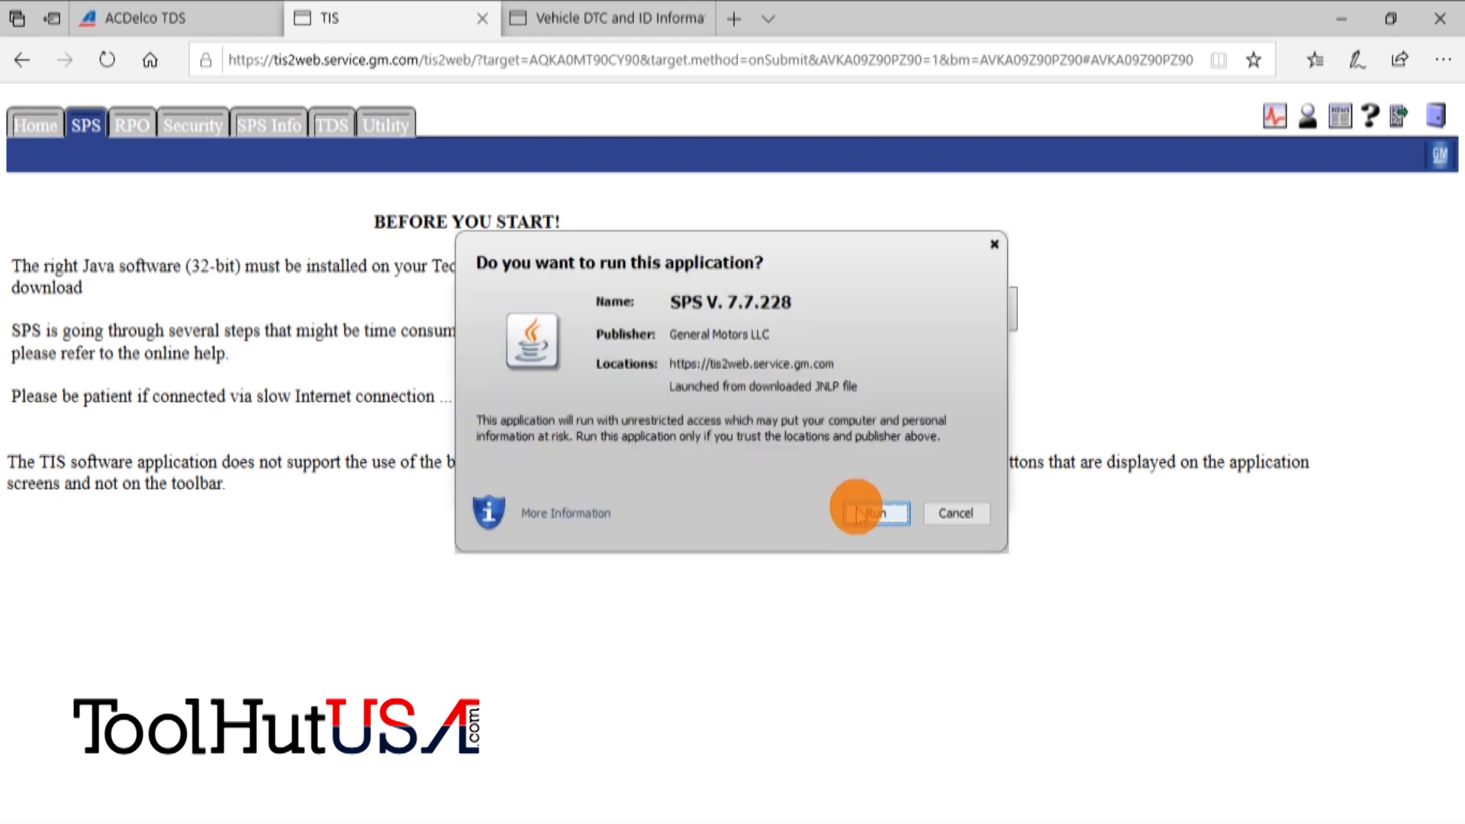
left_click(871, 512)
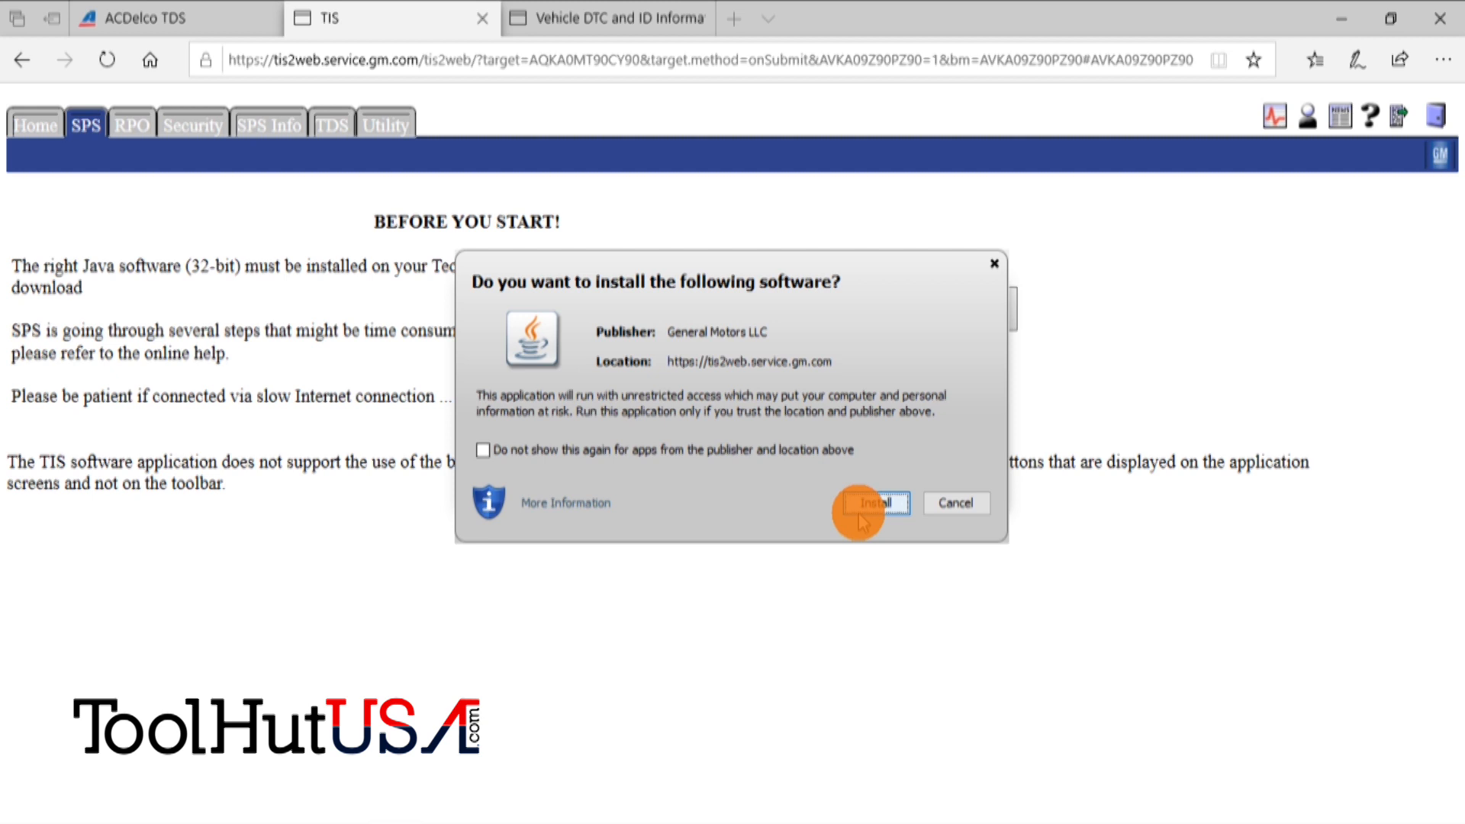
left_click(871, 502)
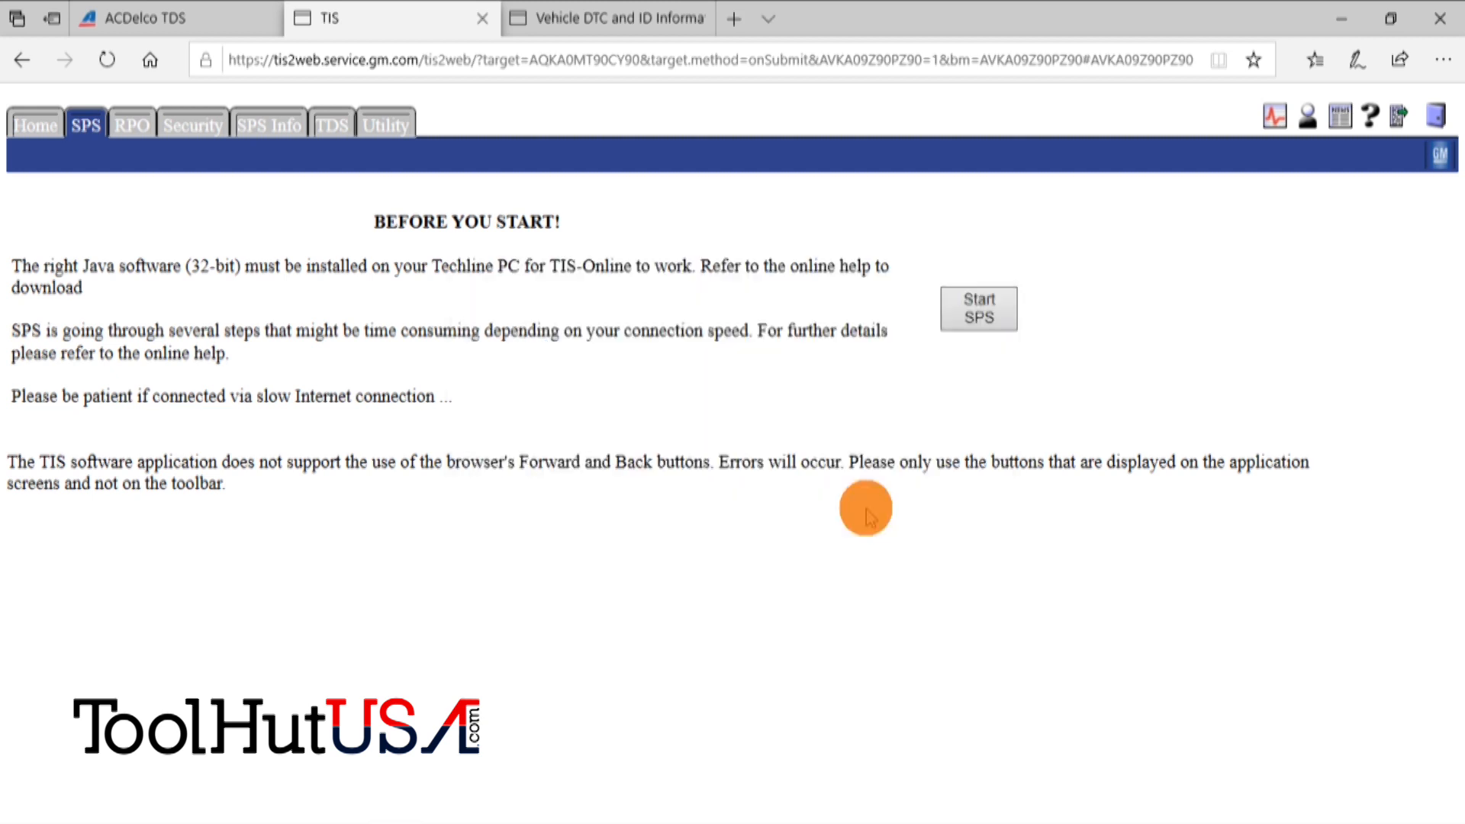
left_click(978, 309)
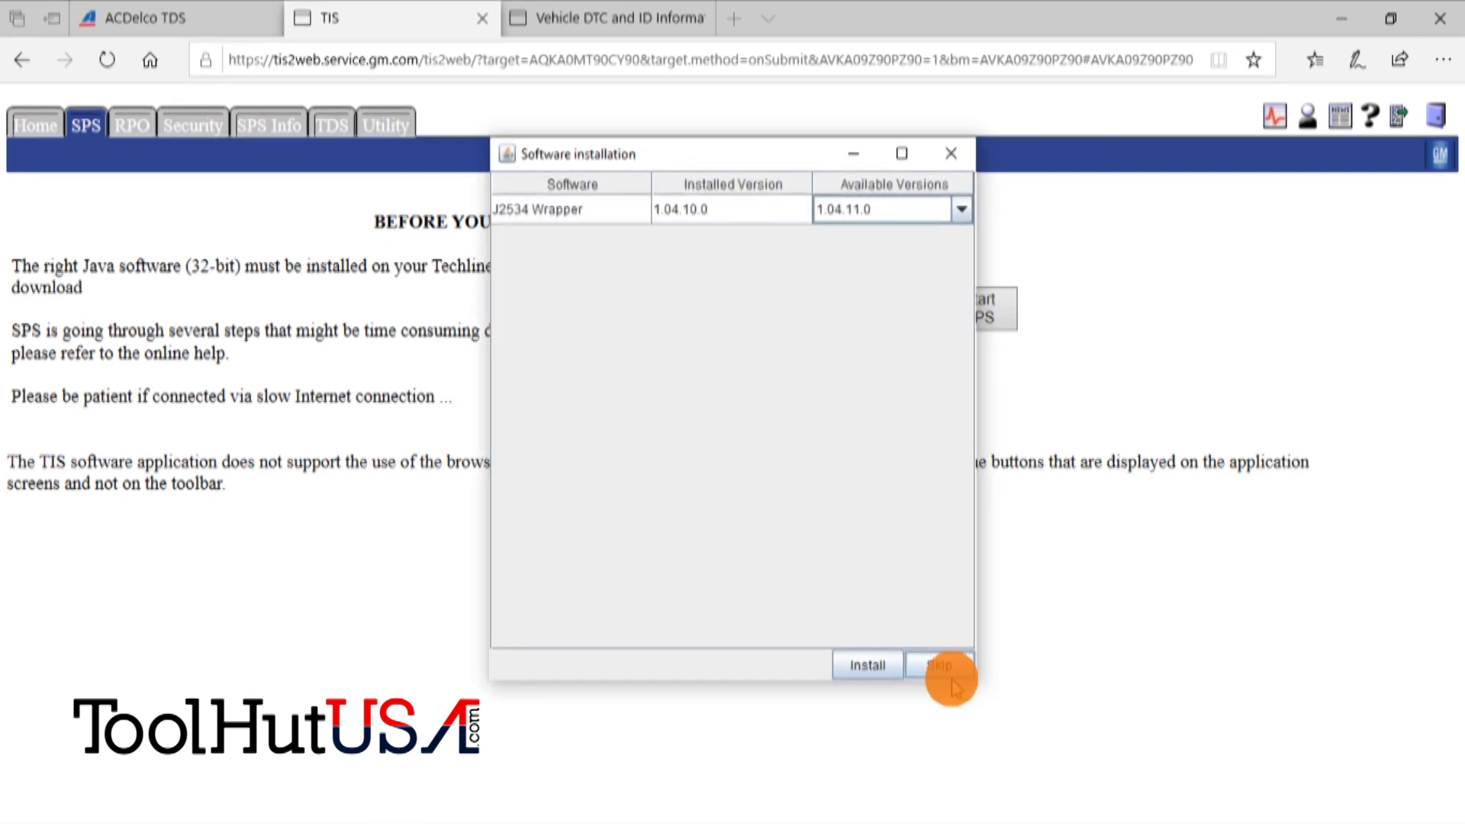
- Skip the optional J2534 Wrapper update so SPS reaches diagnostic tool selection
left_click(938, 663)
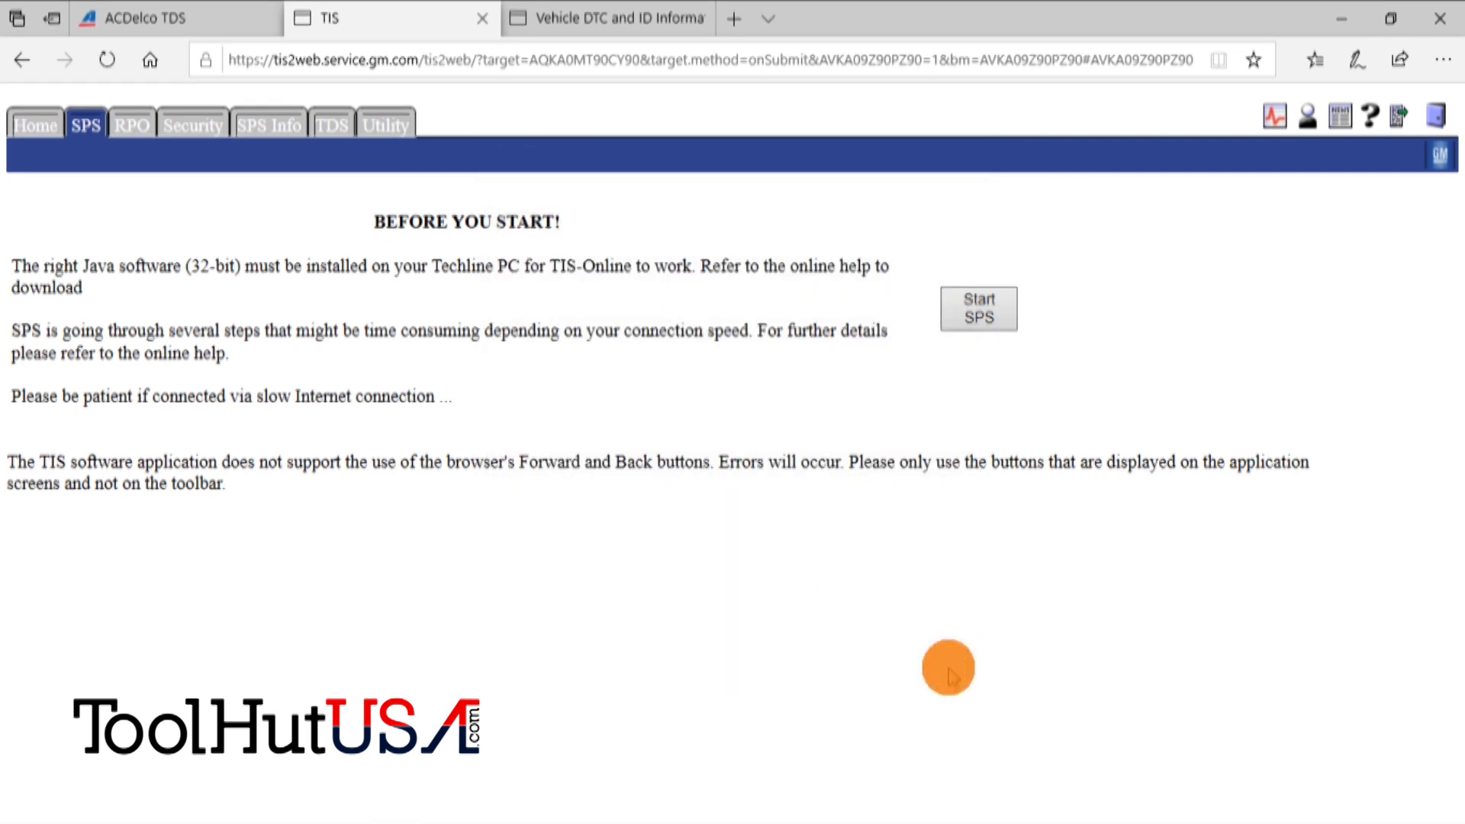
left_click(978, 309)
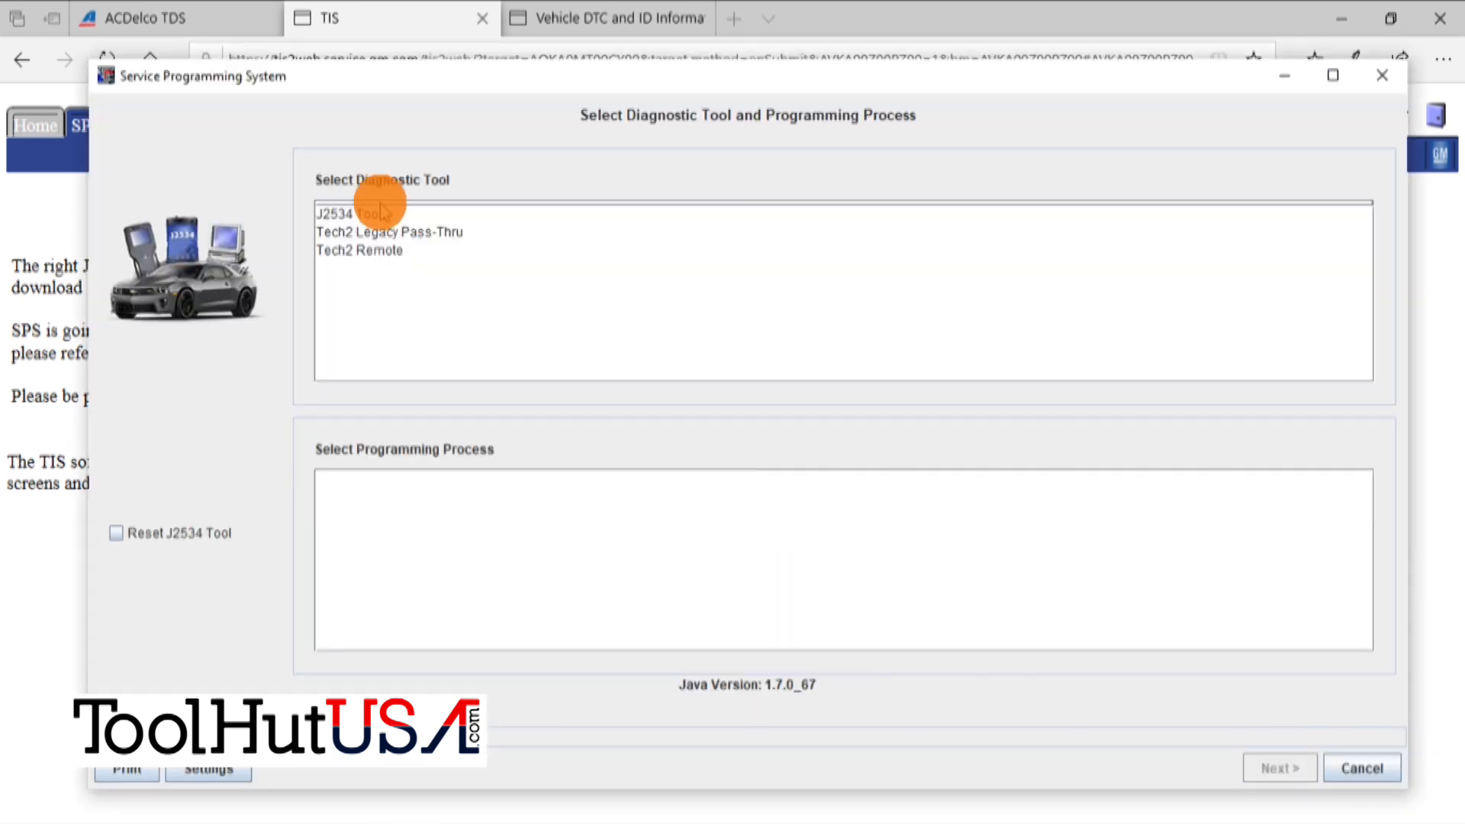
- Choose the J2534 tool with Replace and Program ECU and continue past the connection instructions
left_click(364, 213)
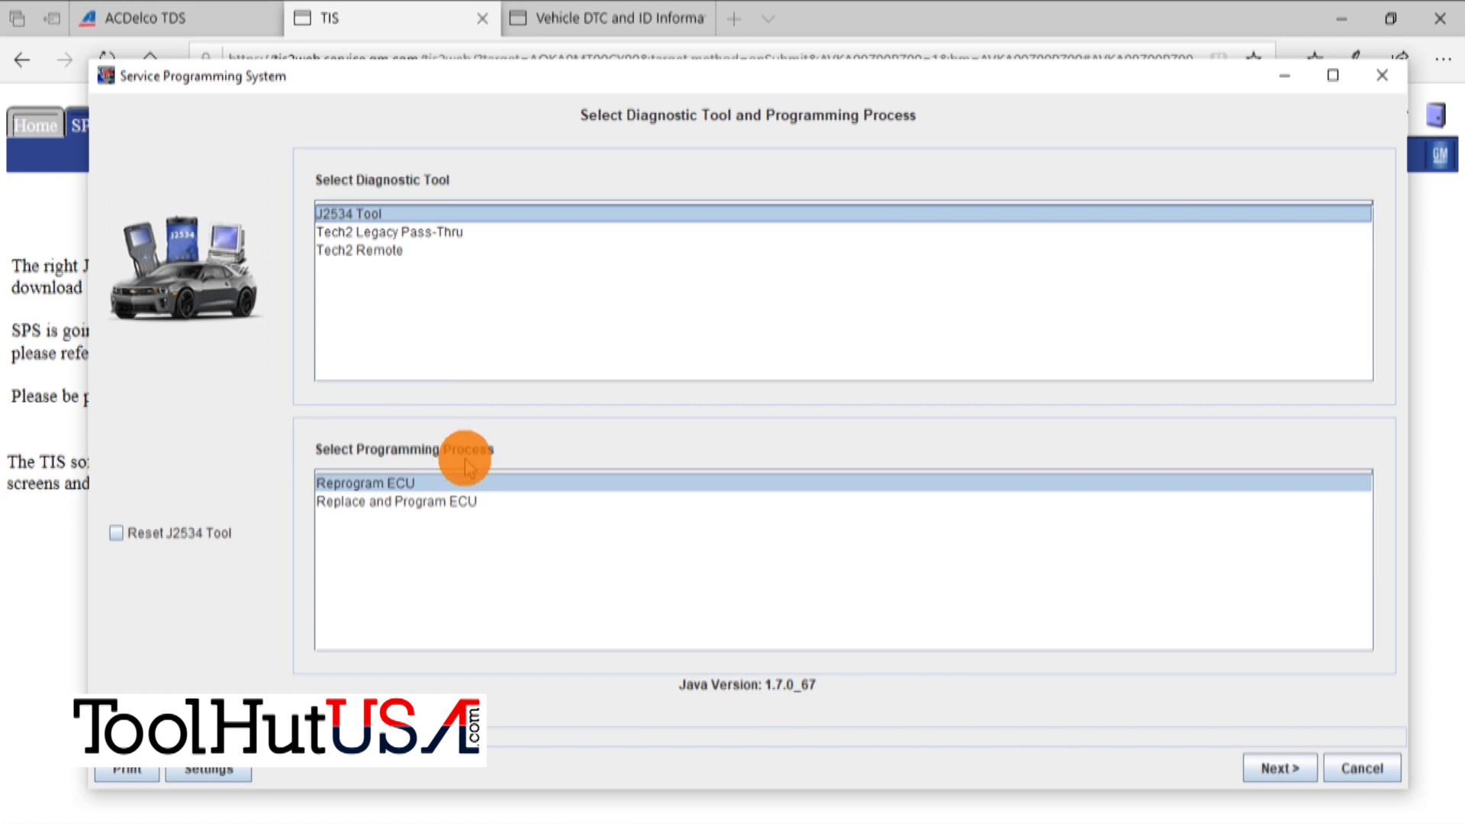
left_click(395, 500)
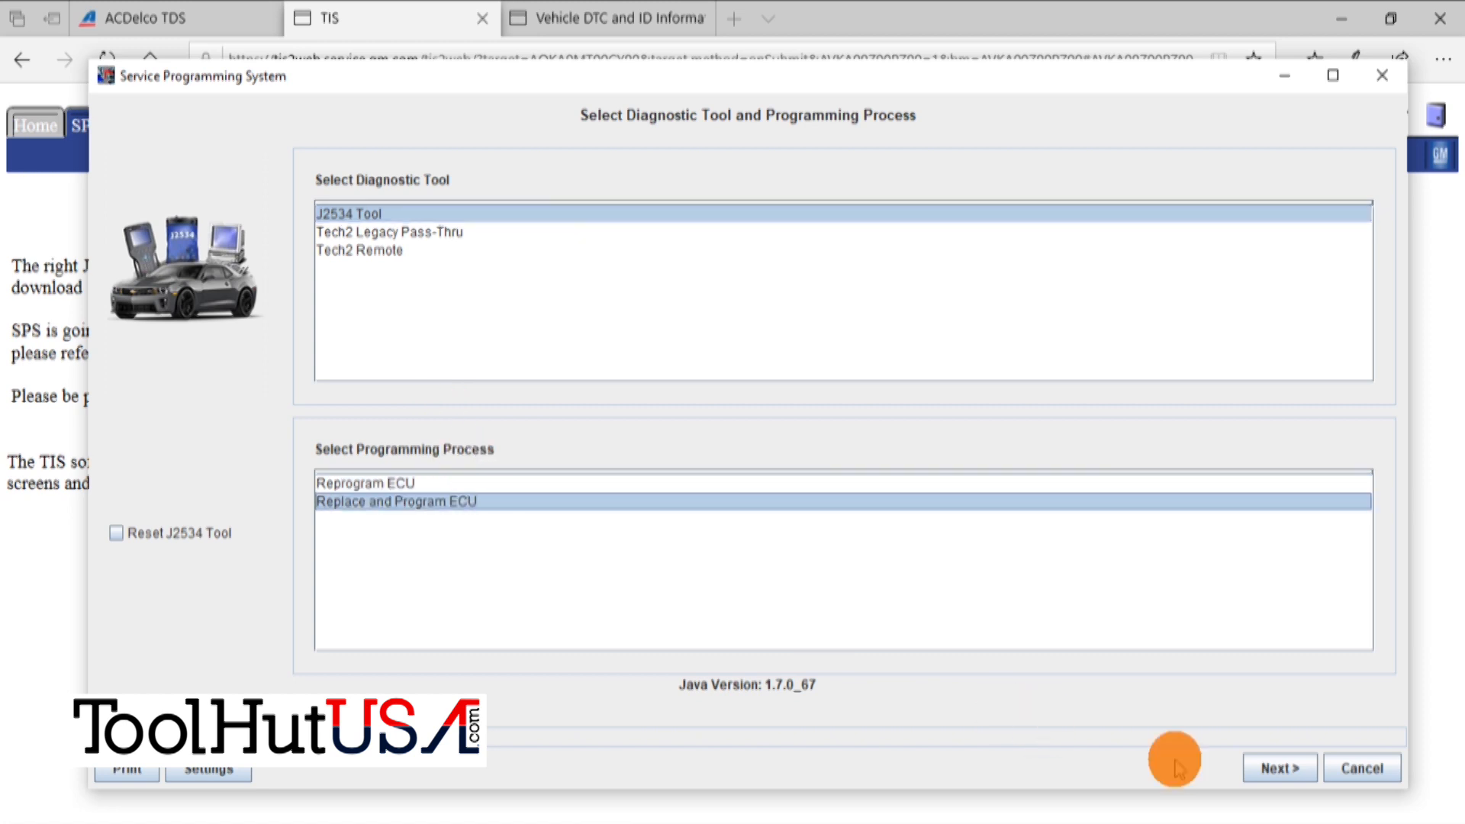
left_click(1279, 767)
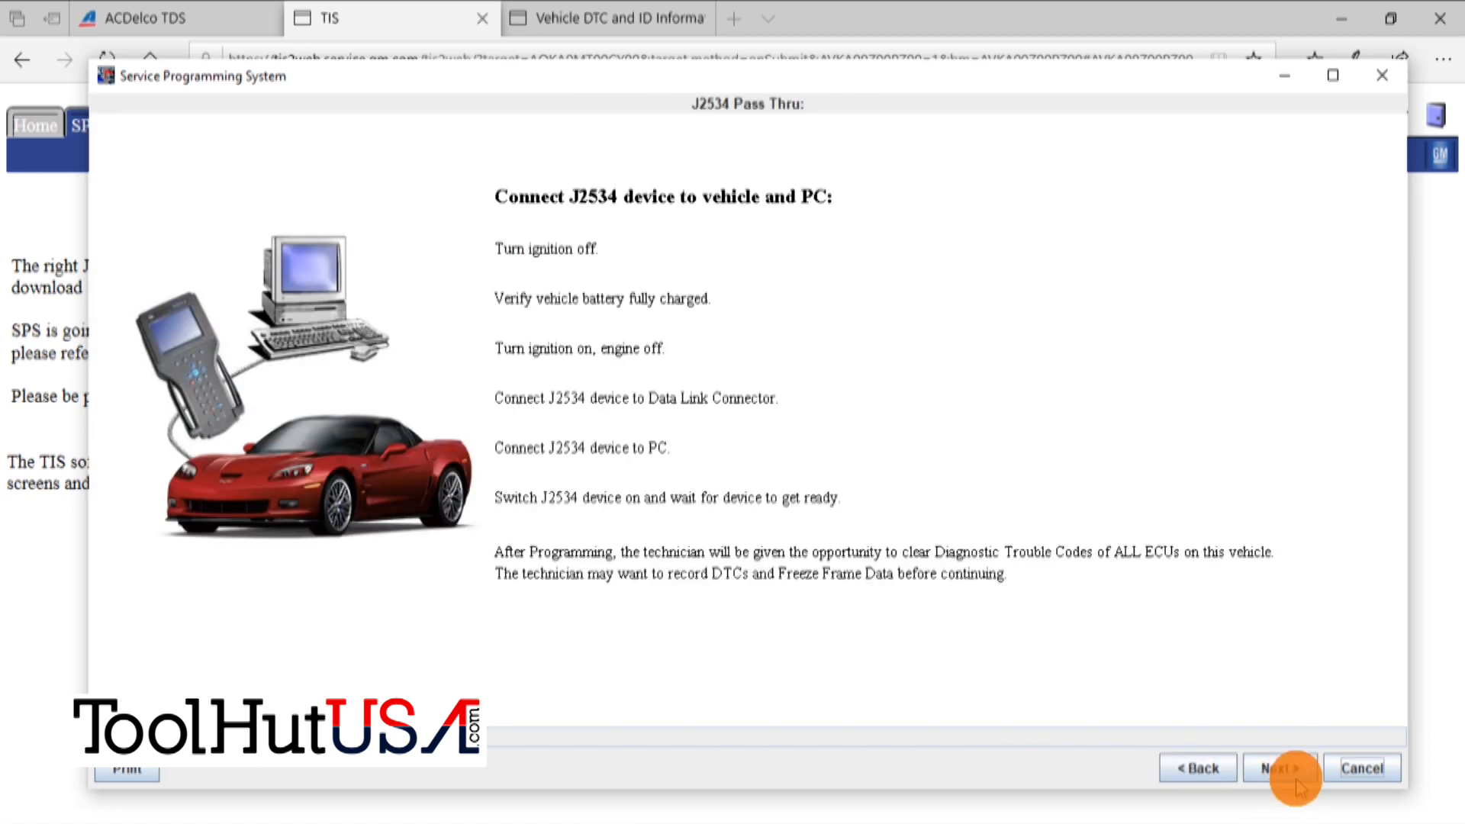
left_click(1274, 768)
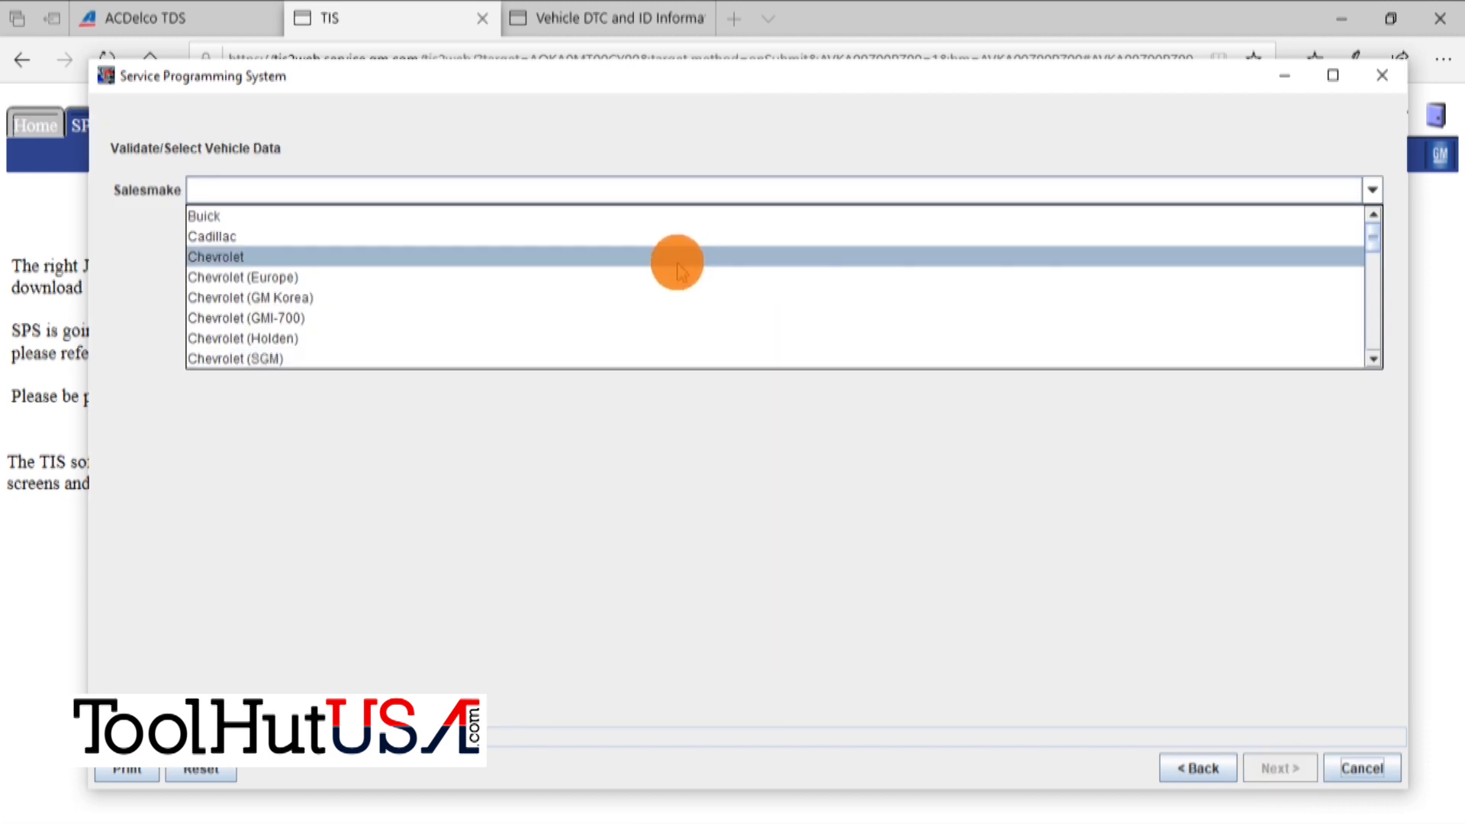
- Enter vehicle data again: Chevrolet, 2012, LD Trk MPV Incomplete, Equinox, reaching VIN validation
left_click(215, 257)
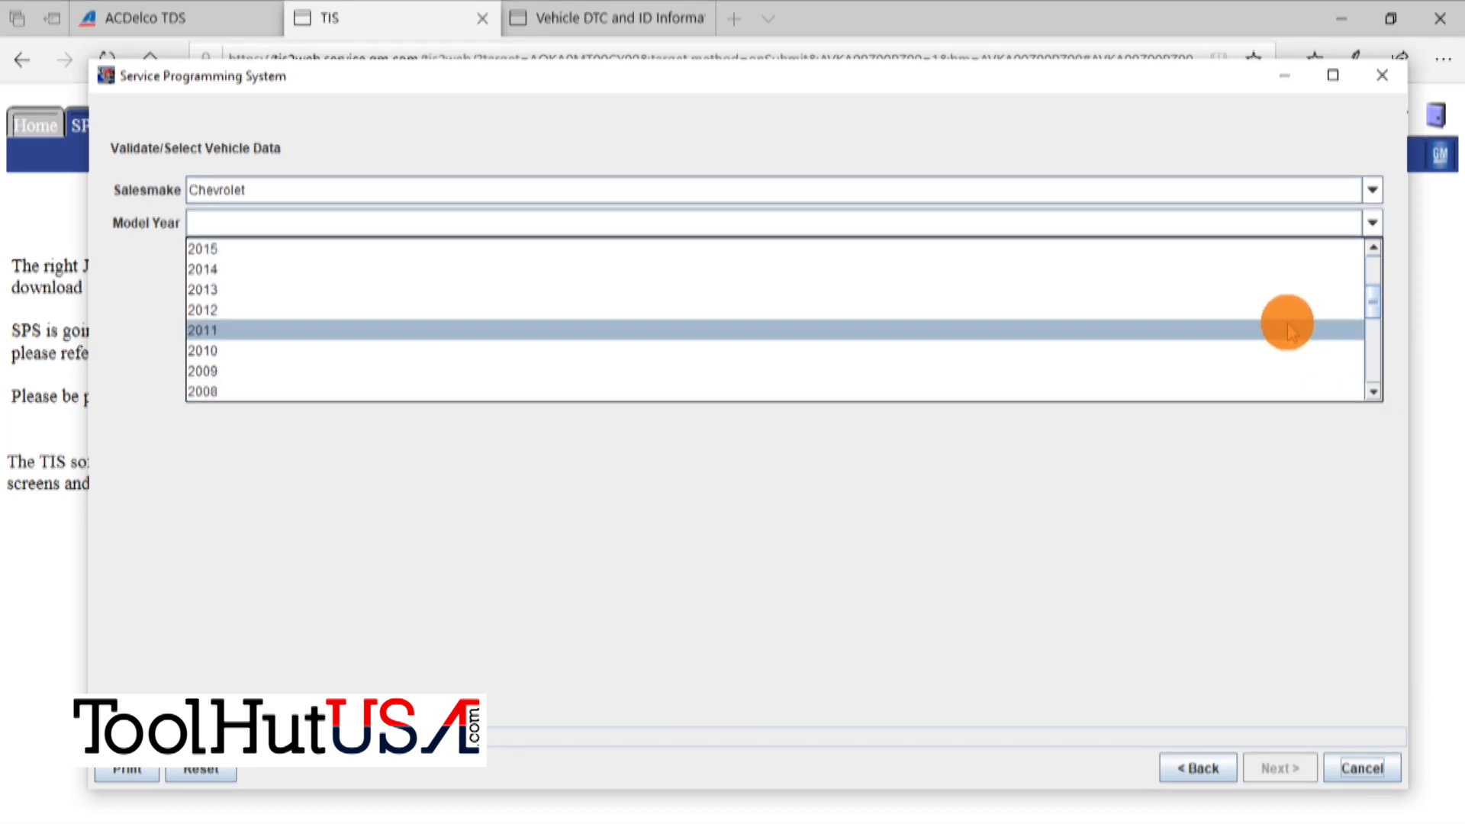
left_click(203, 310)
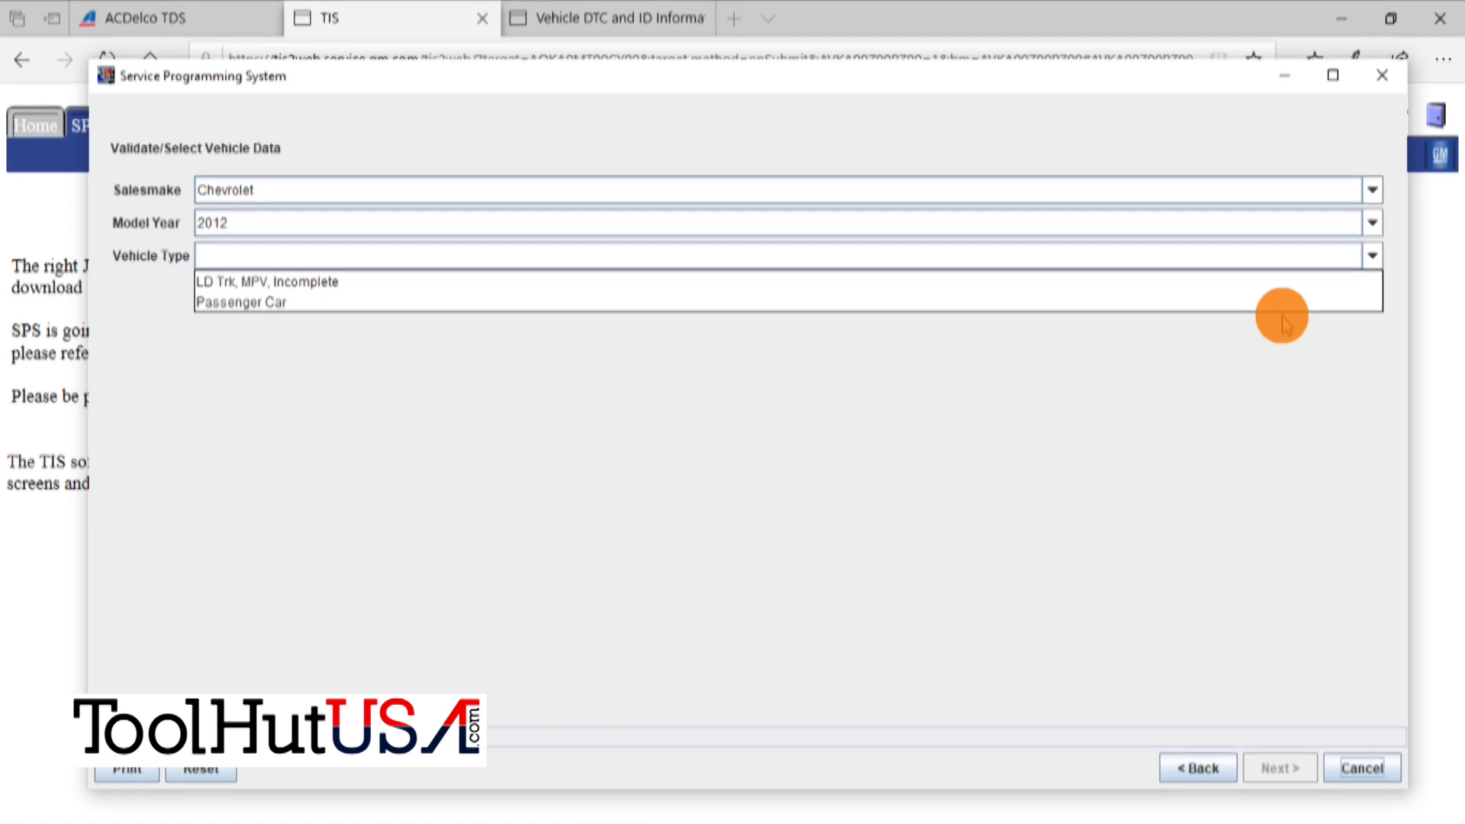
left_click(265, 281)
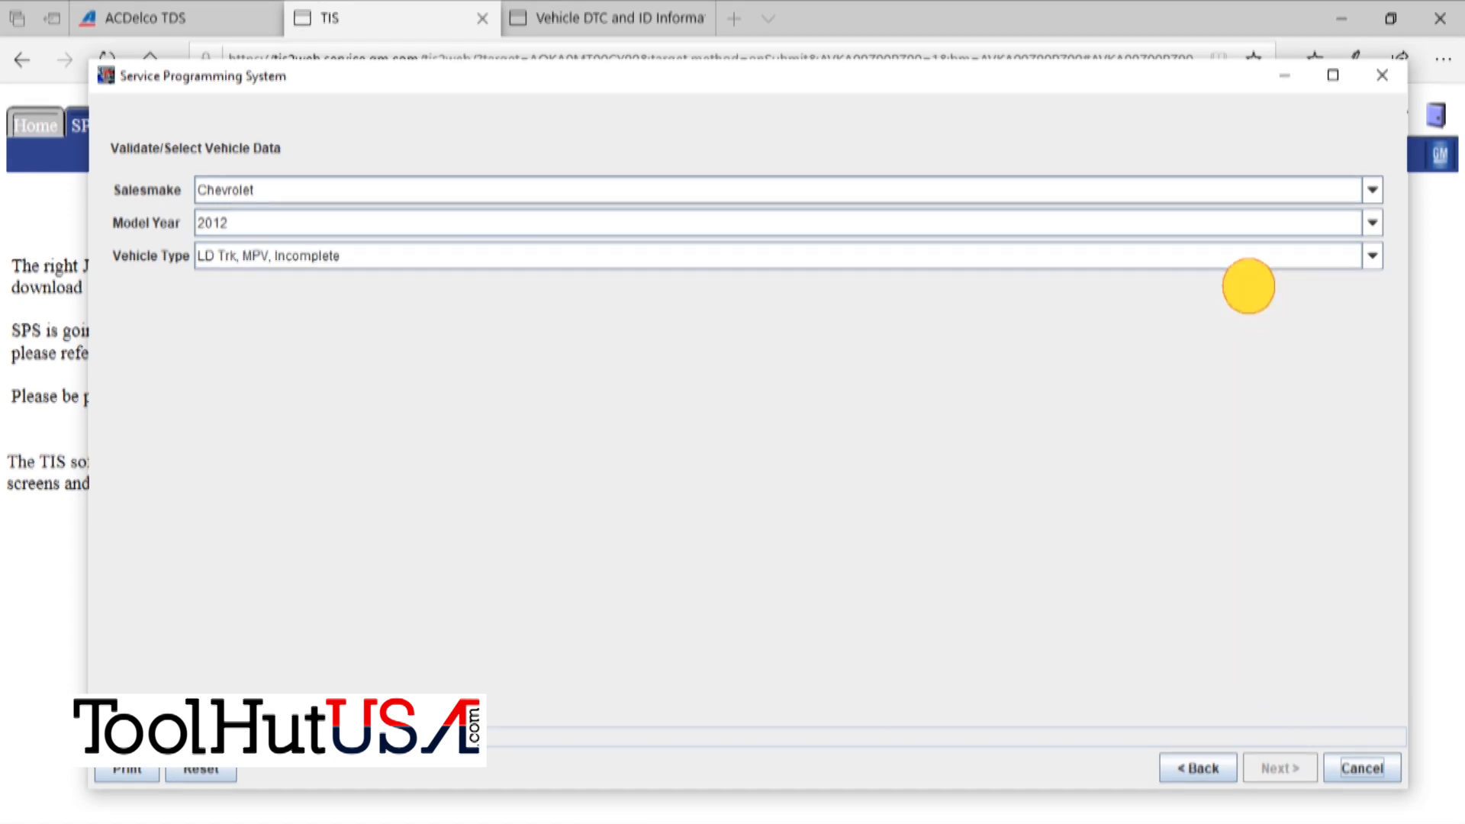
left_click(1370, 287)
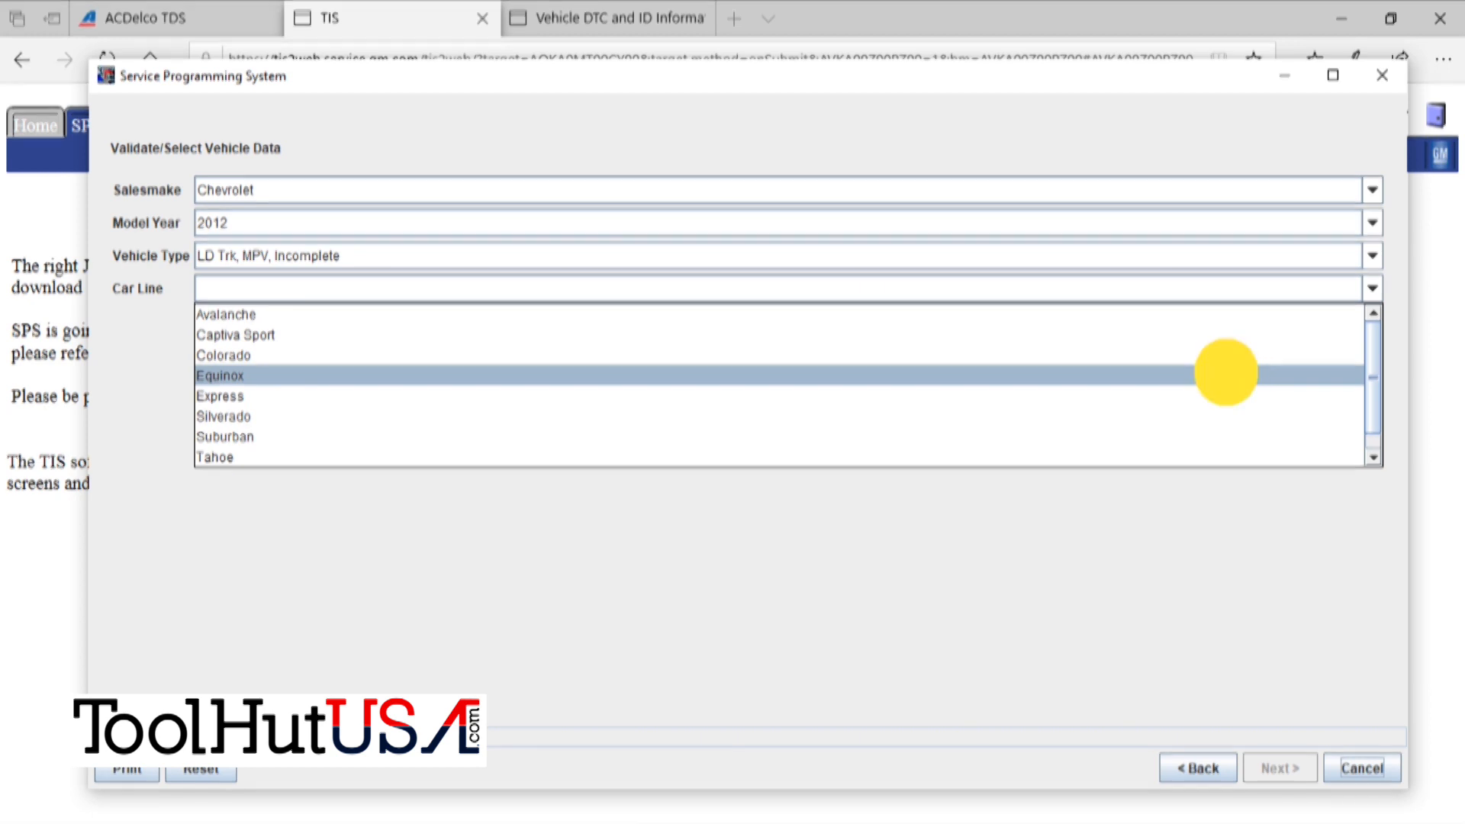
left_click(220, 376)
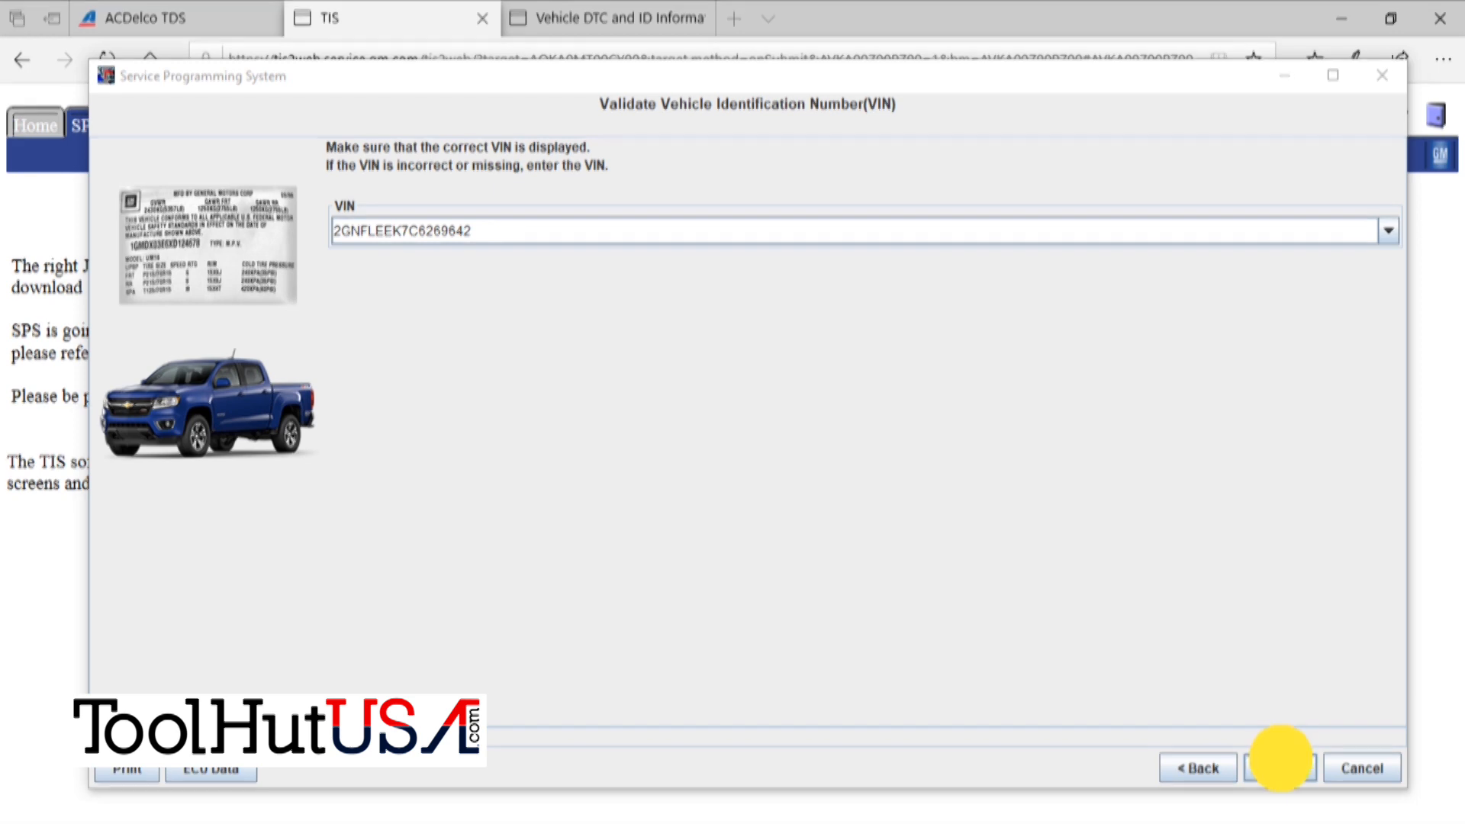
- Accept the VIN, dismiss the field action notice and start Instrument Cluster Configuration in Normal mode
left_click(1280, 767)
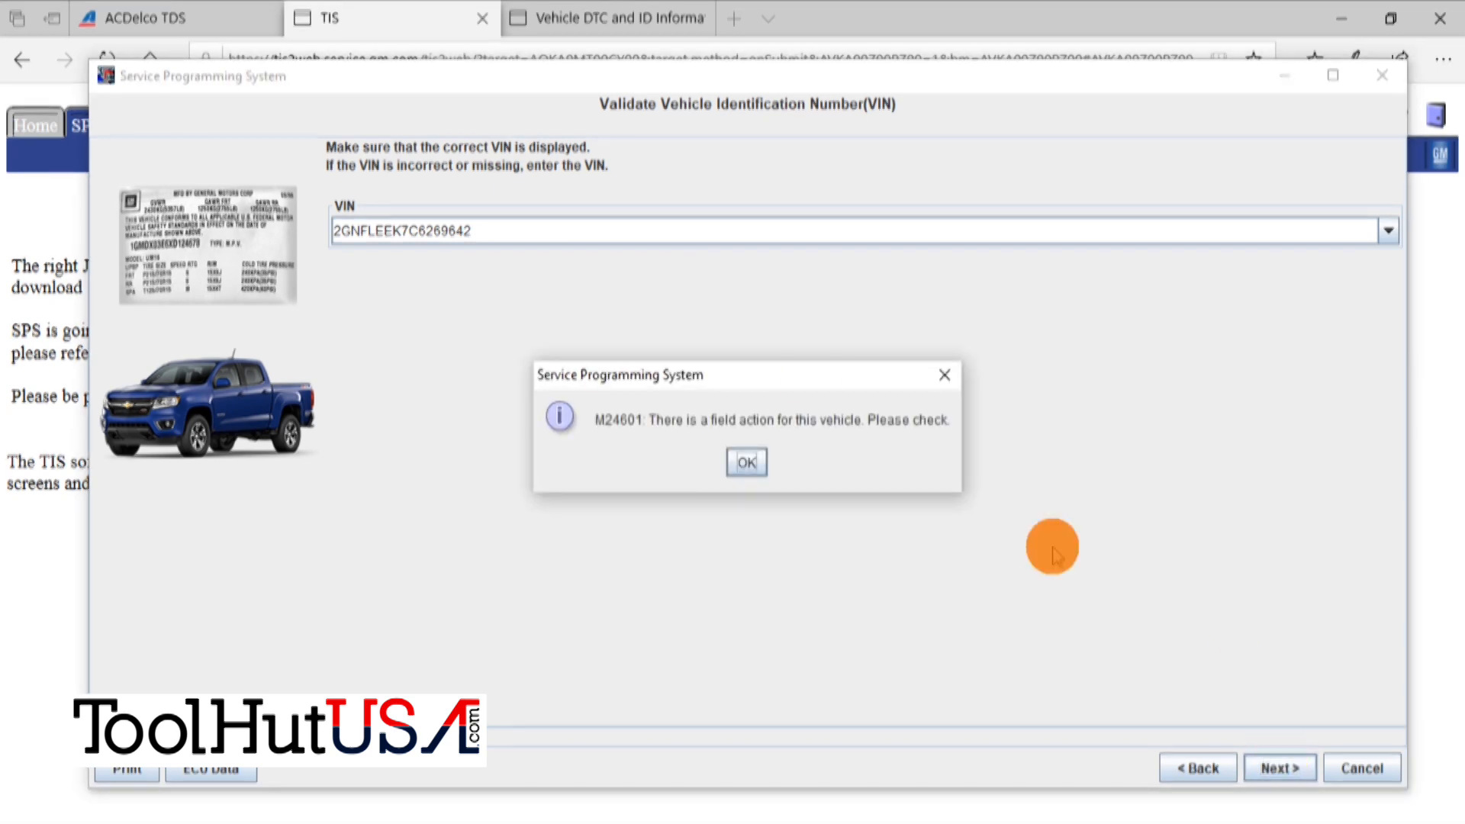
left_click(746, 460)
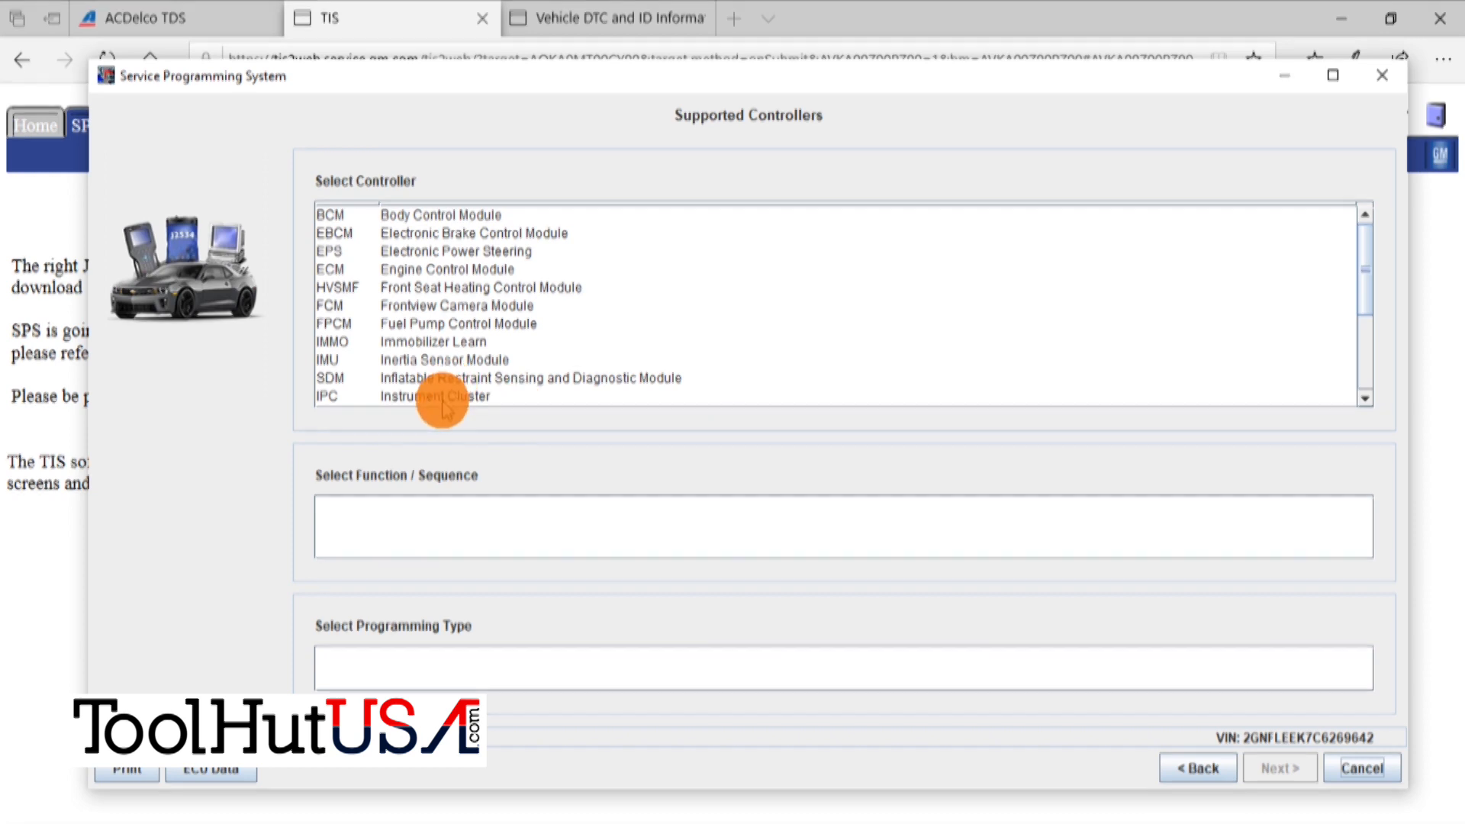
left_click(434, 396)
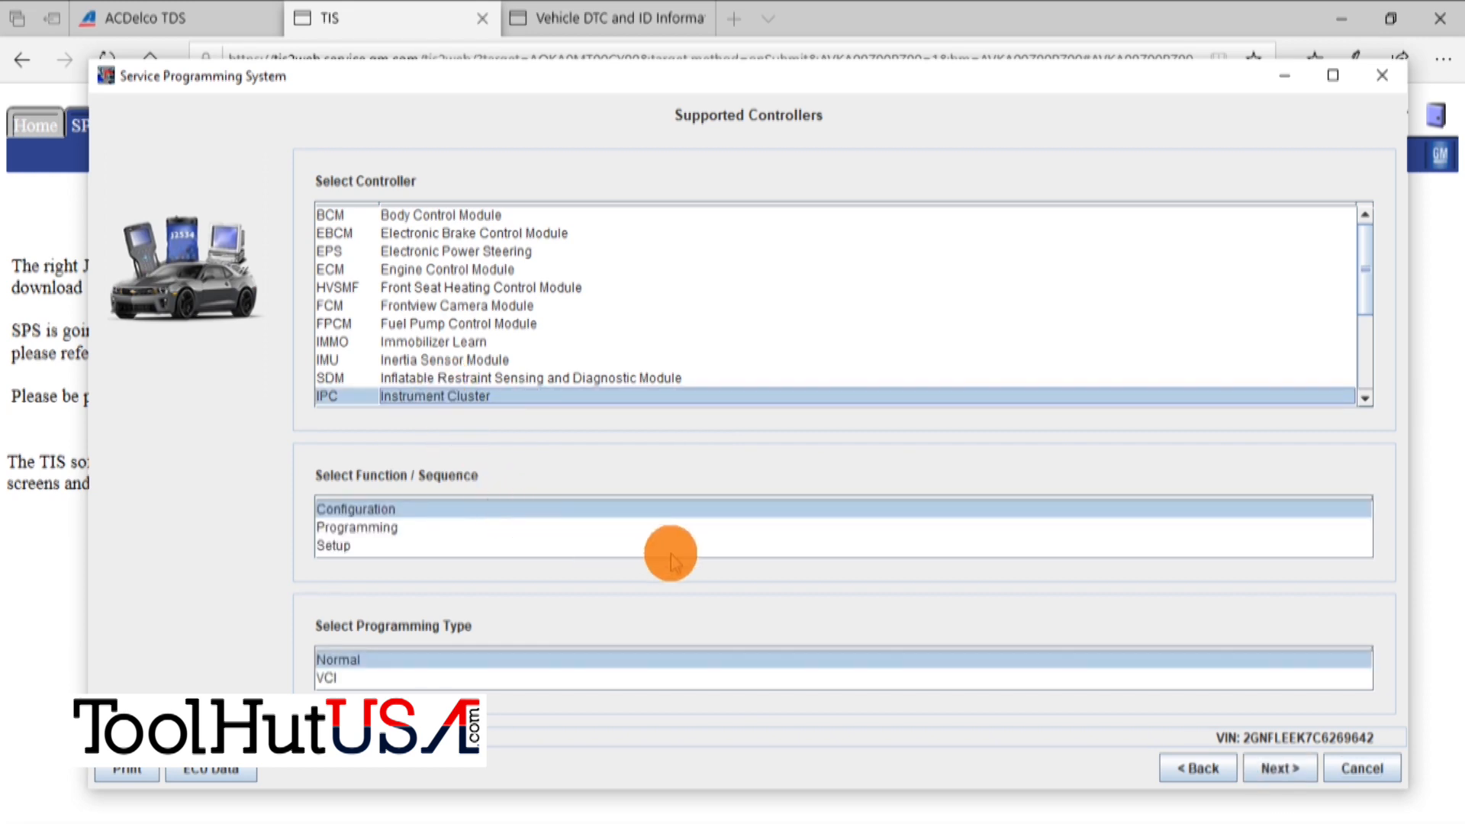
mouse_move(809, 581)
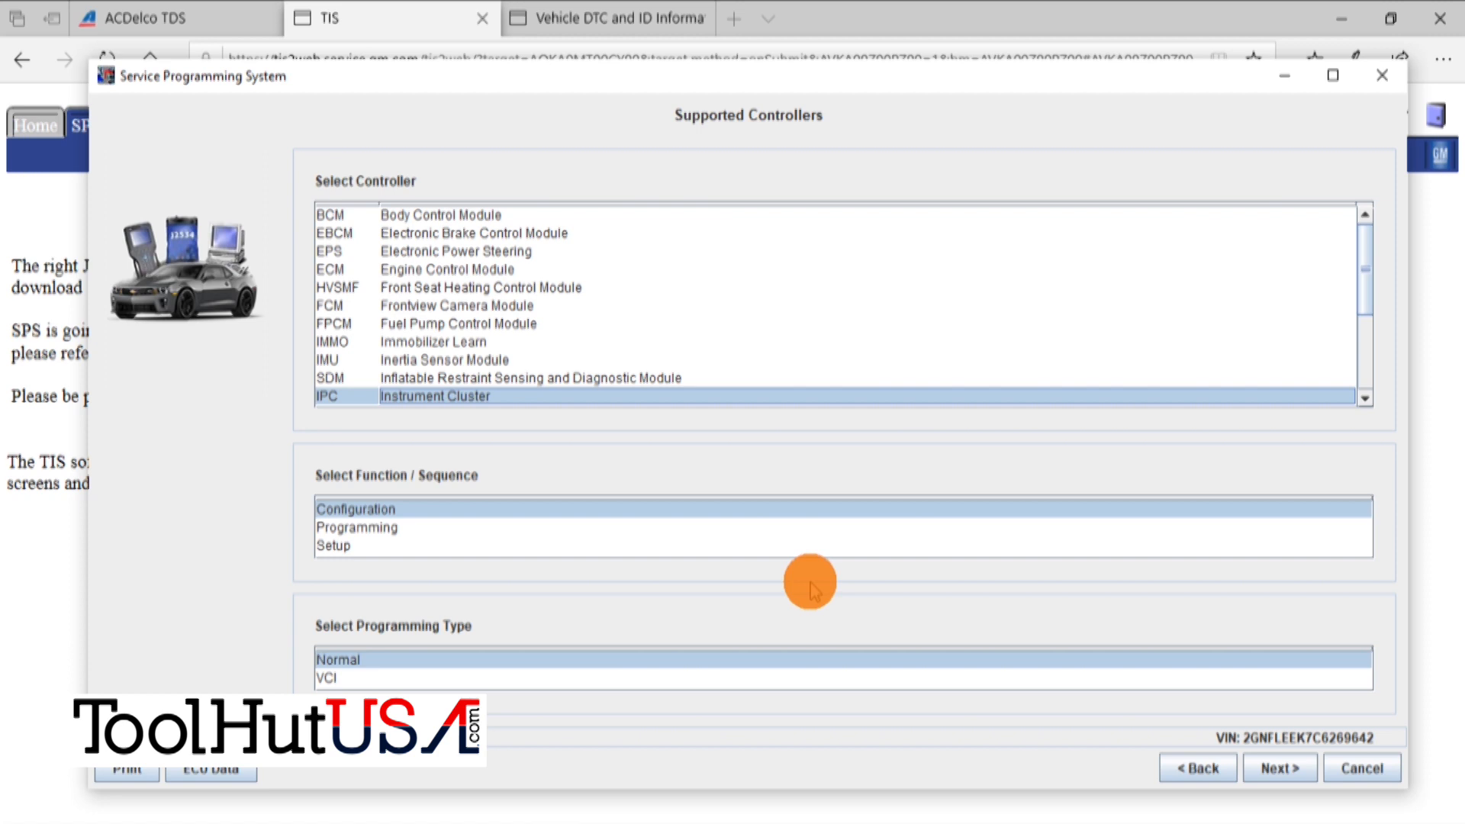
mouse_move(1105, 703)
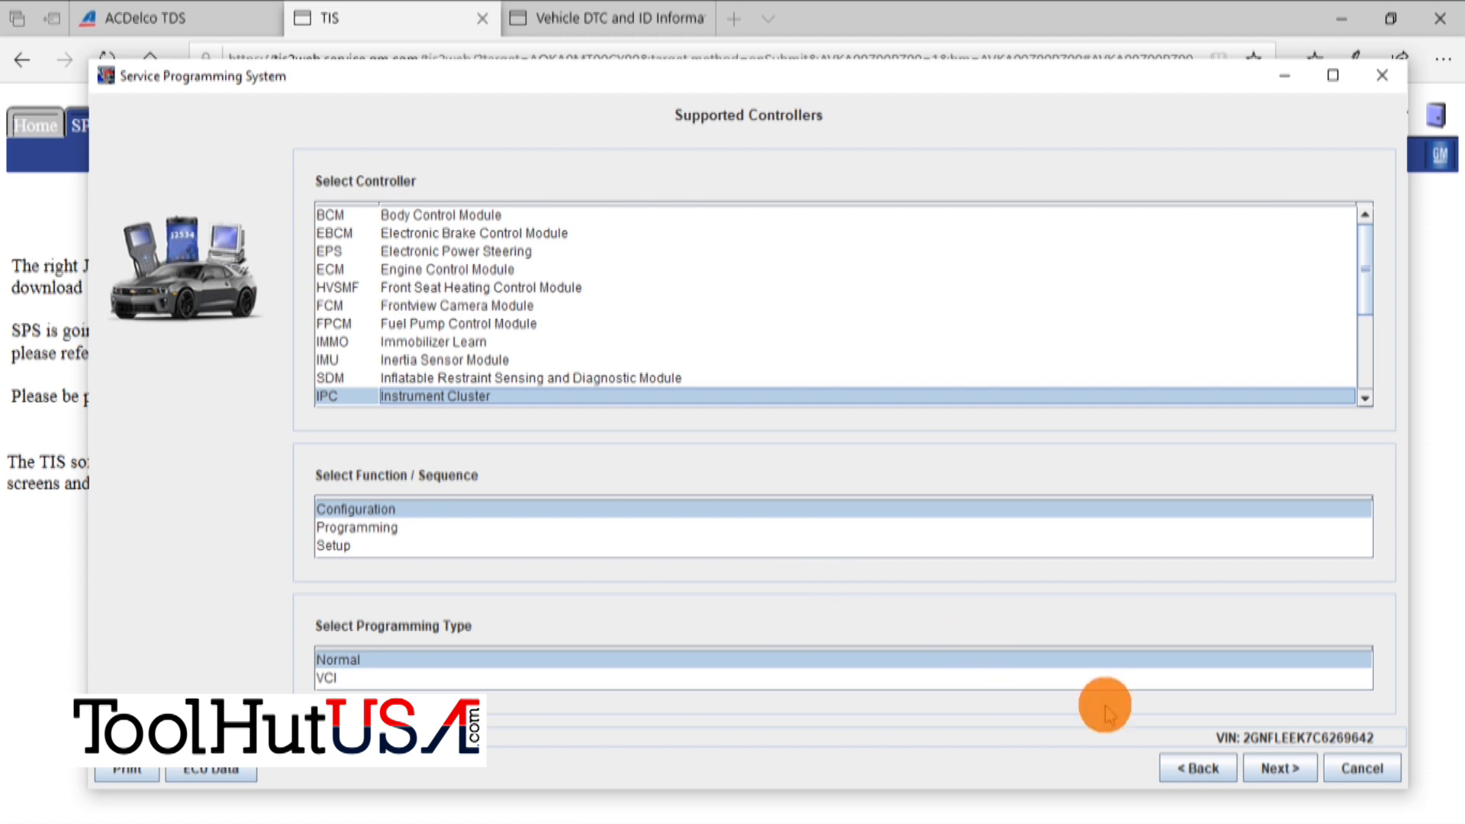
left_click(1279, 767)
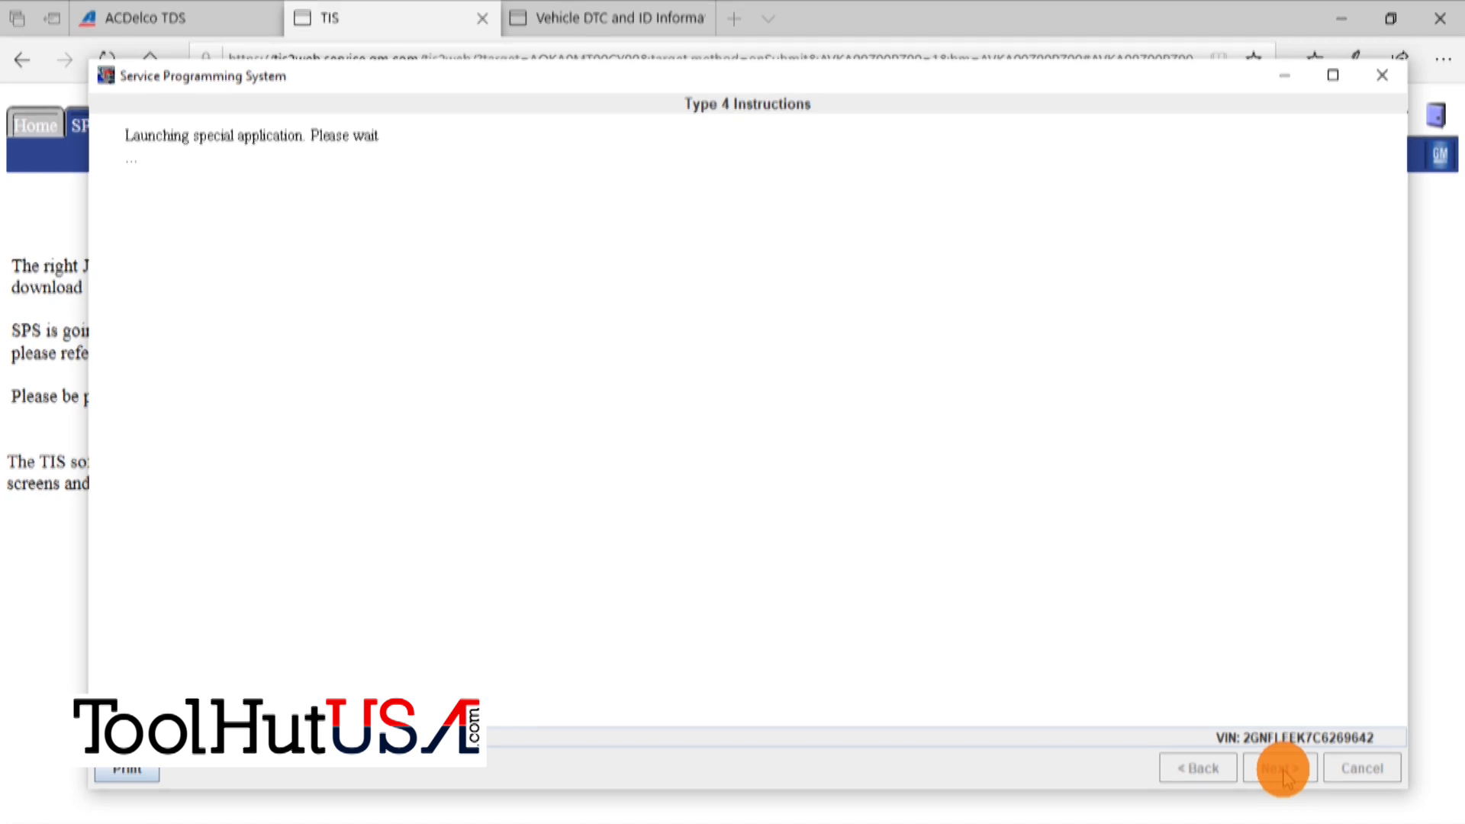
- View the Action Complete configuration results and proceed with another procedure on the same VIN
left_click(1278, 768)
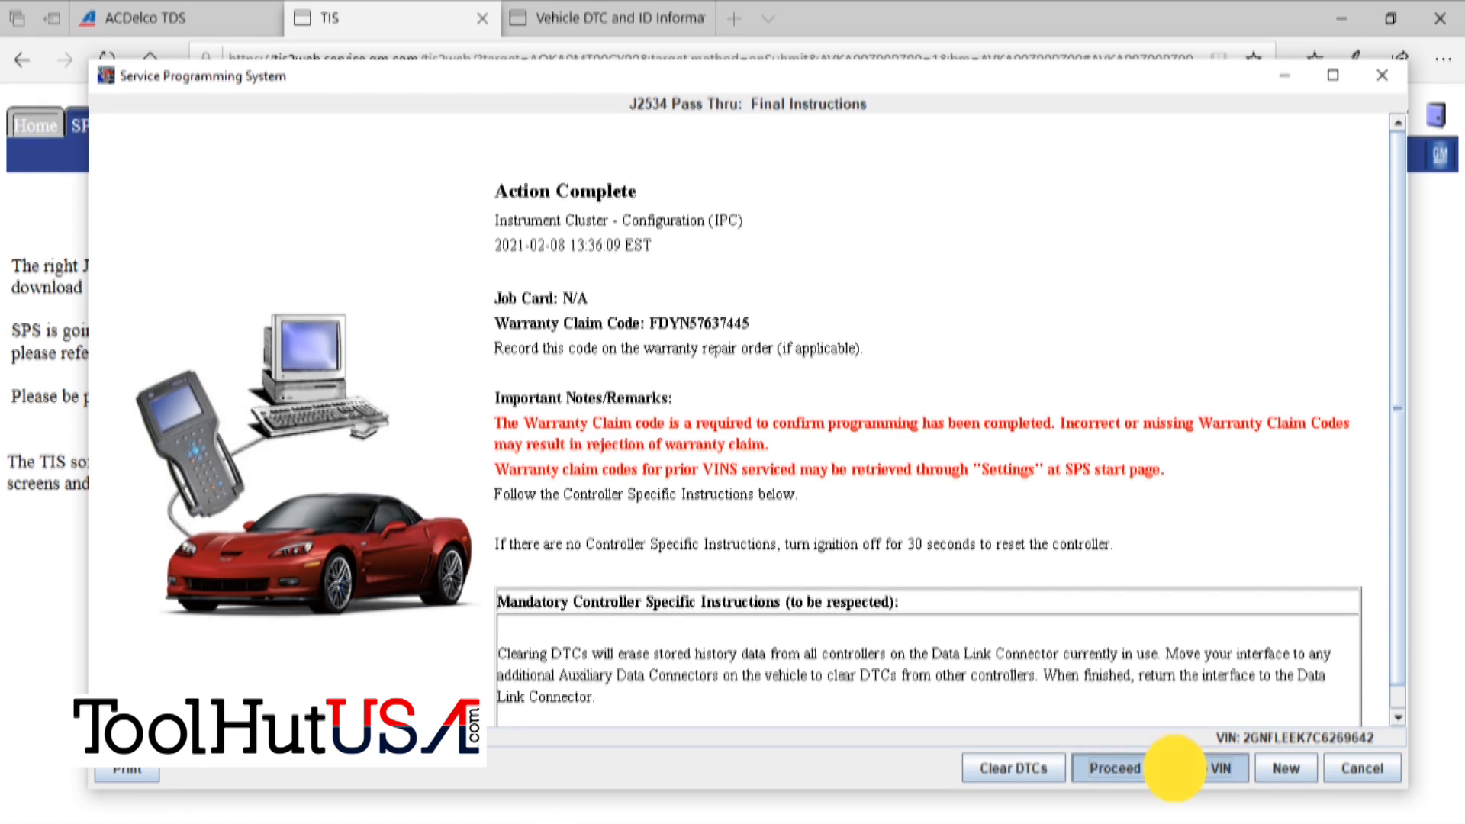
left_click(1216, 767)
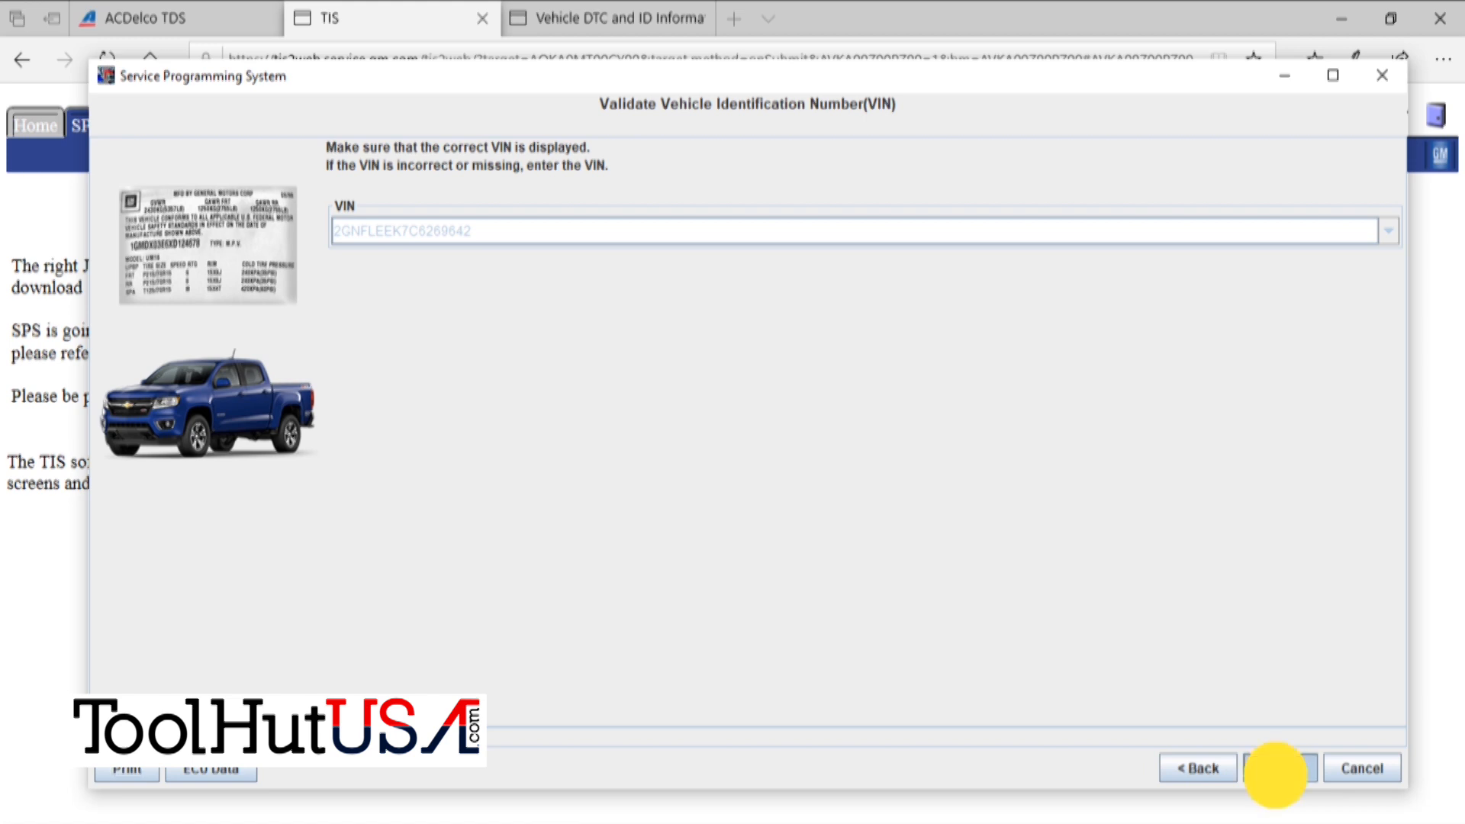
- Accept the VIN, select IPC Instrument Cluster with Setup (Normal type) and launch its special function
left_click(1279, 767)
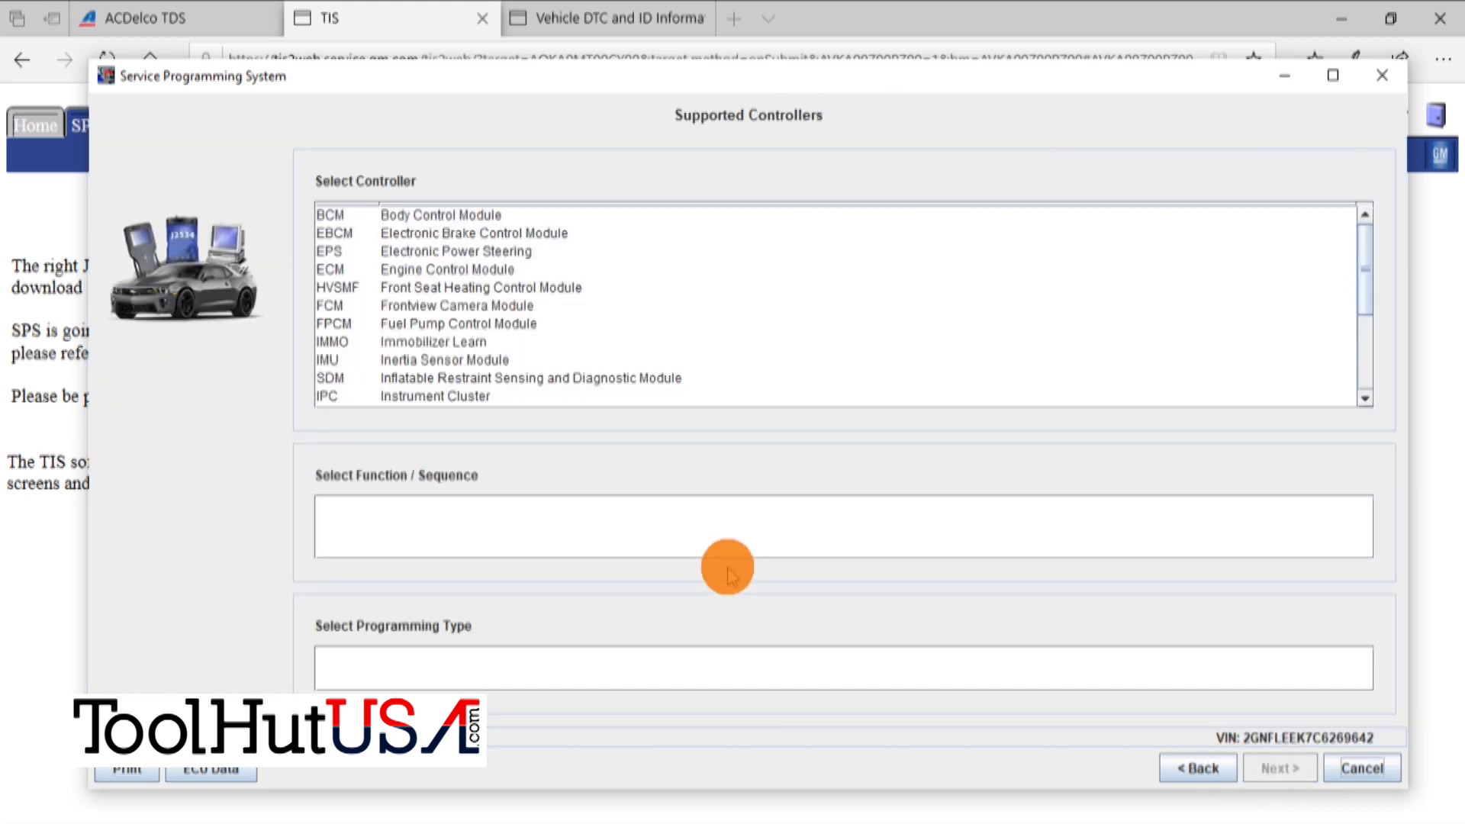
left_click(421, 395)
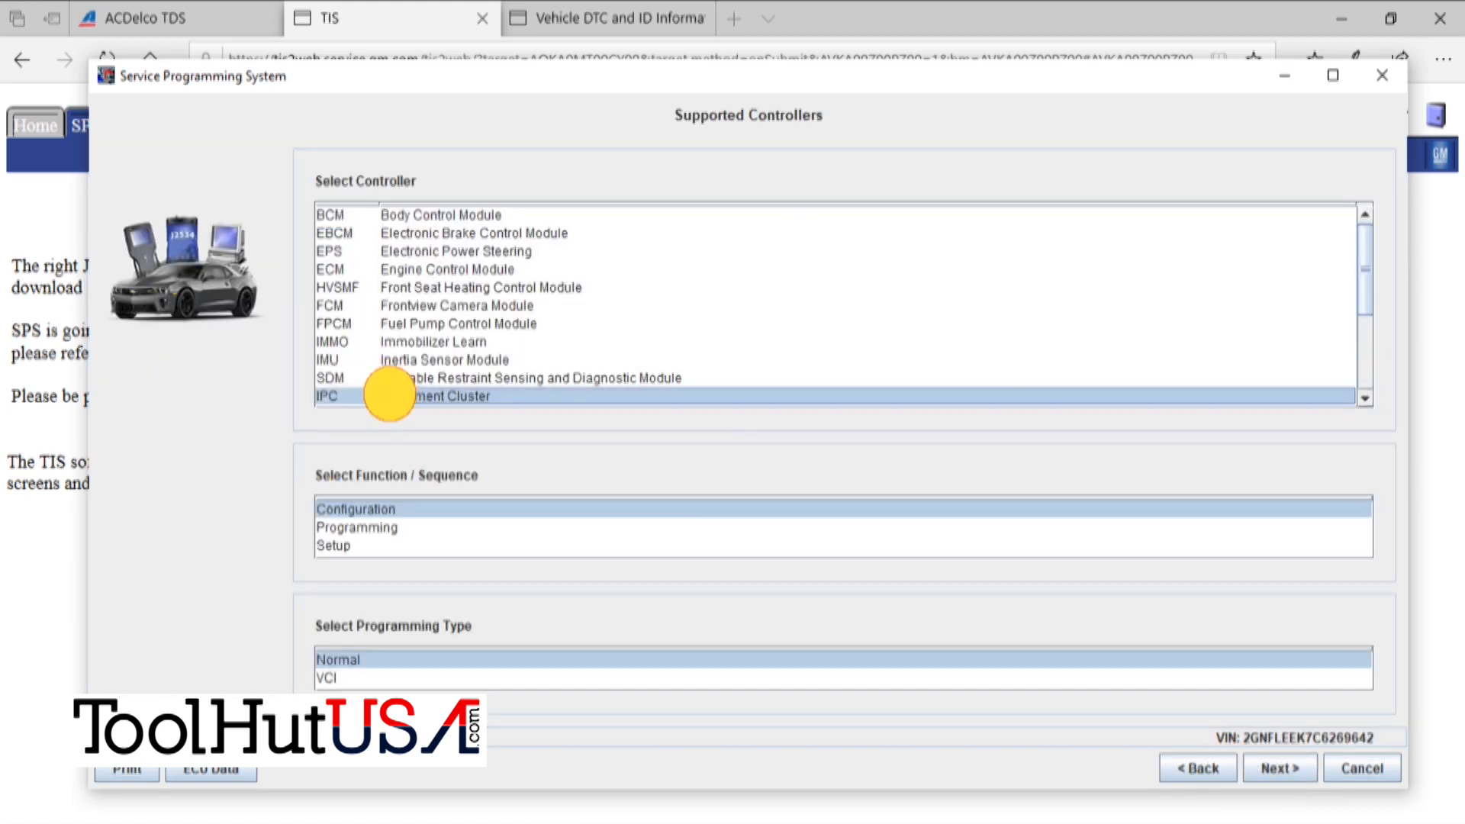
left_click(356, 545)
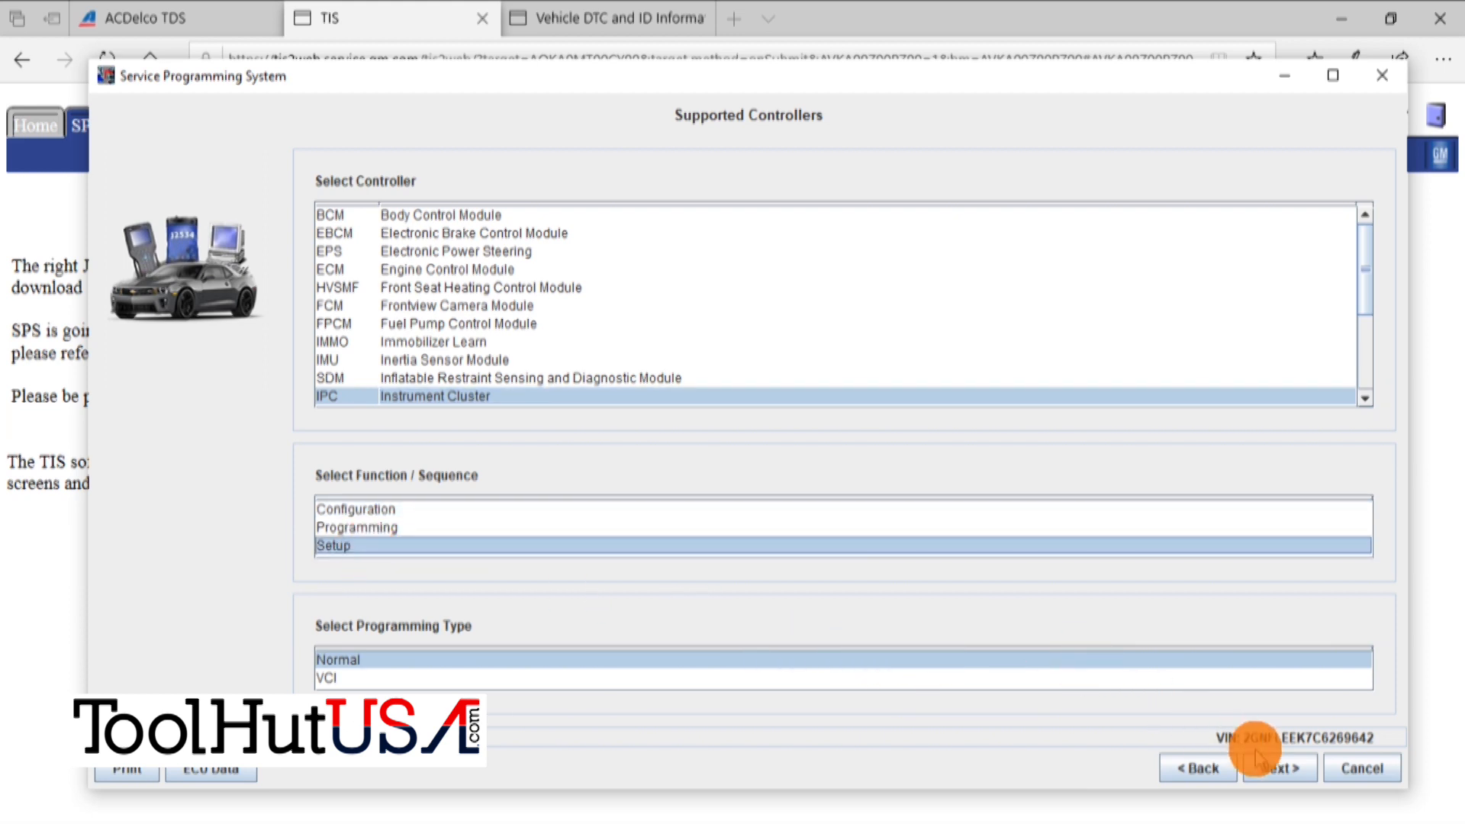
left_click(1275, 768)
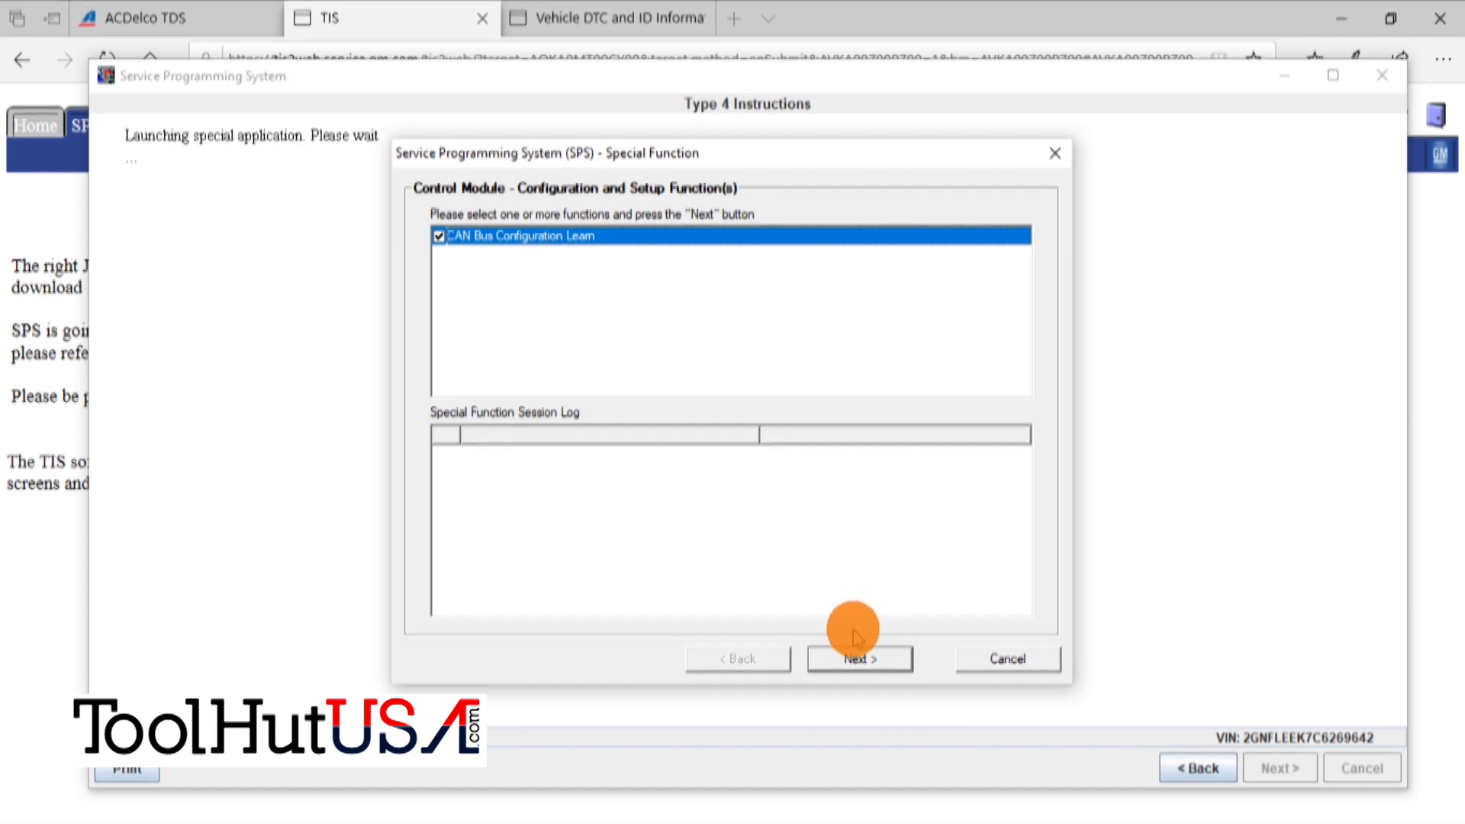
- Begin CAN Bus Configuration Learn, confirming ignition on, communication established, then ignition off
left_click(857, 658)
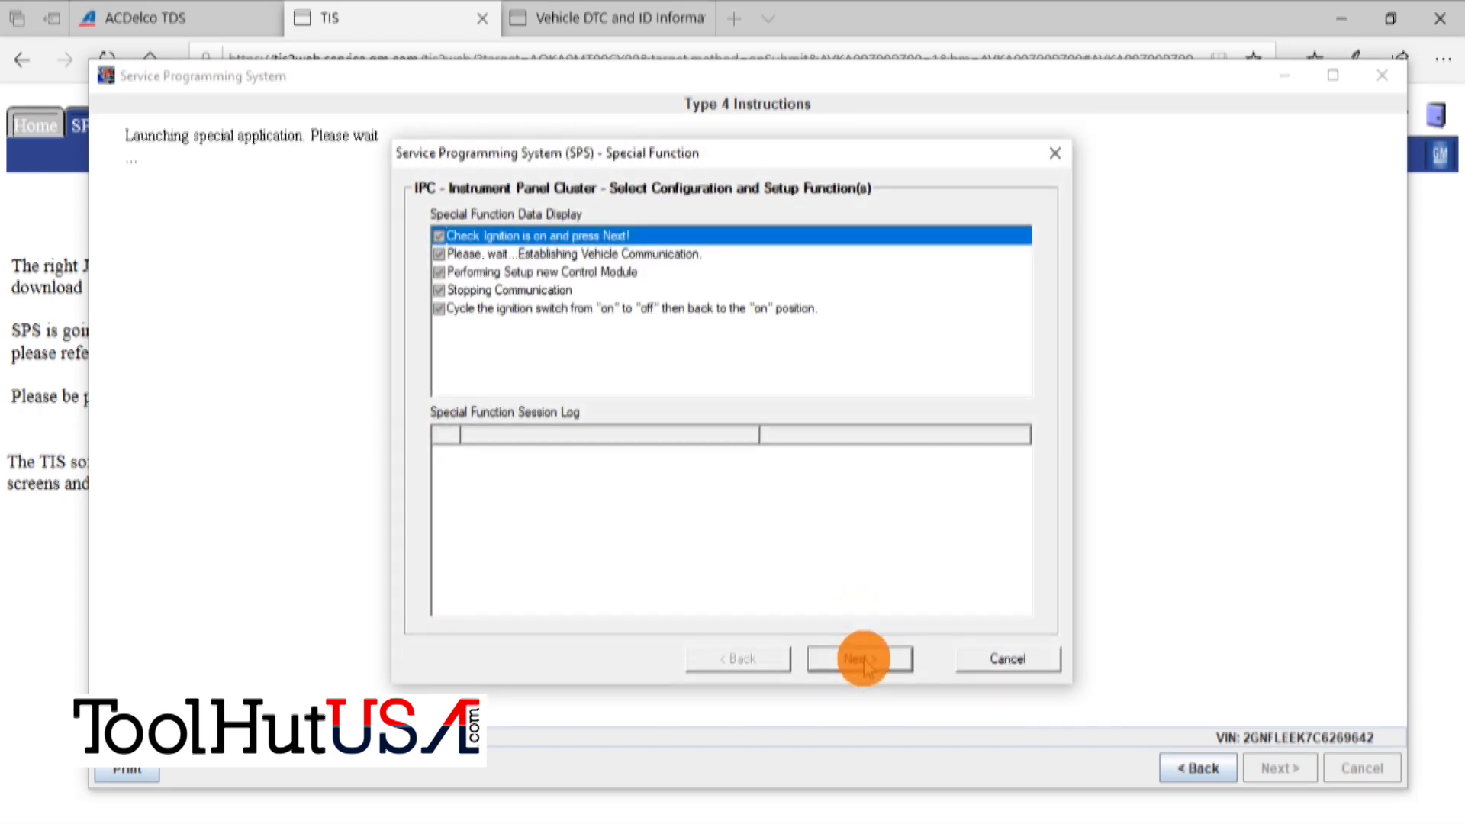
left_click(859, 657)
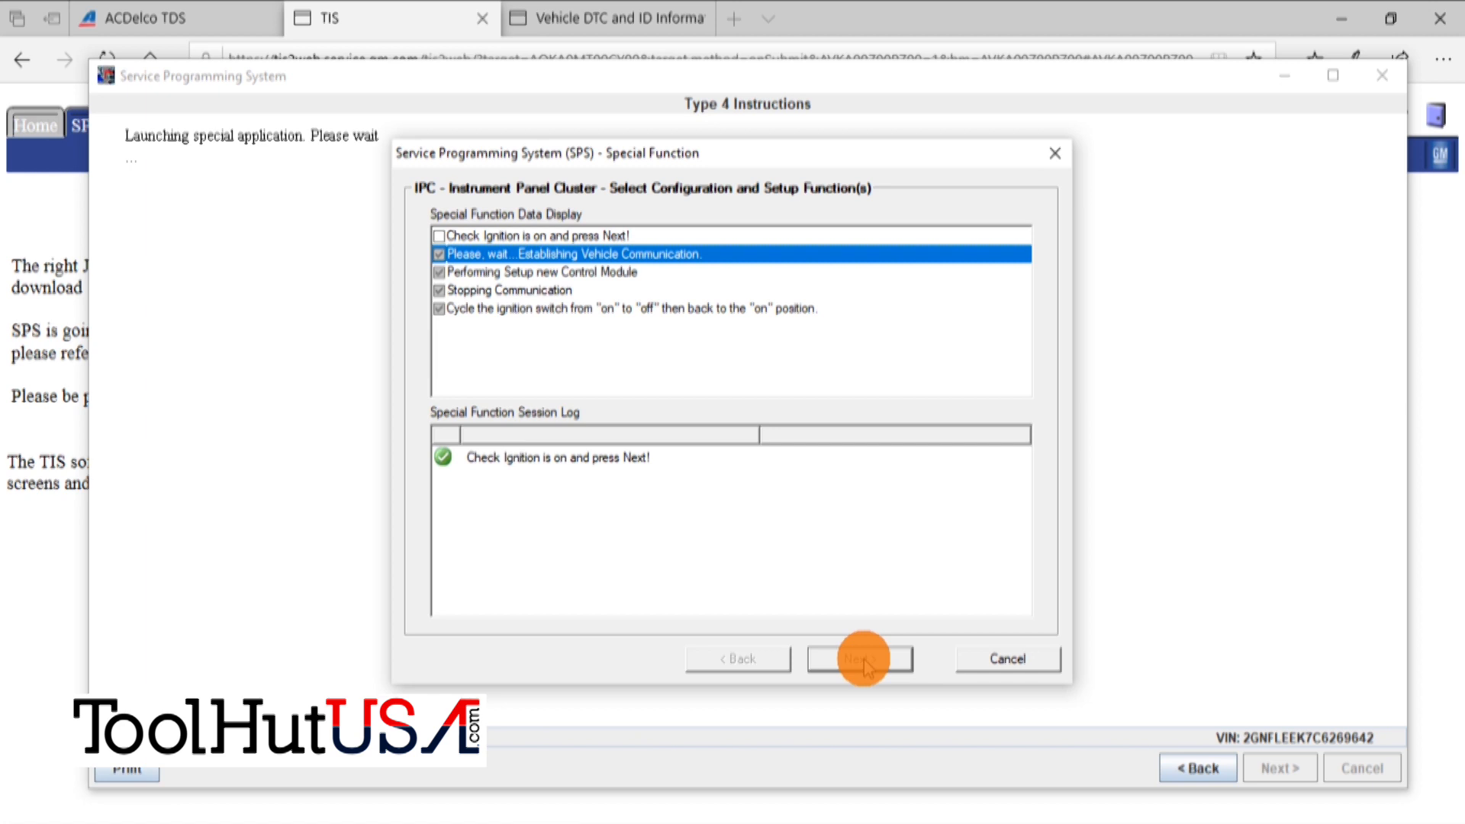
left_click(859, 658)
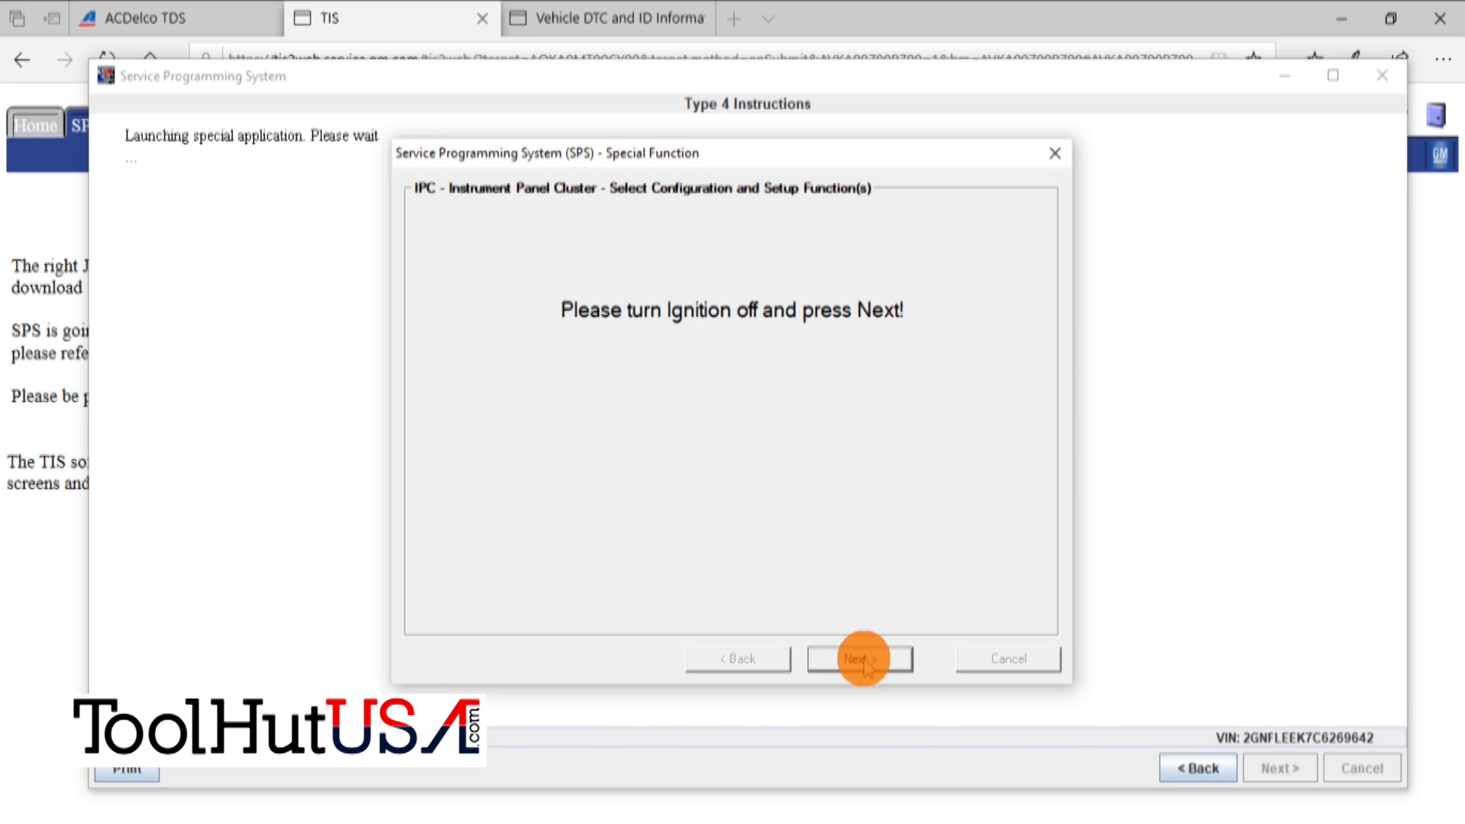
left_click(859, 657)
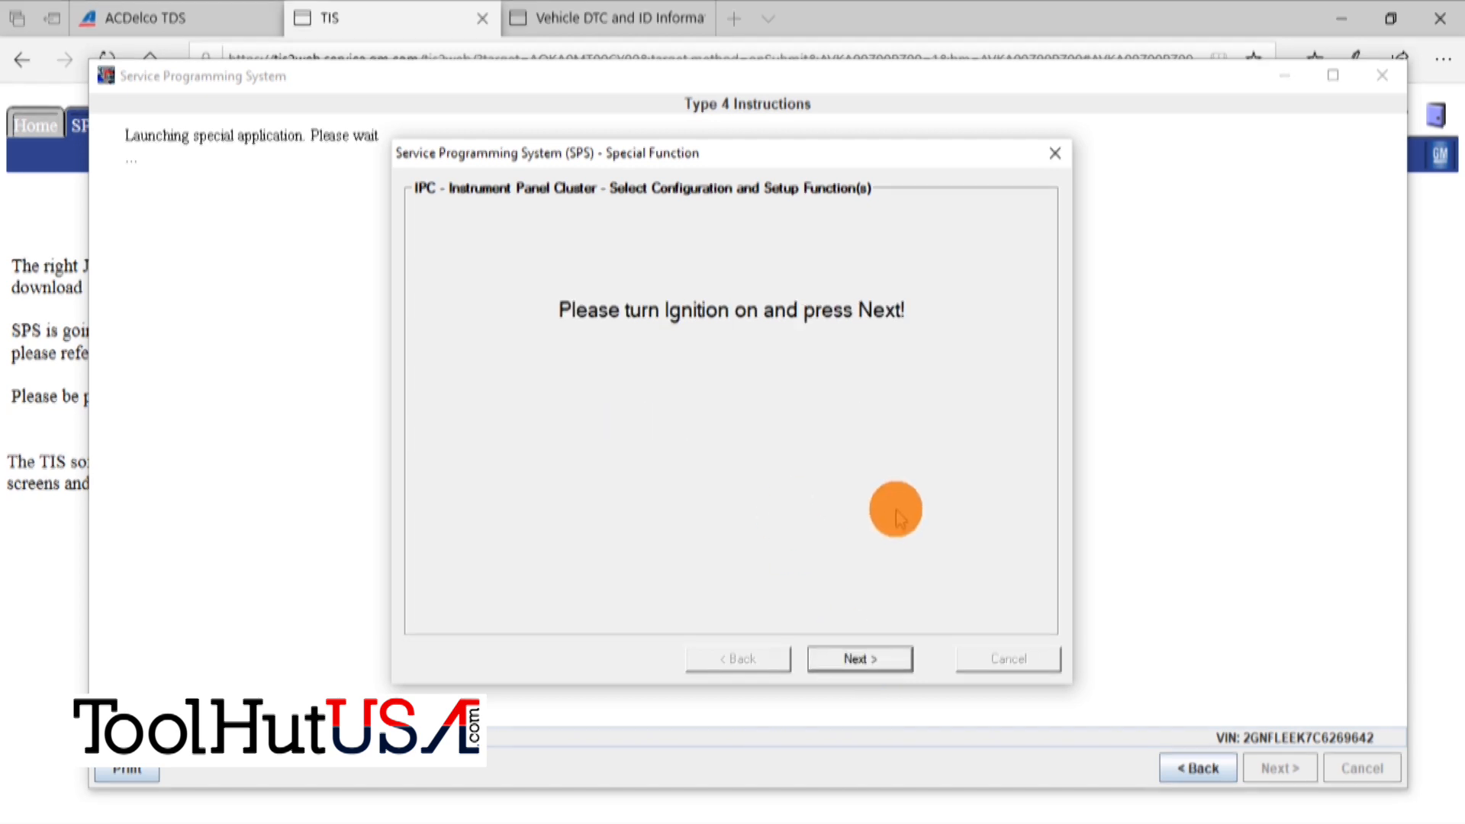
- Confirm ignition back on and finish the learn through to Action Complete
left_click(858, 659)
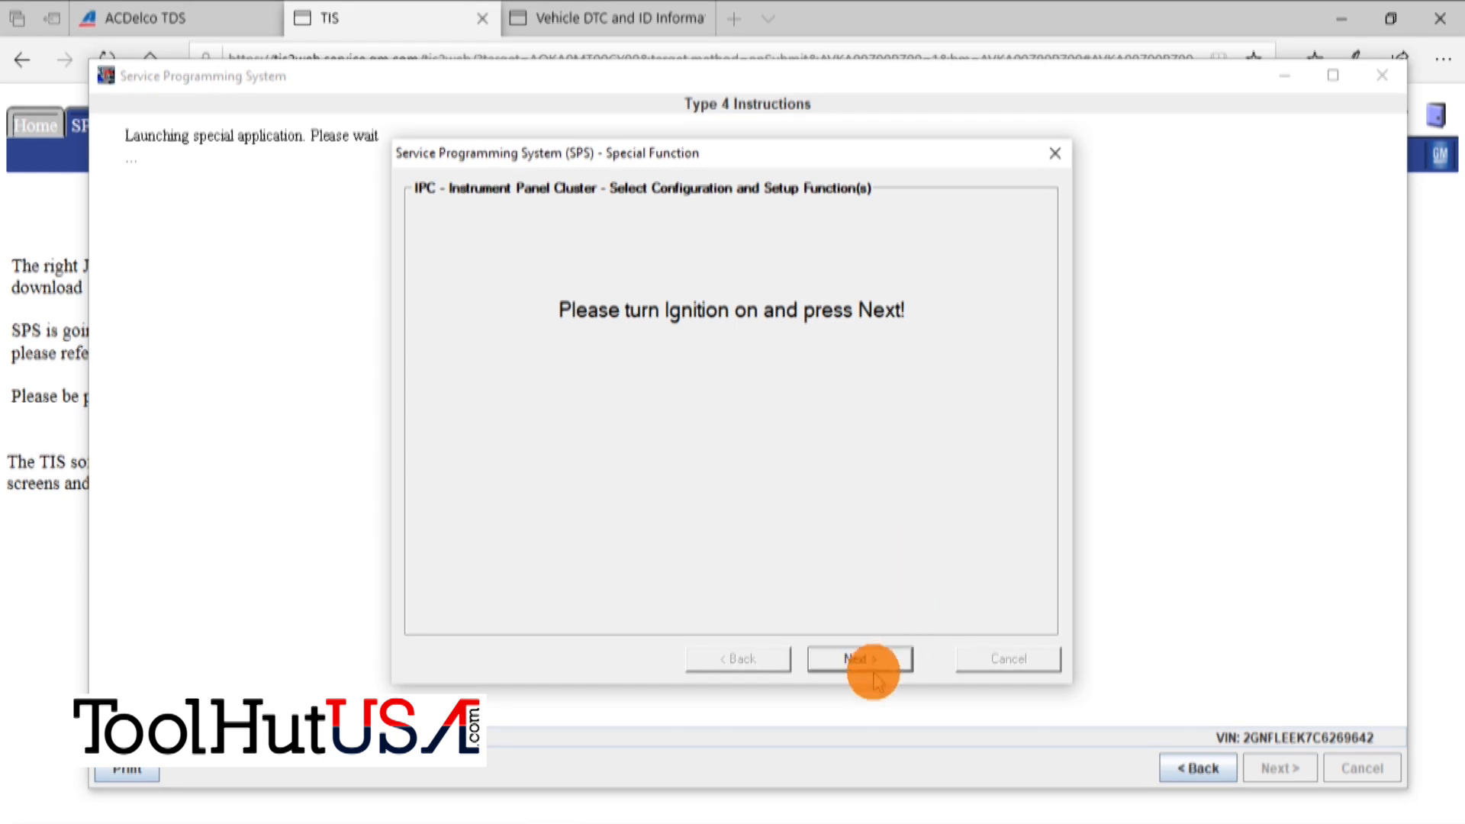
left_click(859, 659)
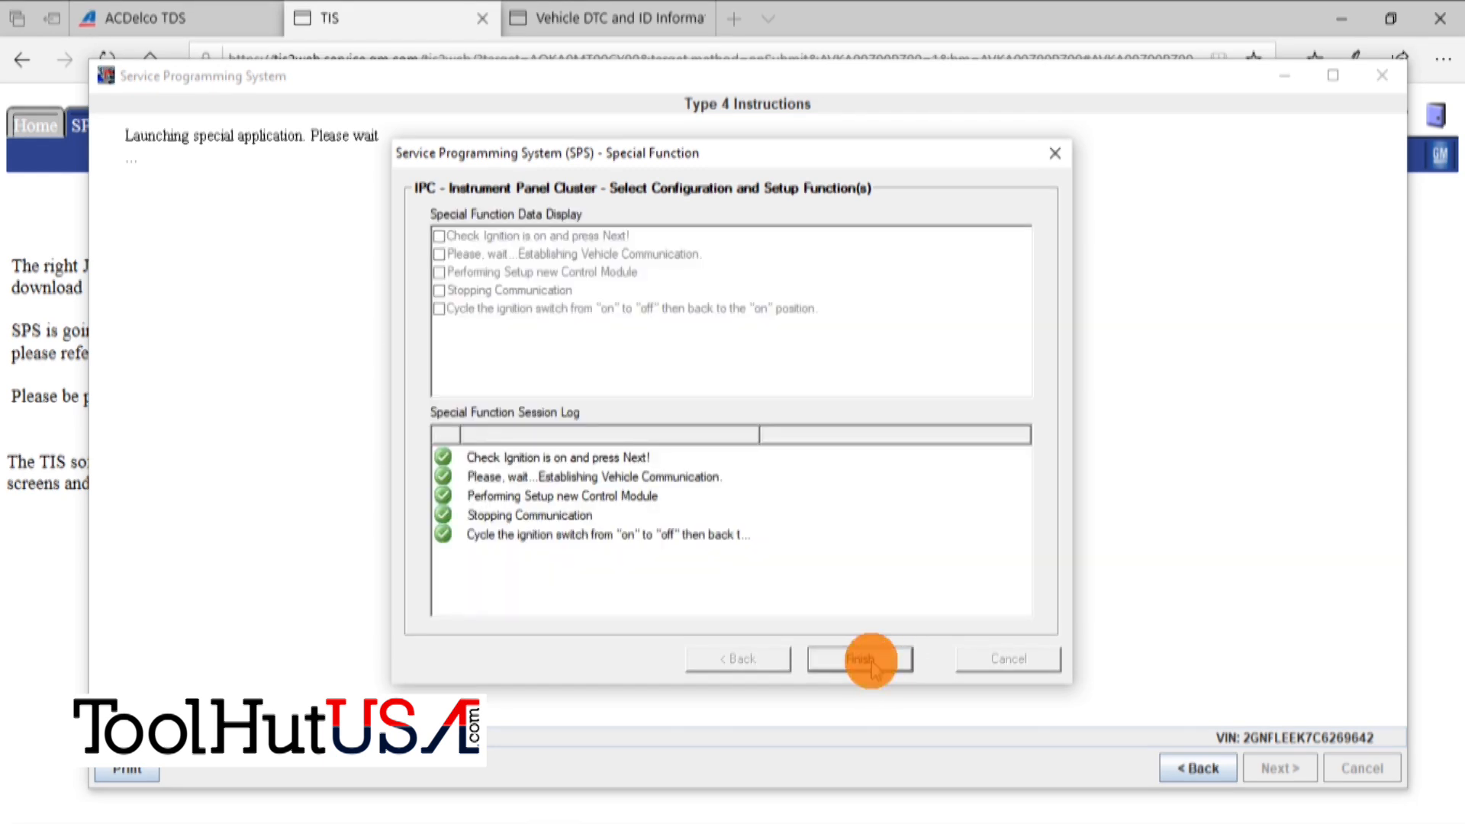
left_click(858, 659)
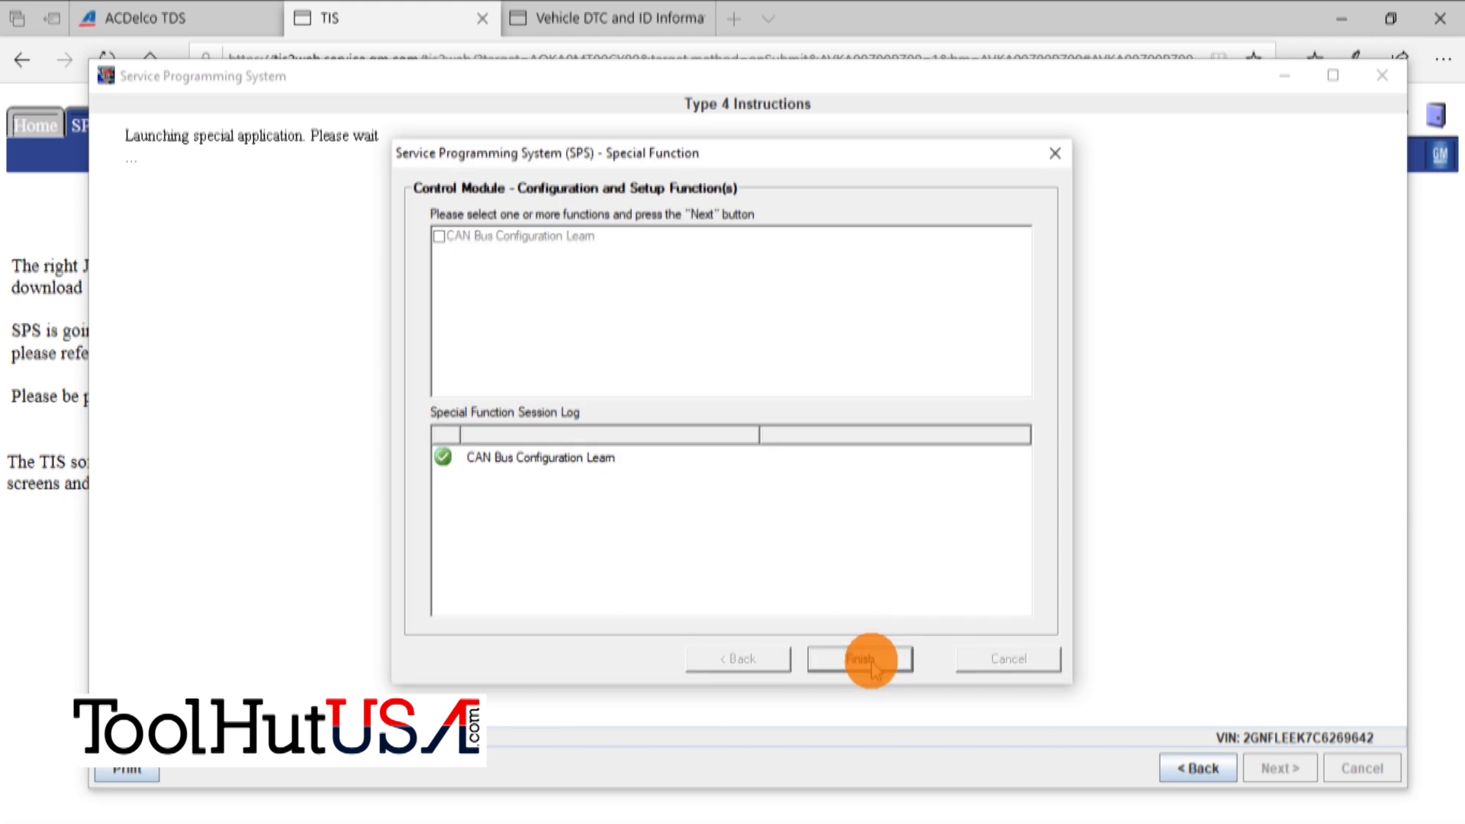
left_click(859, 657)
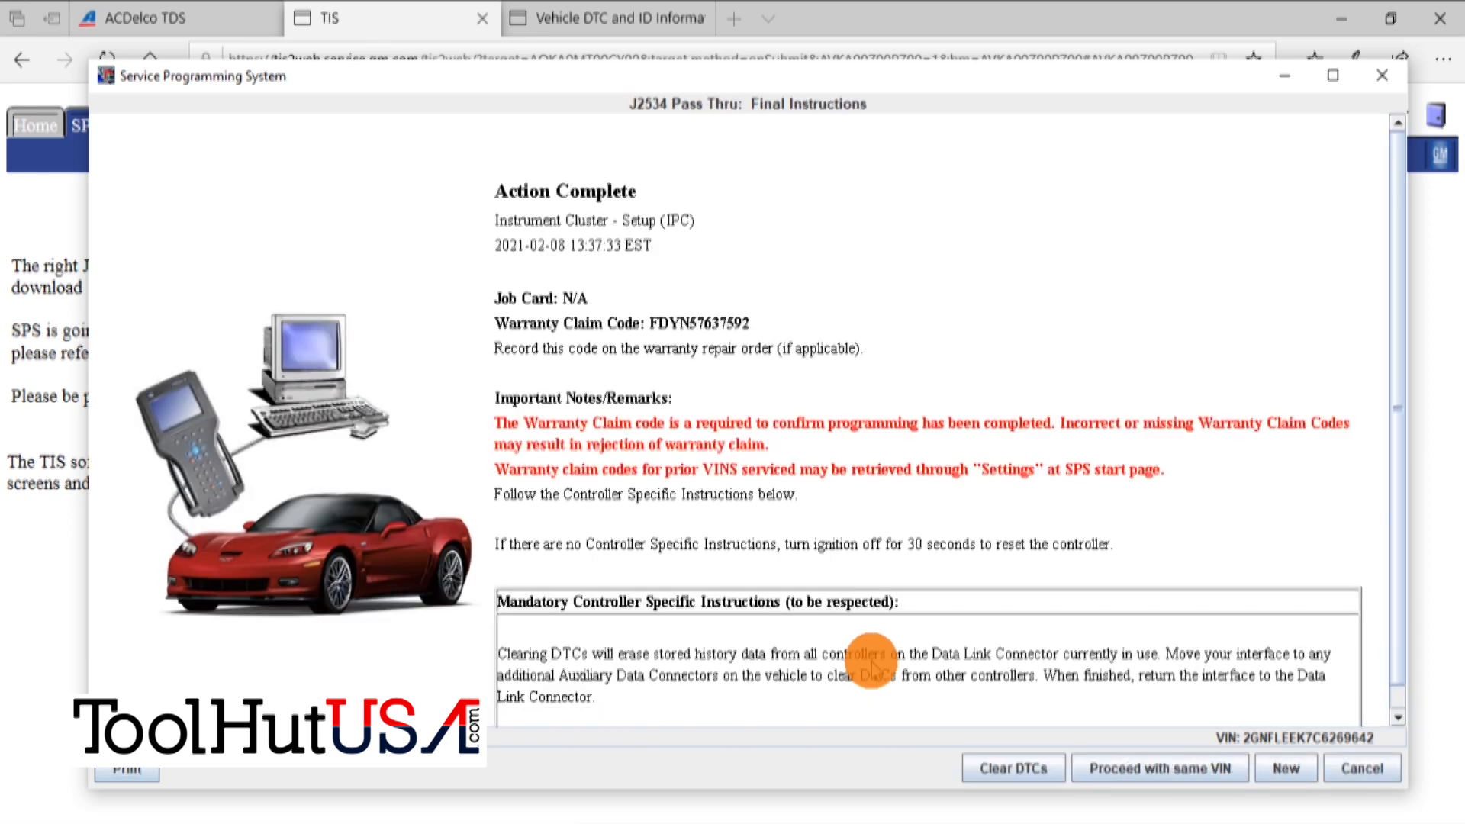
mouse_move(975, 700)
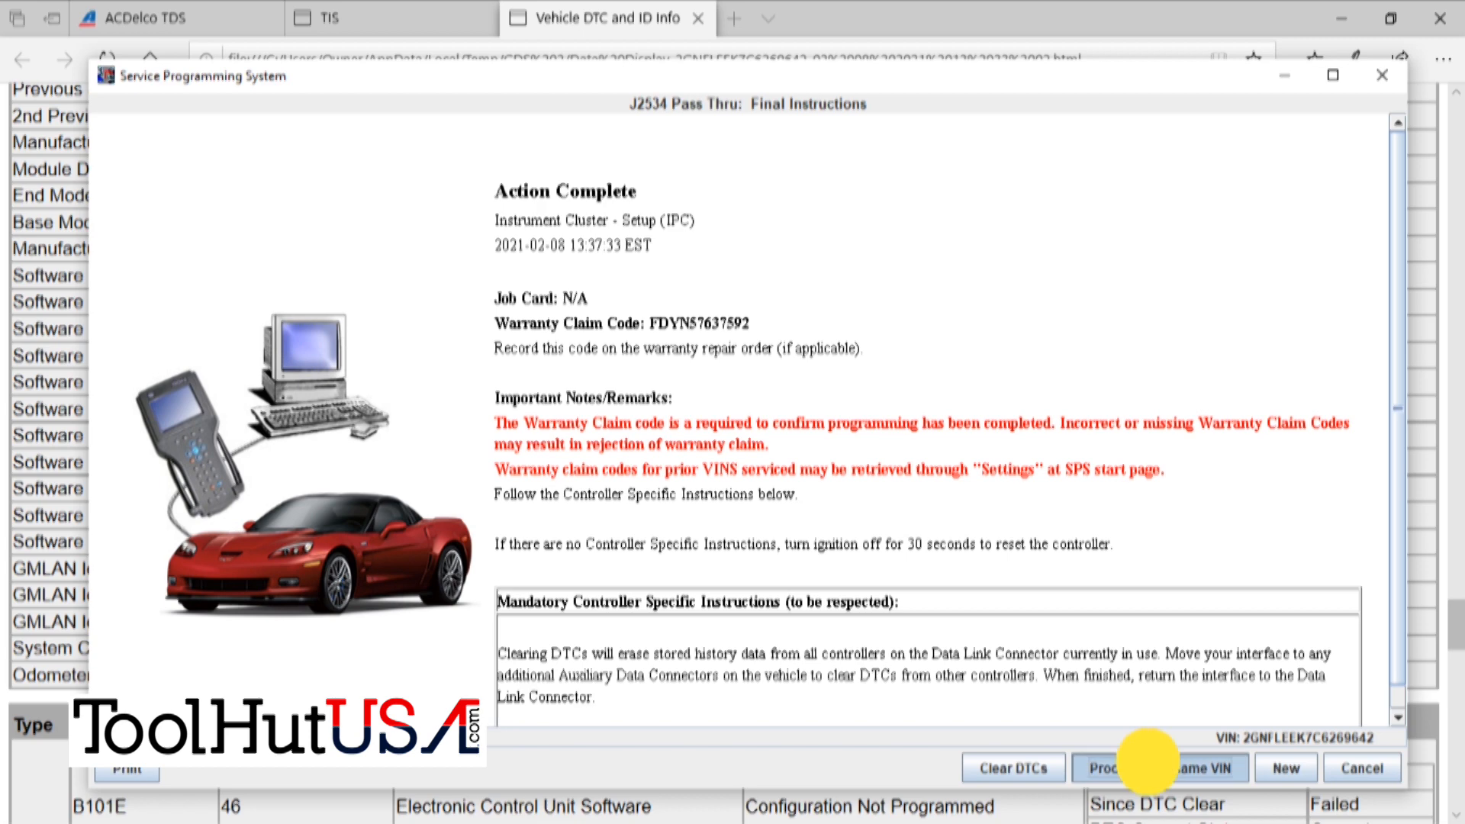
- Start another procedure on the same VIN and launch the BCM Setup special functions
left_click(1180, 767)
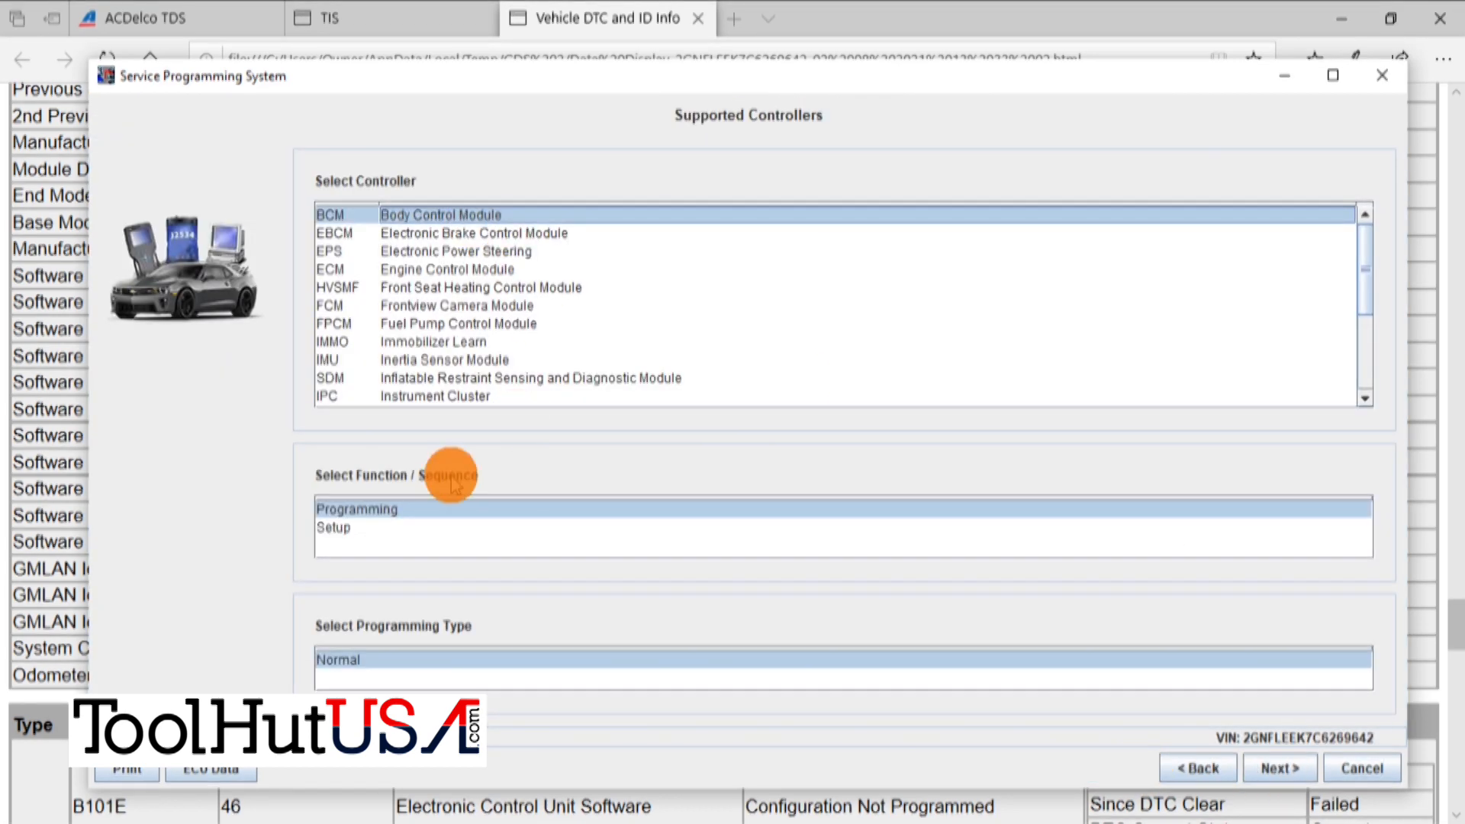
left_click(334, 526)
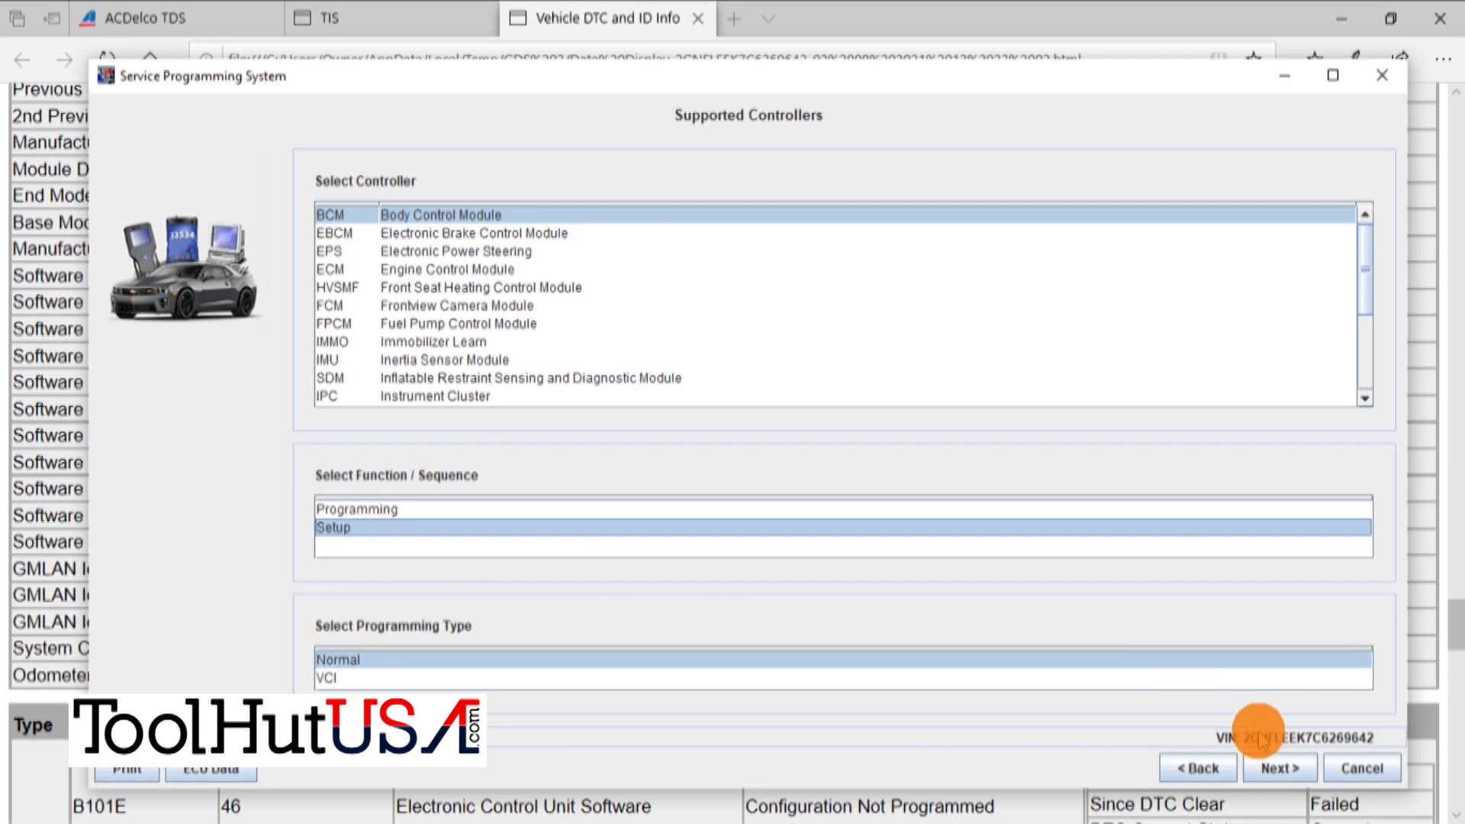
left_click(1278, 768)
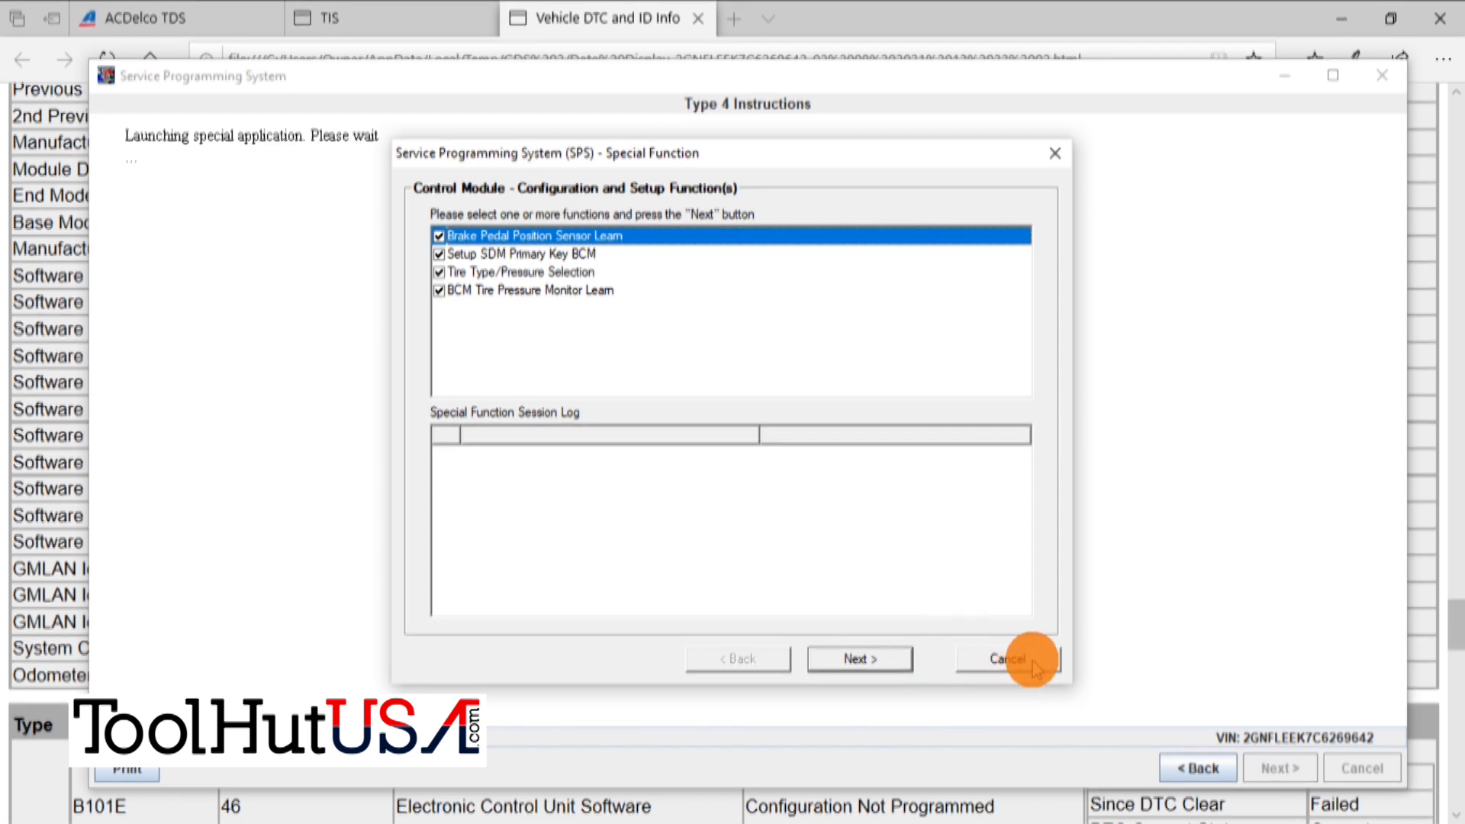
- Cancel the setup functions, re-accept the VIN and continue into BCM Programming calibration selection
left_click(1007, 659)
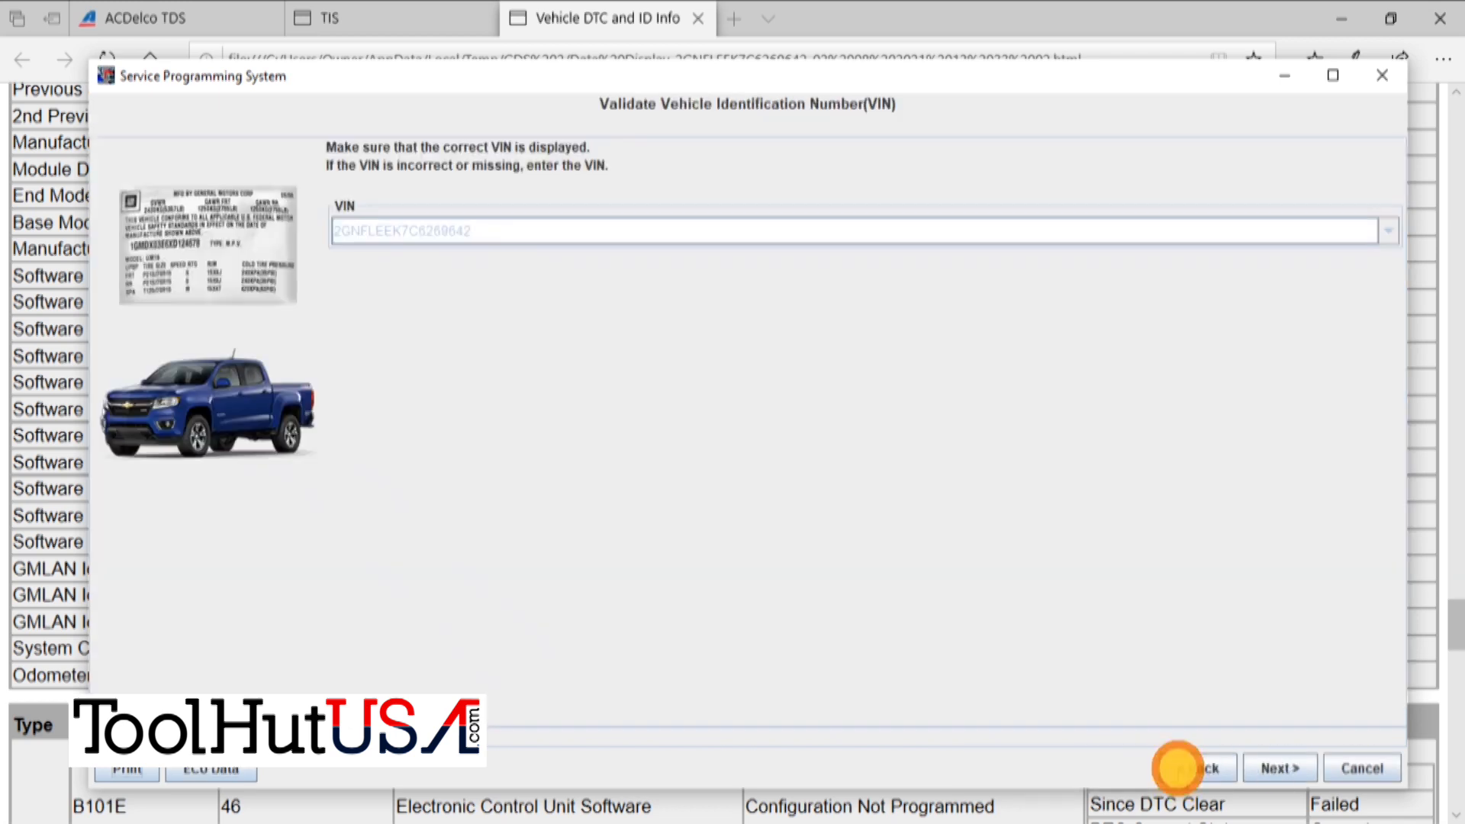
left_click(1277, 768)
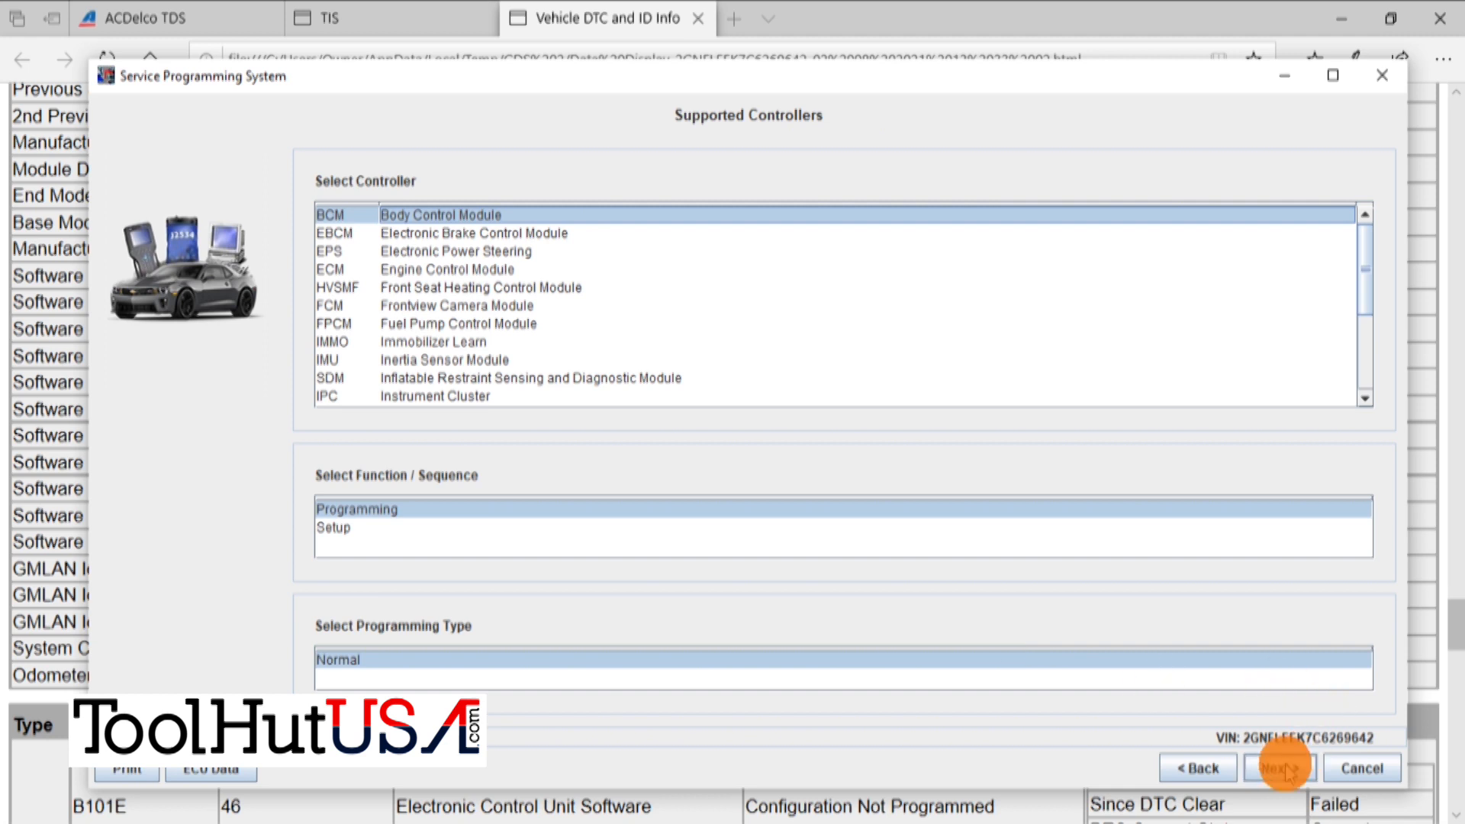
left_click(1279, 767)
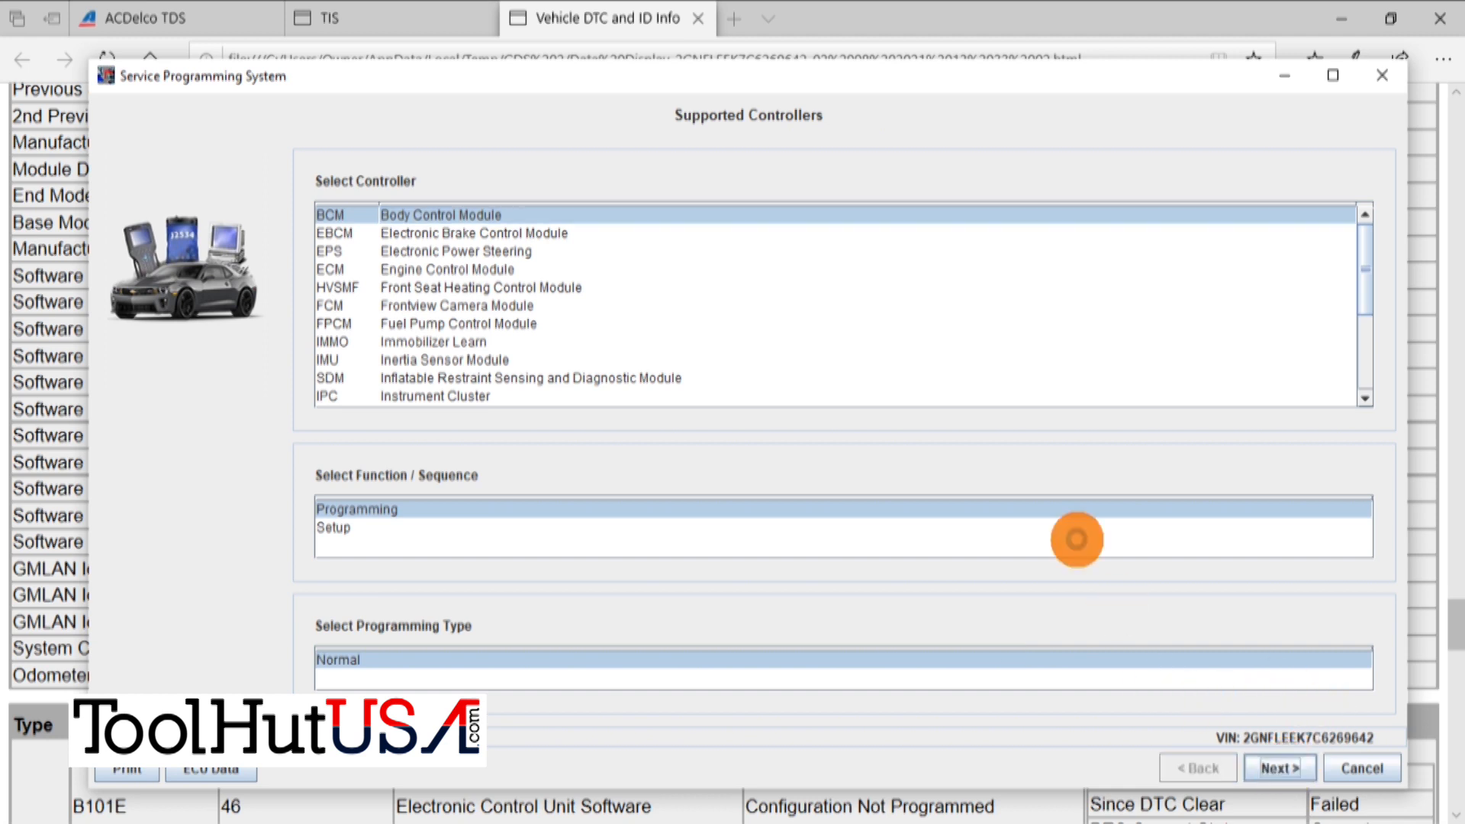
left_click(1278, 768)
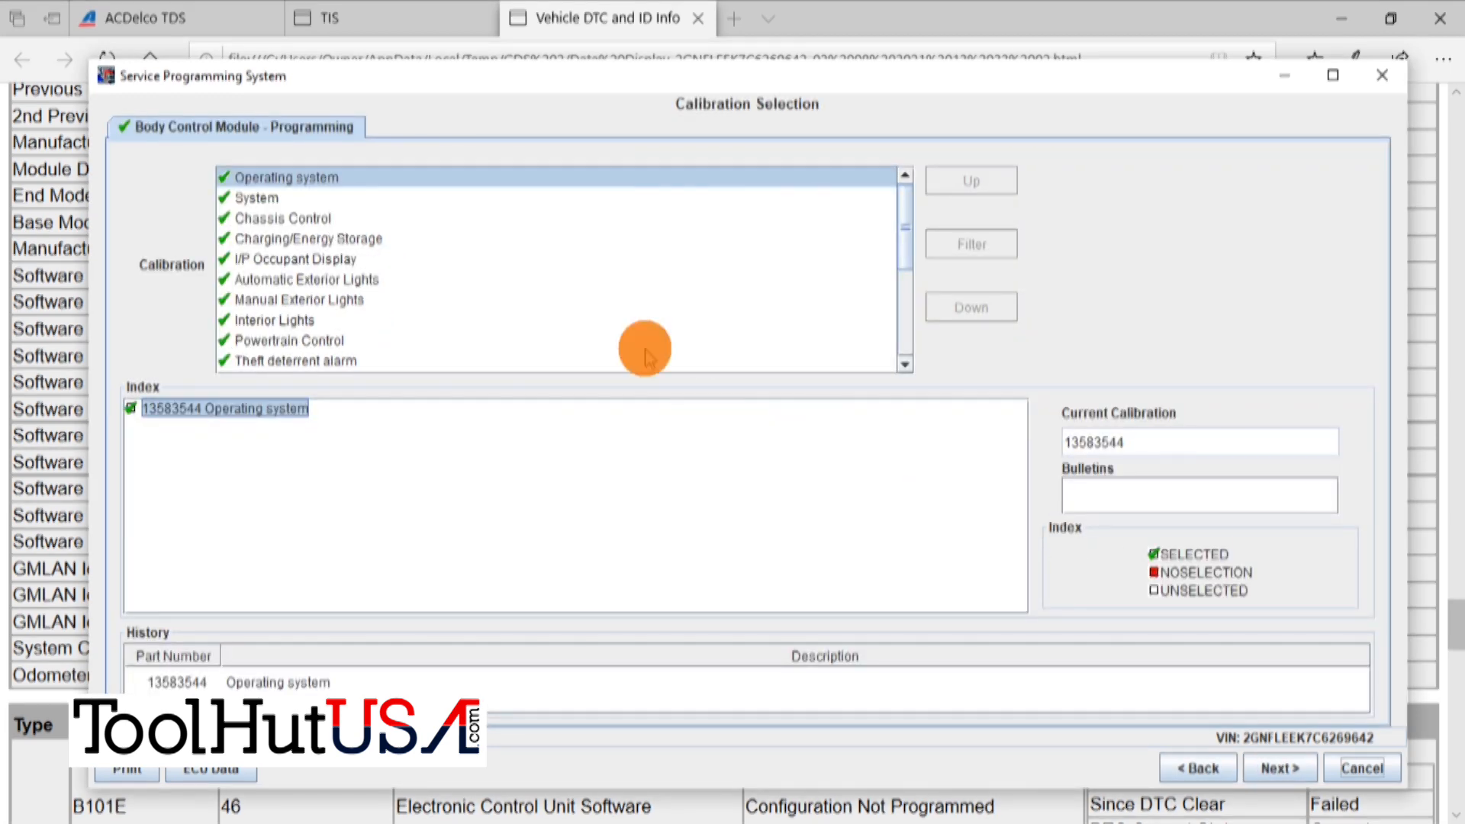
- Review System, Chassis Control and Charging/Energy Storage calibrations, then view the programming summary
left_click(254, 197)
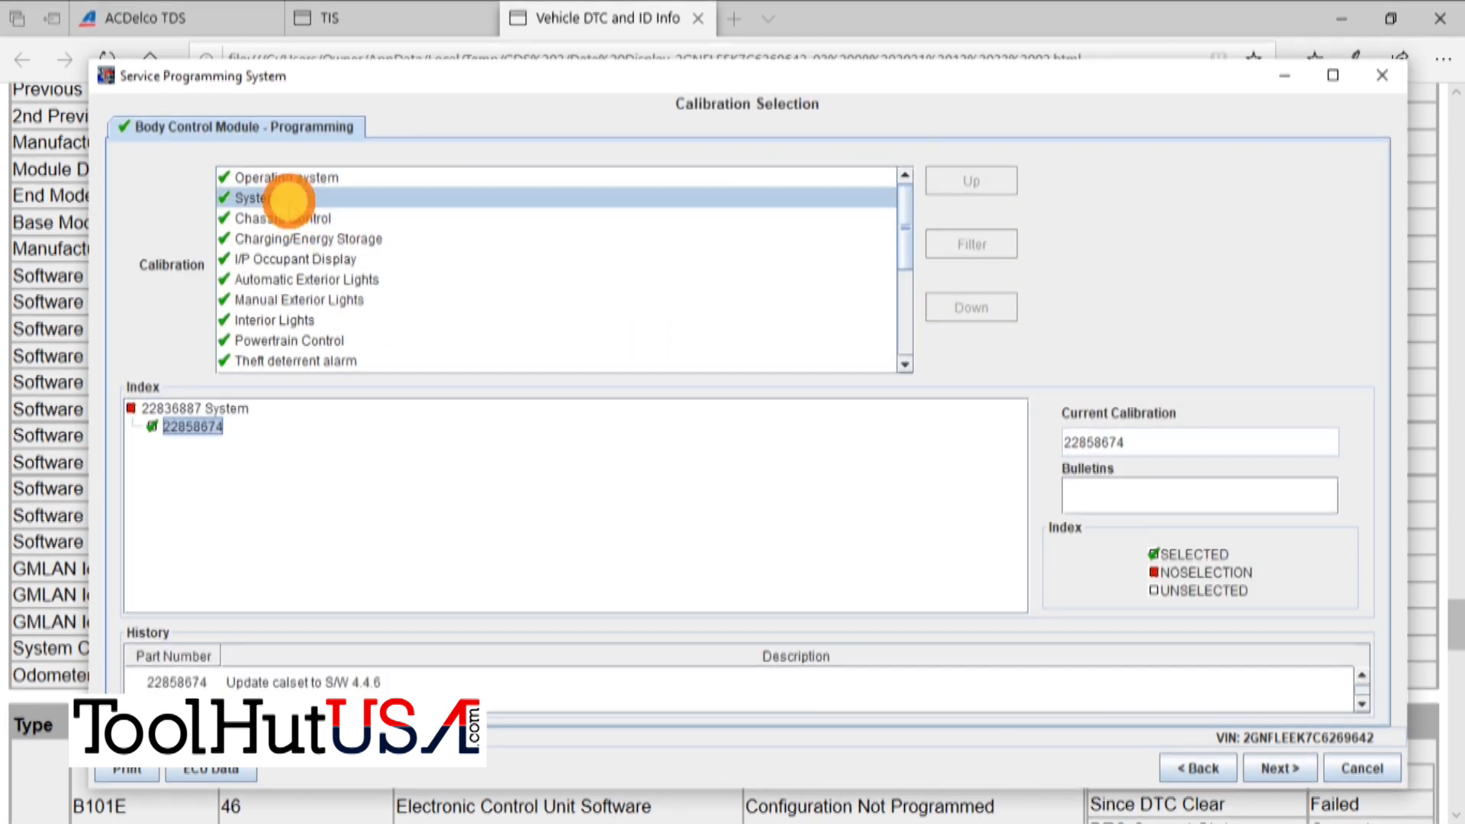
left_click(284, 218)
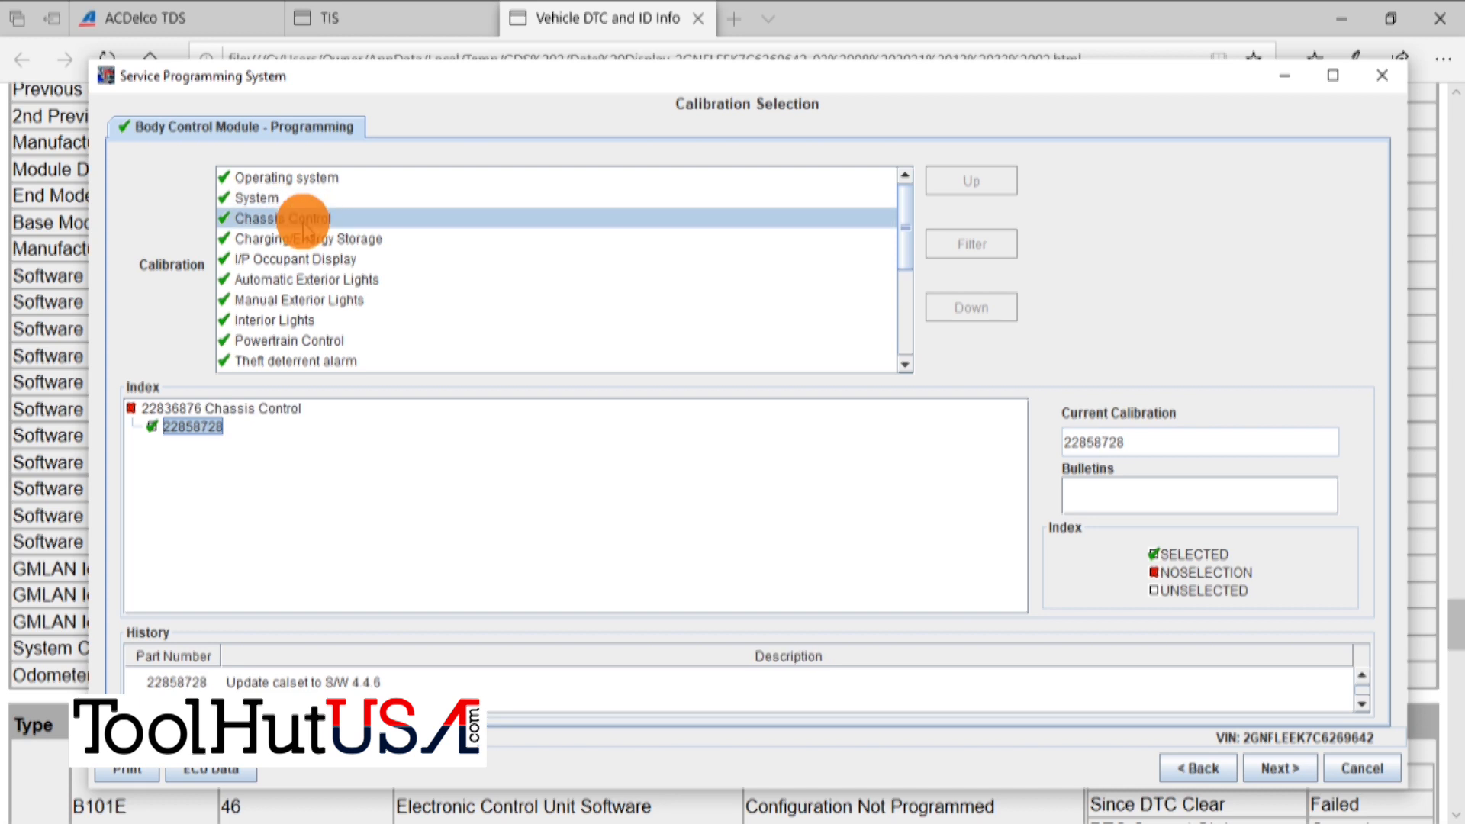
left_click(306, 238)
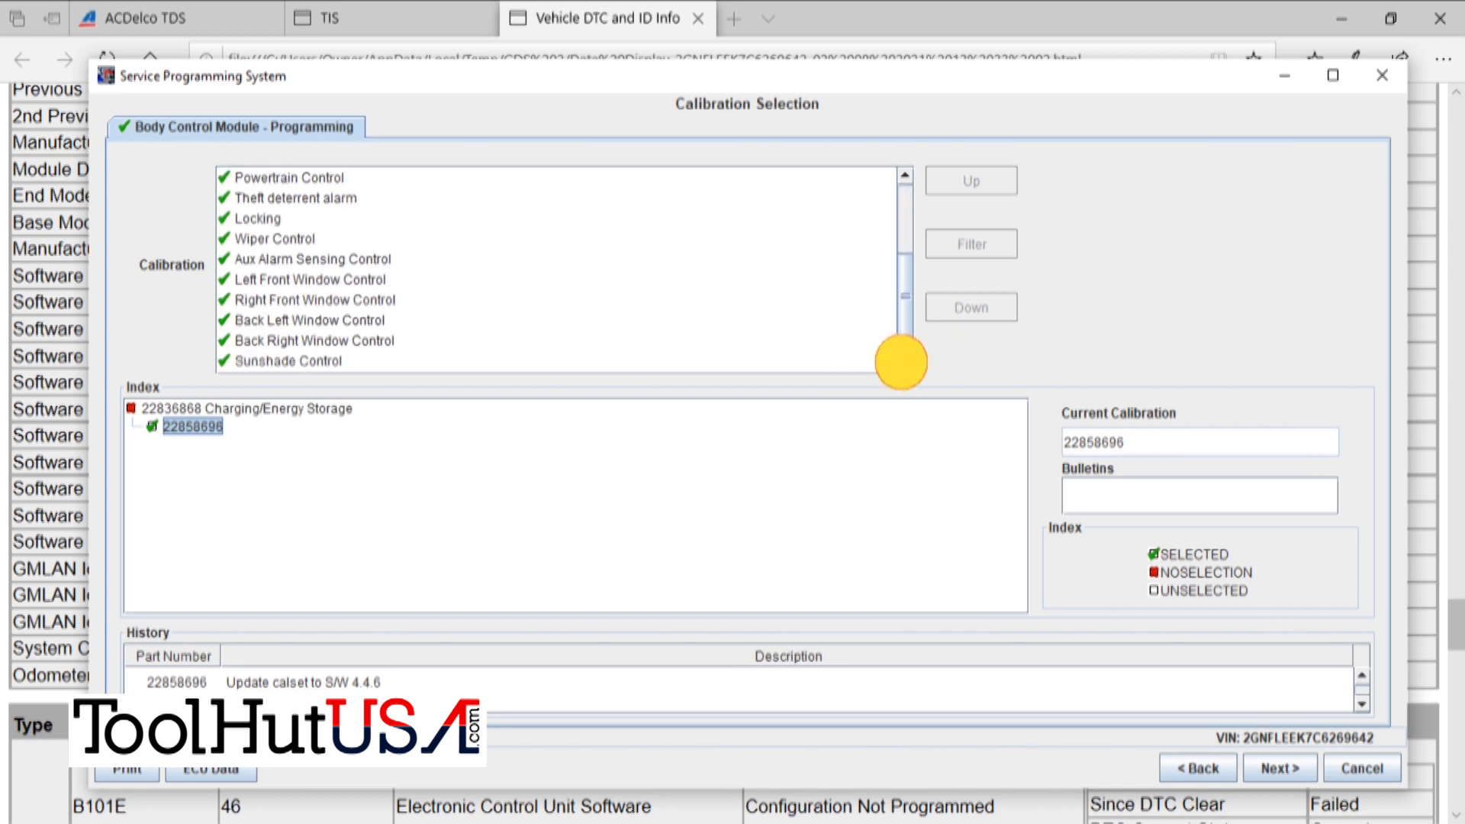
scroll("down", 3)
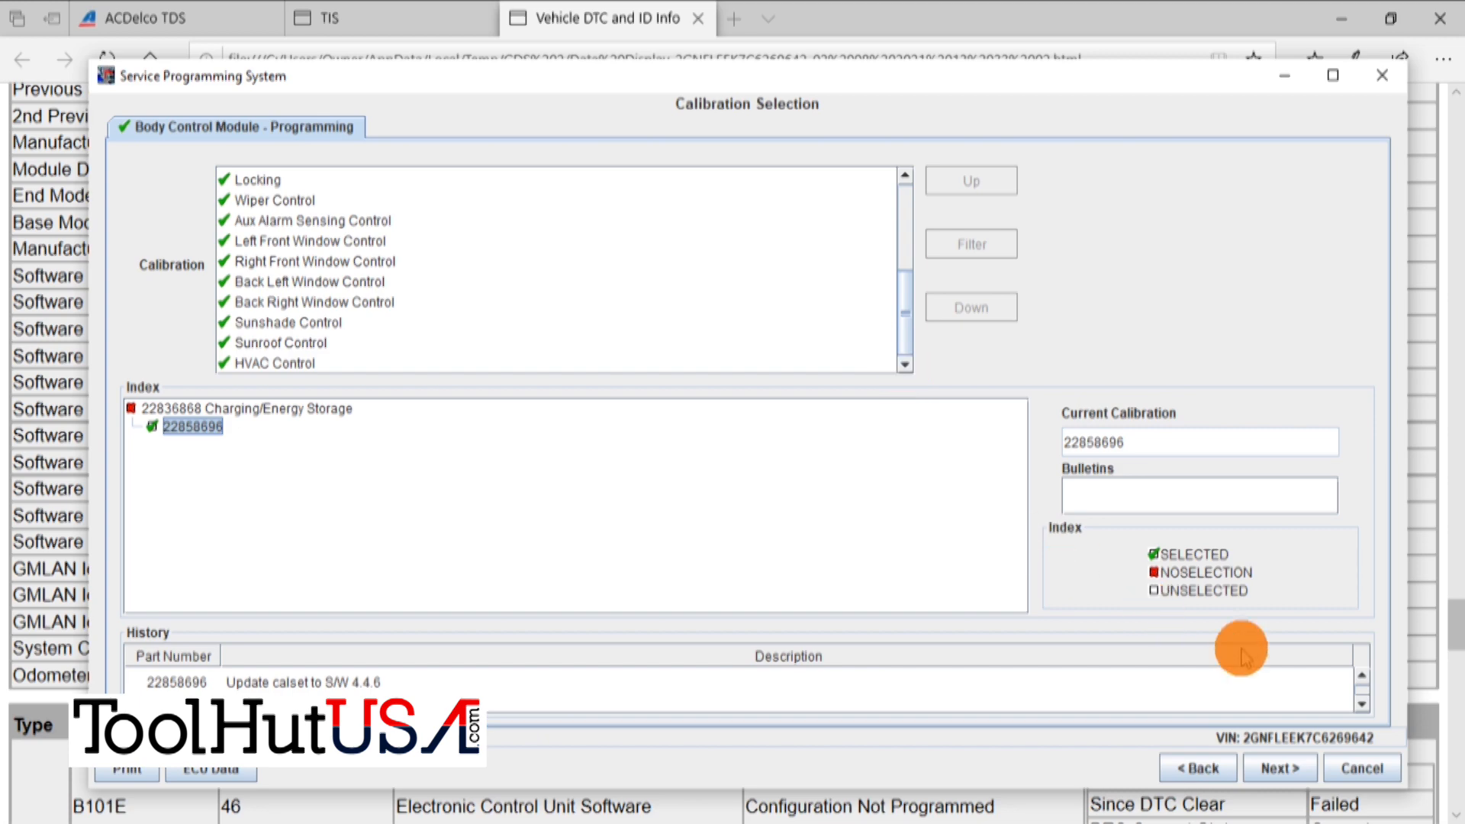
left_click(1278, 767)
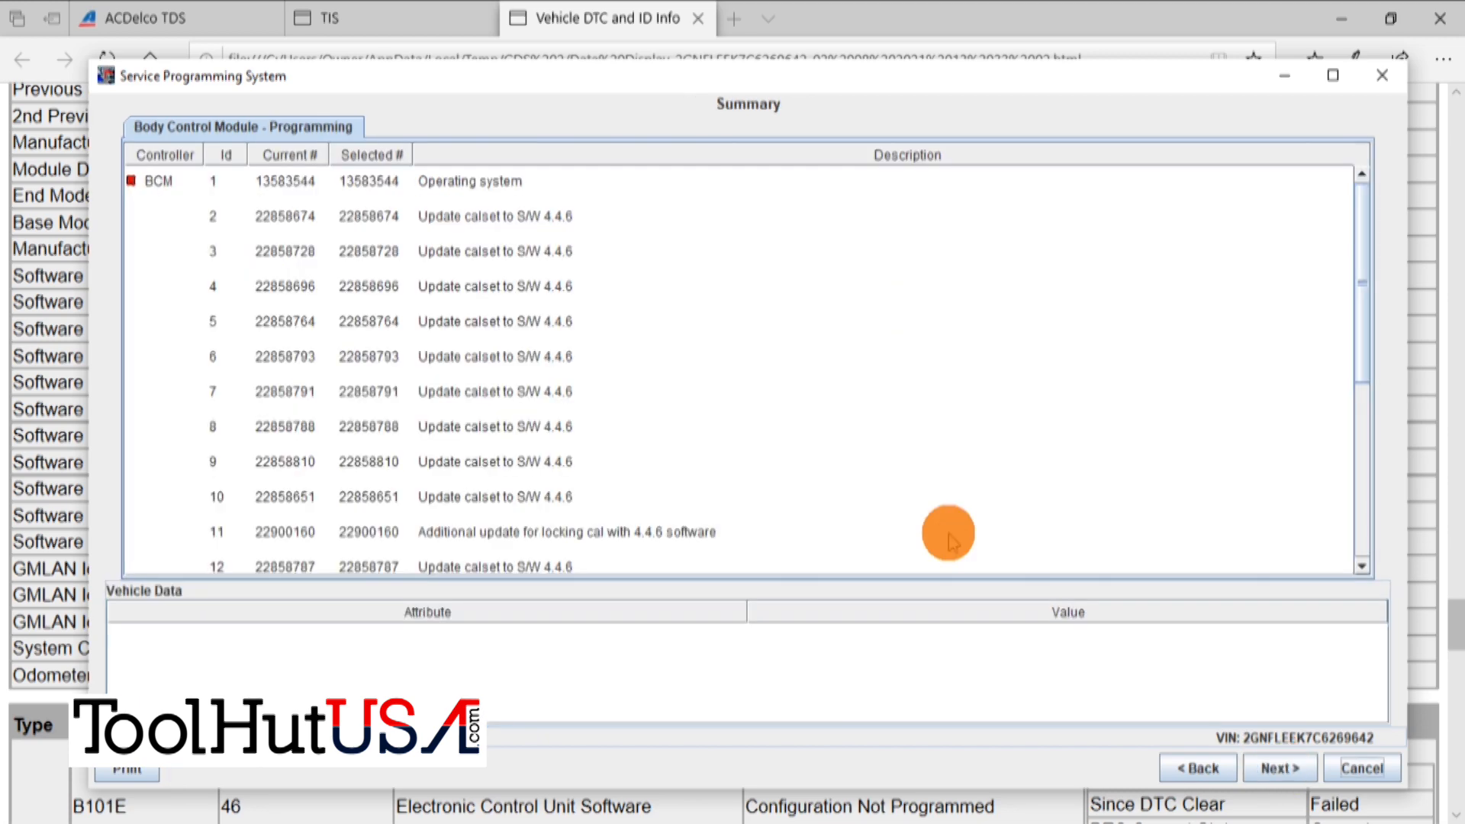
mouse_move(1131, 634)
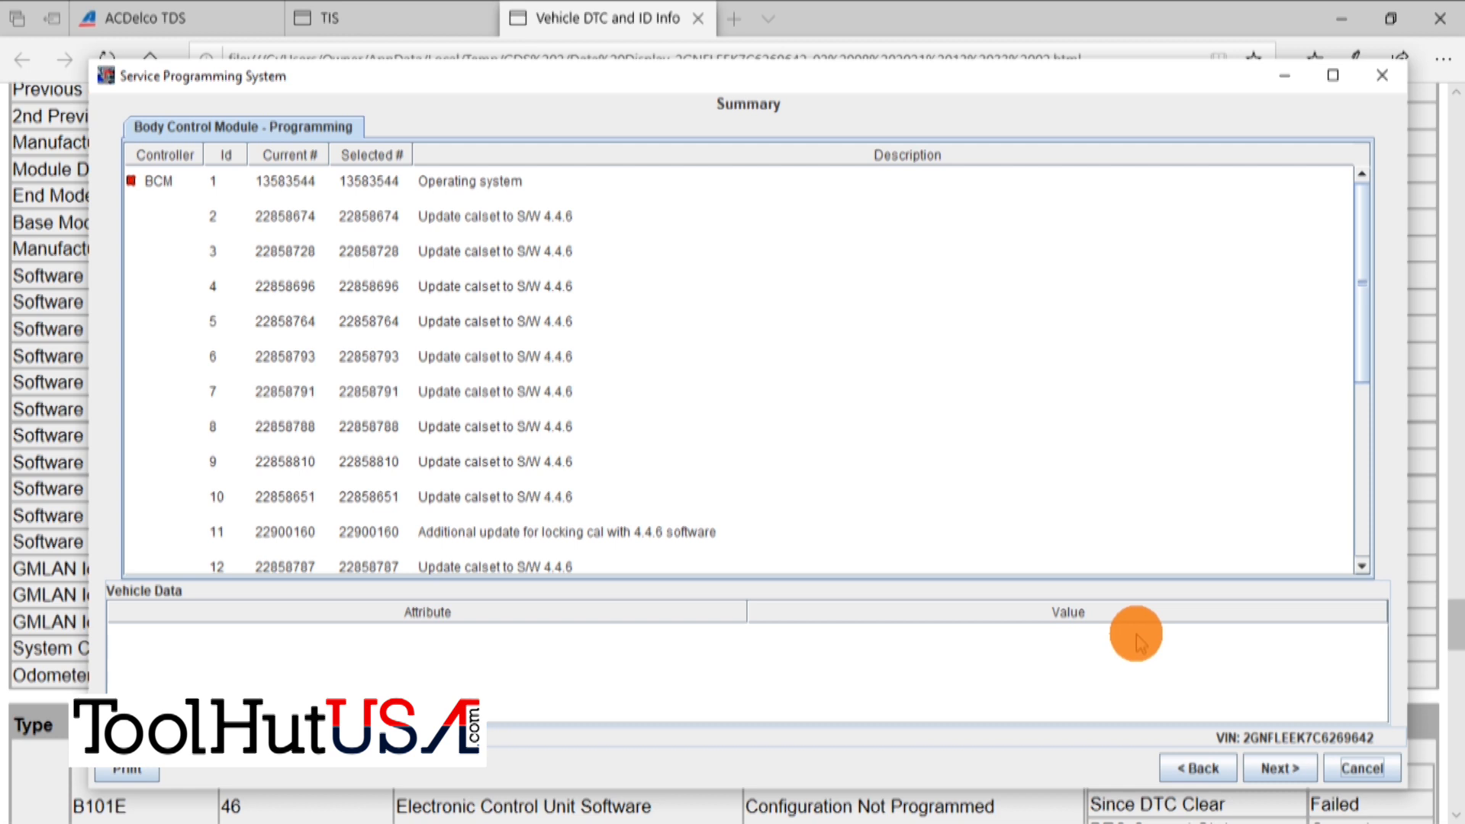
scroll("down", 3)
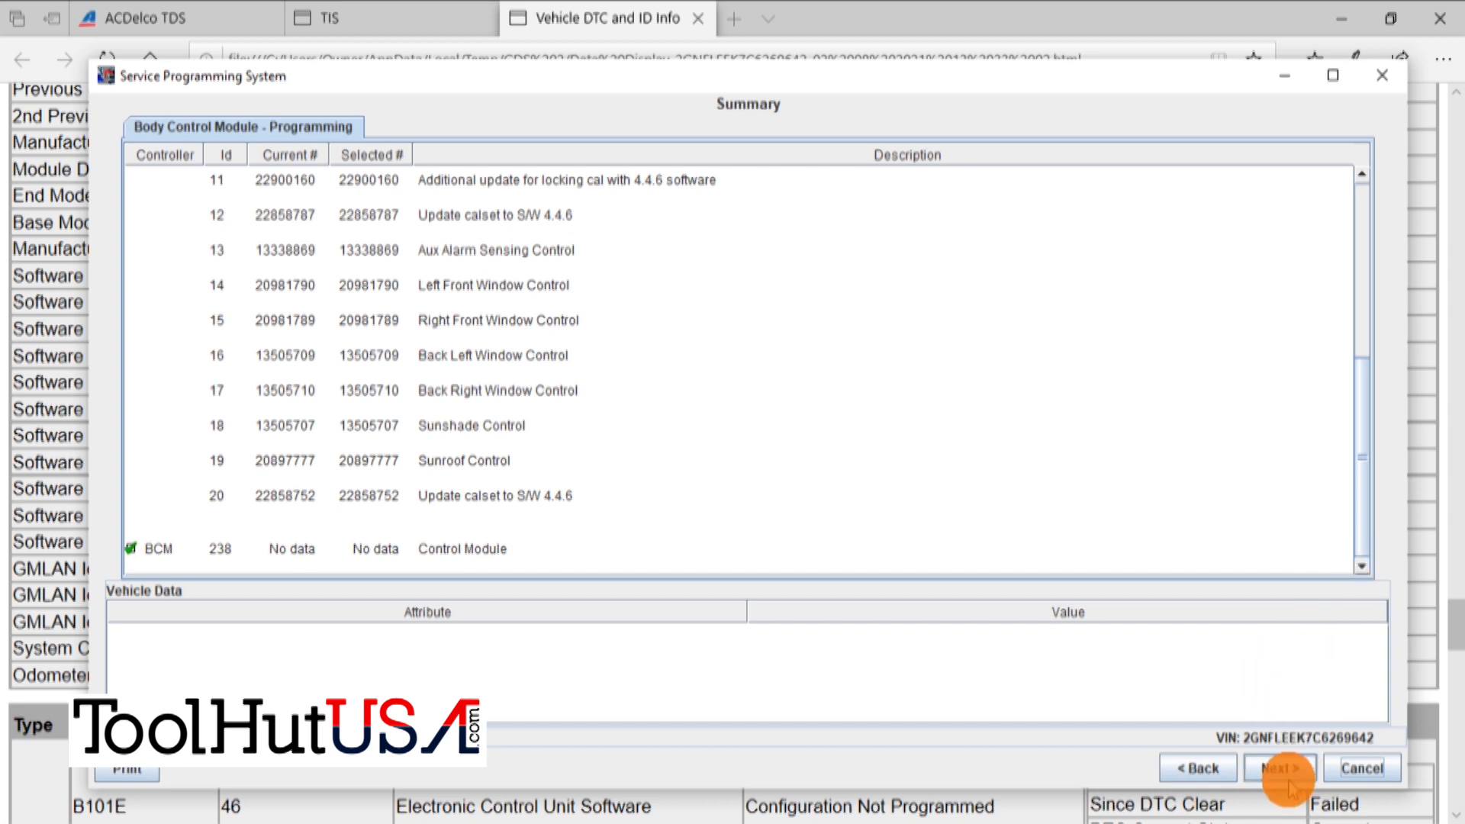
- Start the BCM data transfer and enter an odometer reading of 135730 miles
left_click(1278, 767)
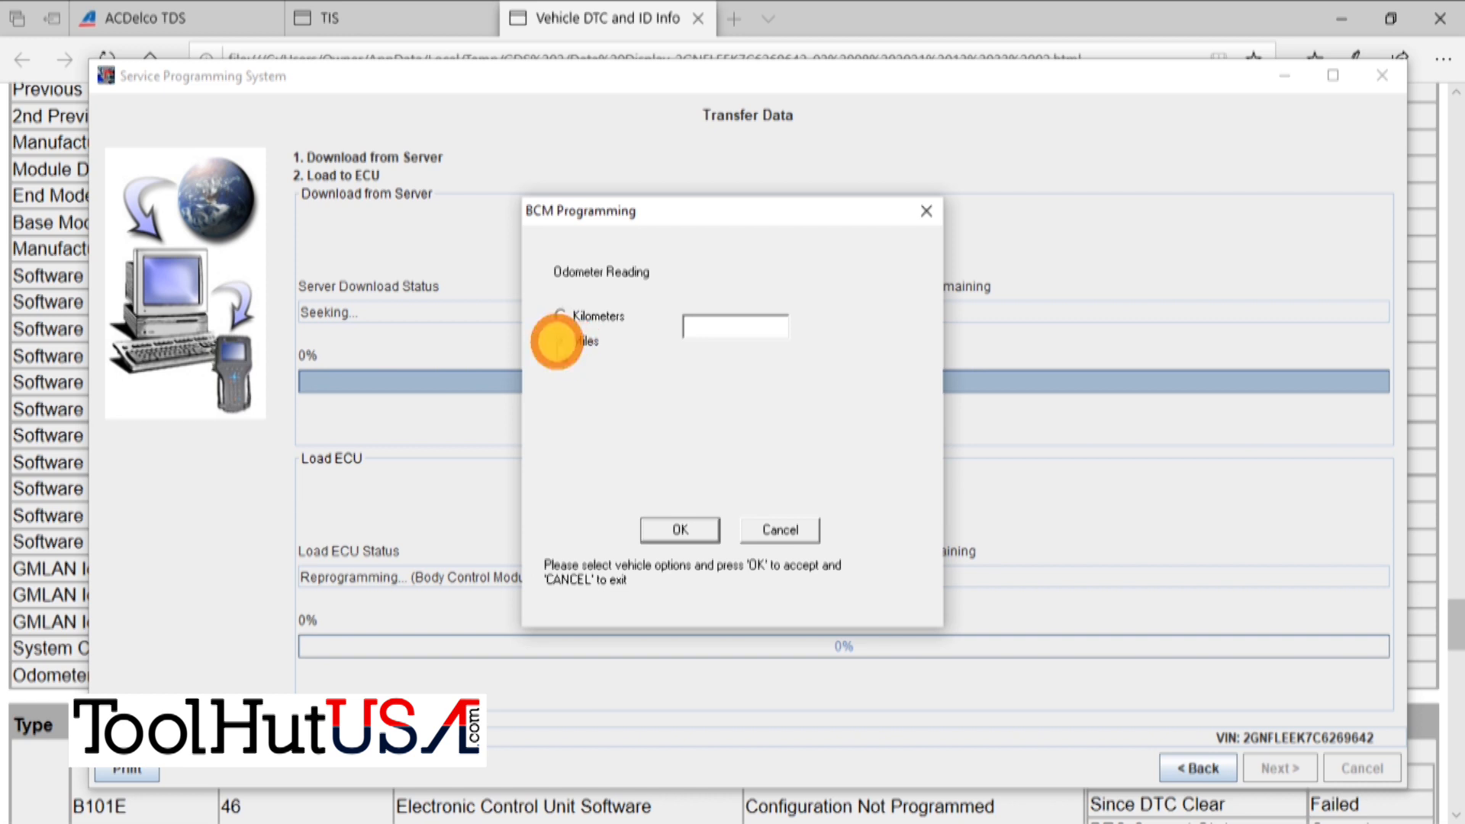
left_click(560, 340)
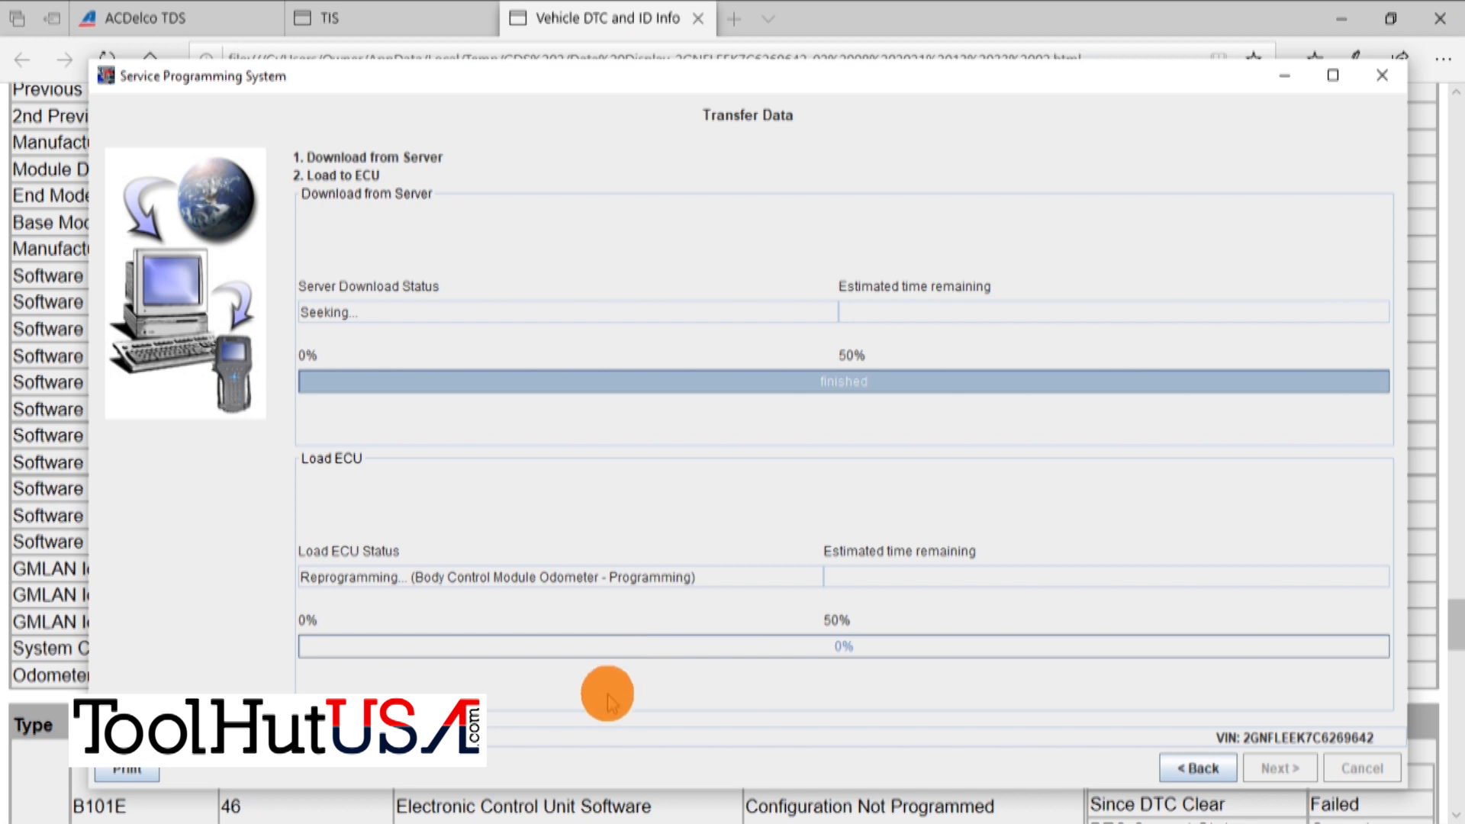
mouse_move(579, 644)
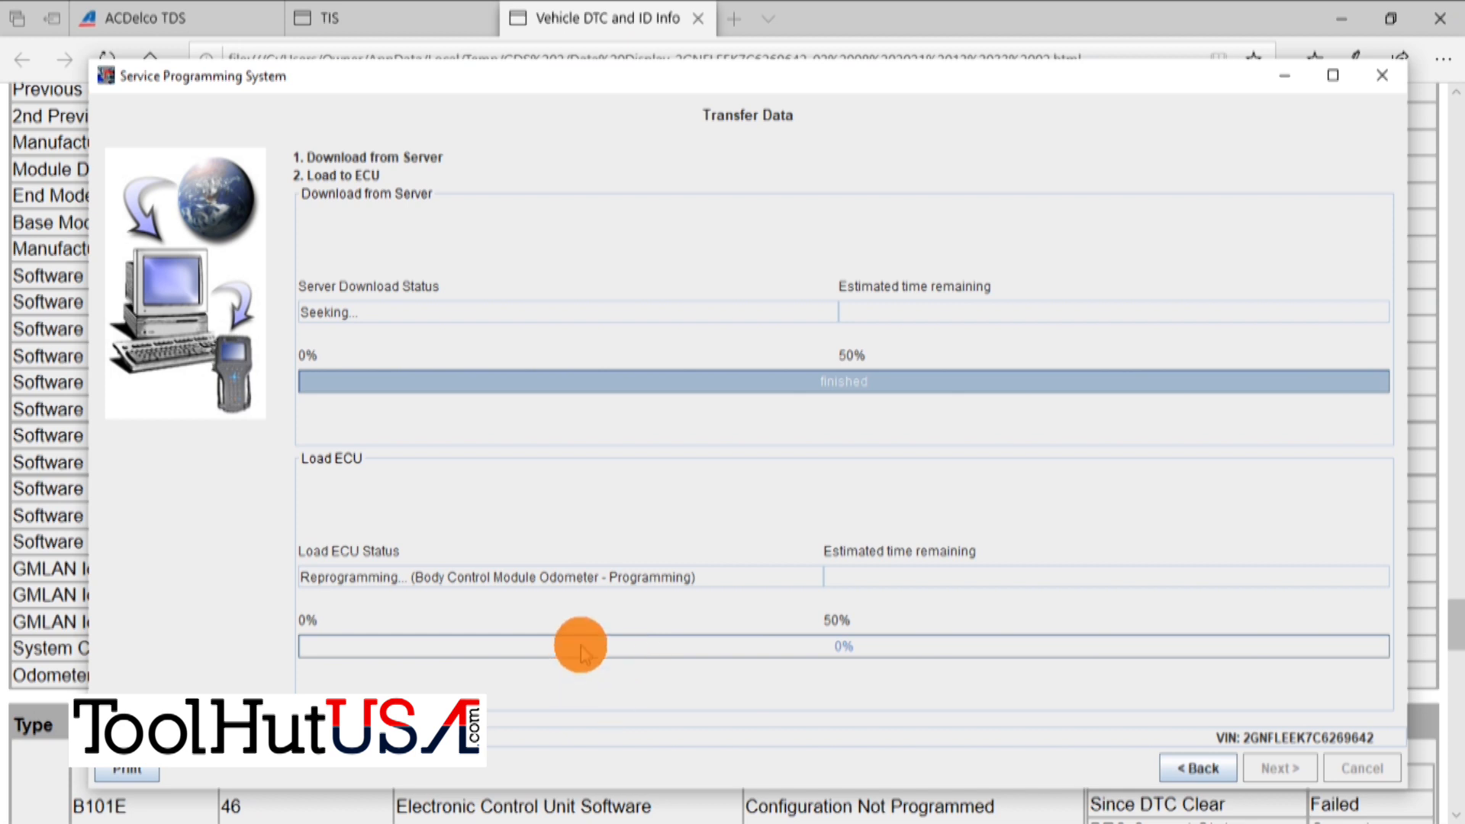
mouse_move(592, 742)
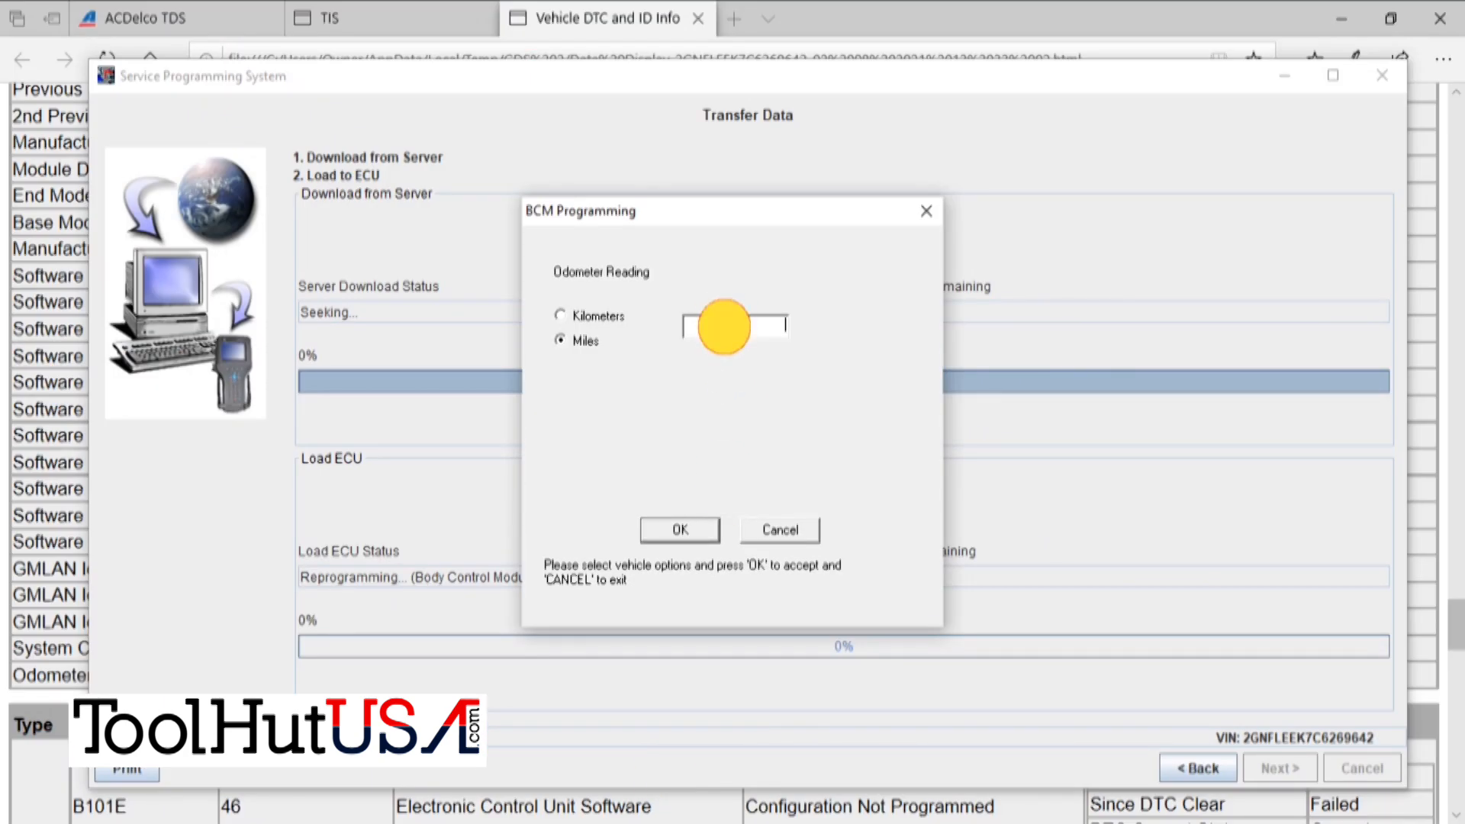
type("12")
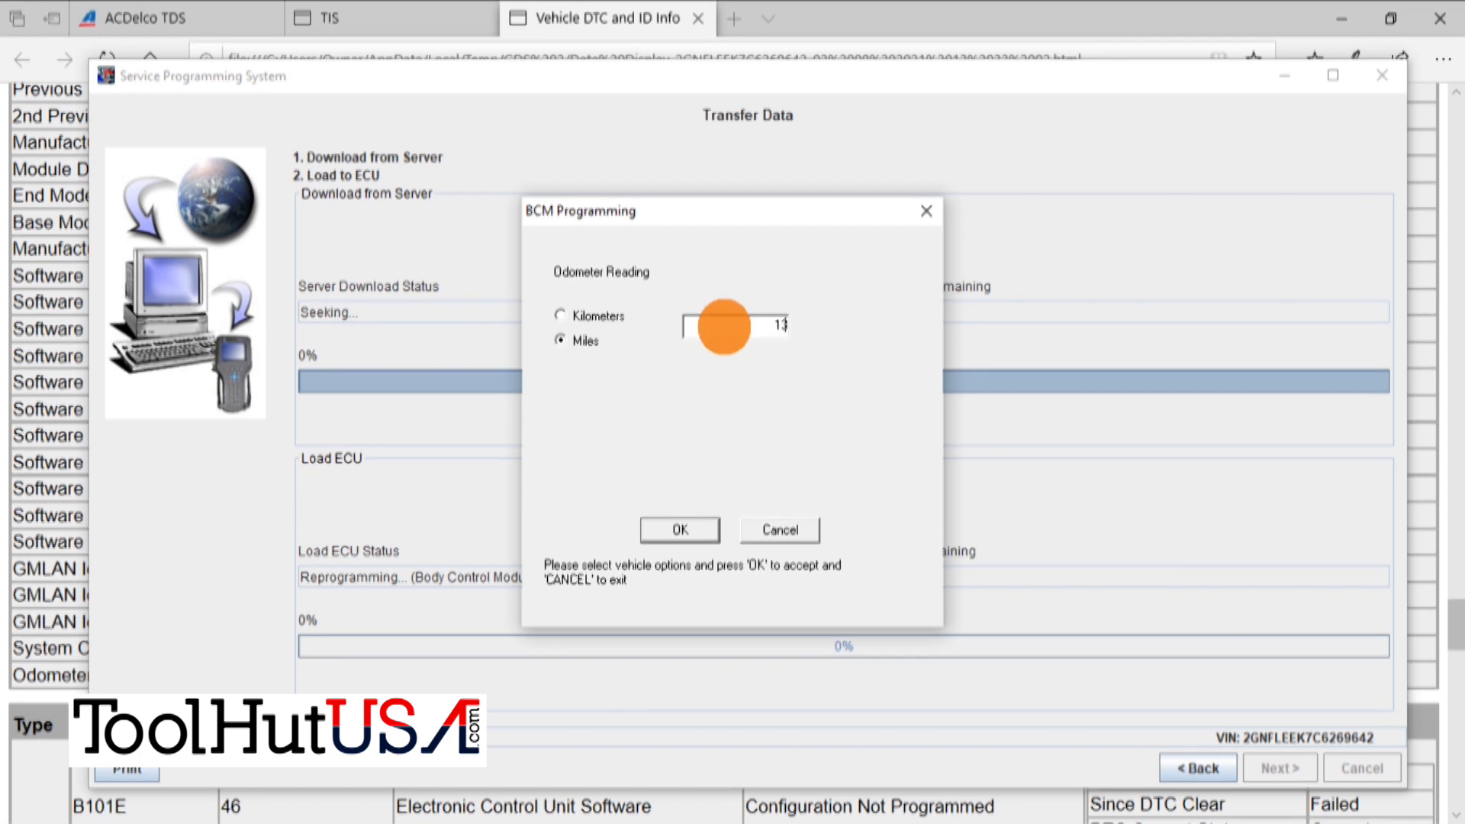
type("35730")
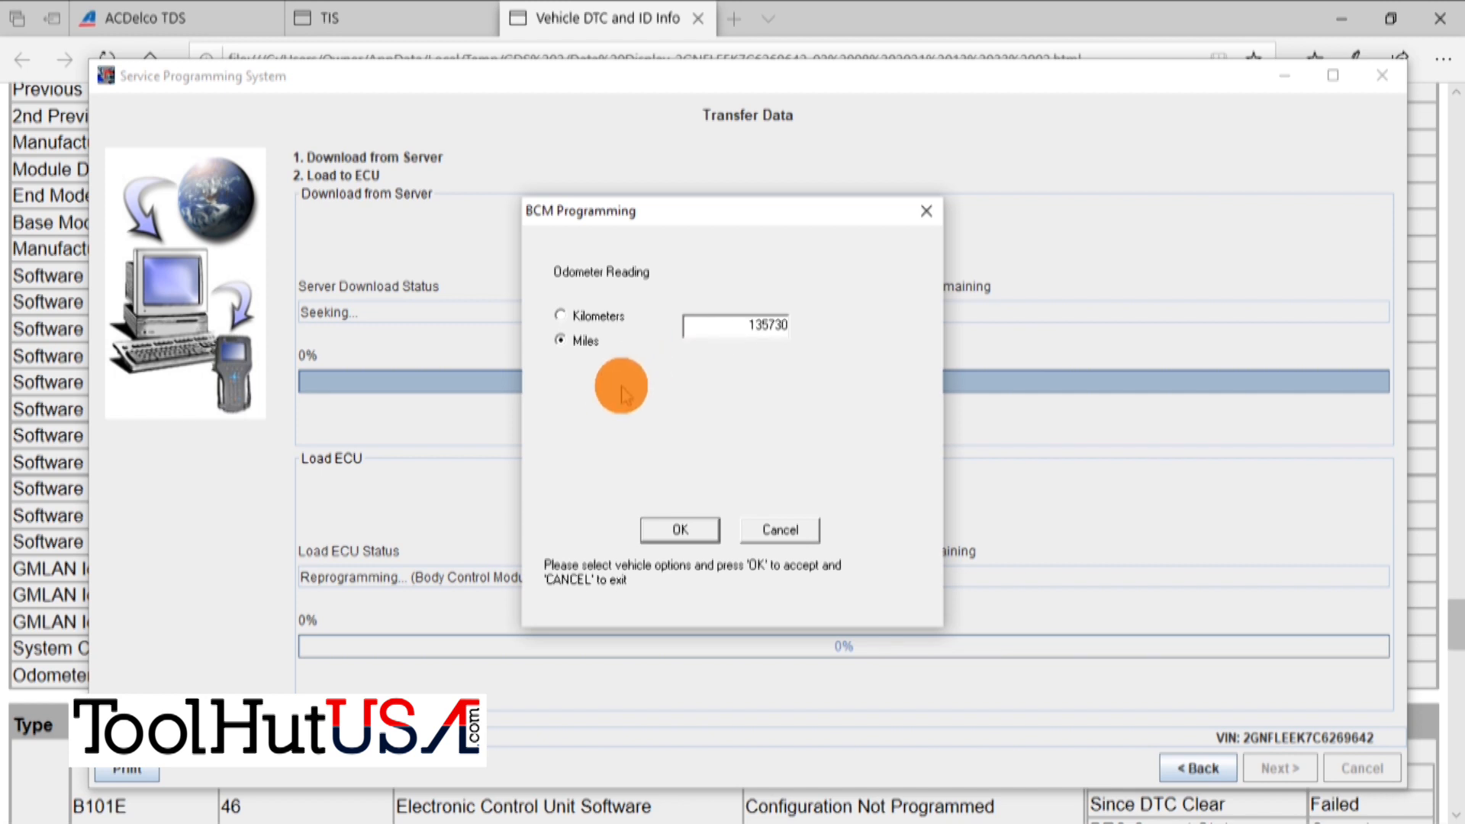
left_click(679, 530)
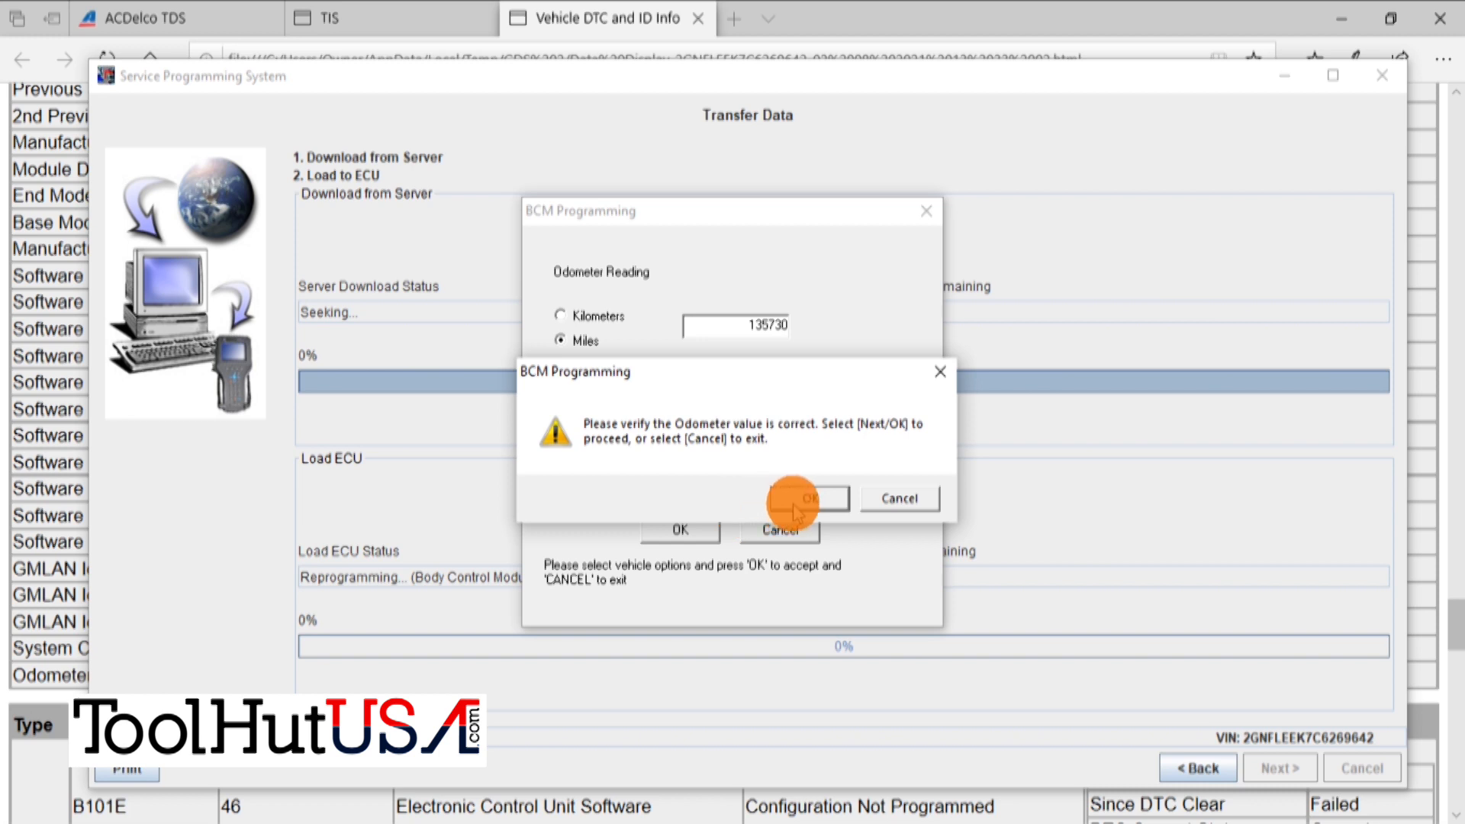
- Confirm the odometer value, acknowledge Programming Success and dismiss the programming results
left_click(794, 497)
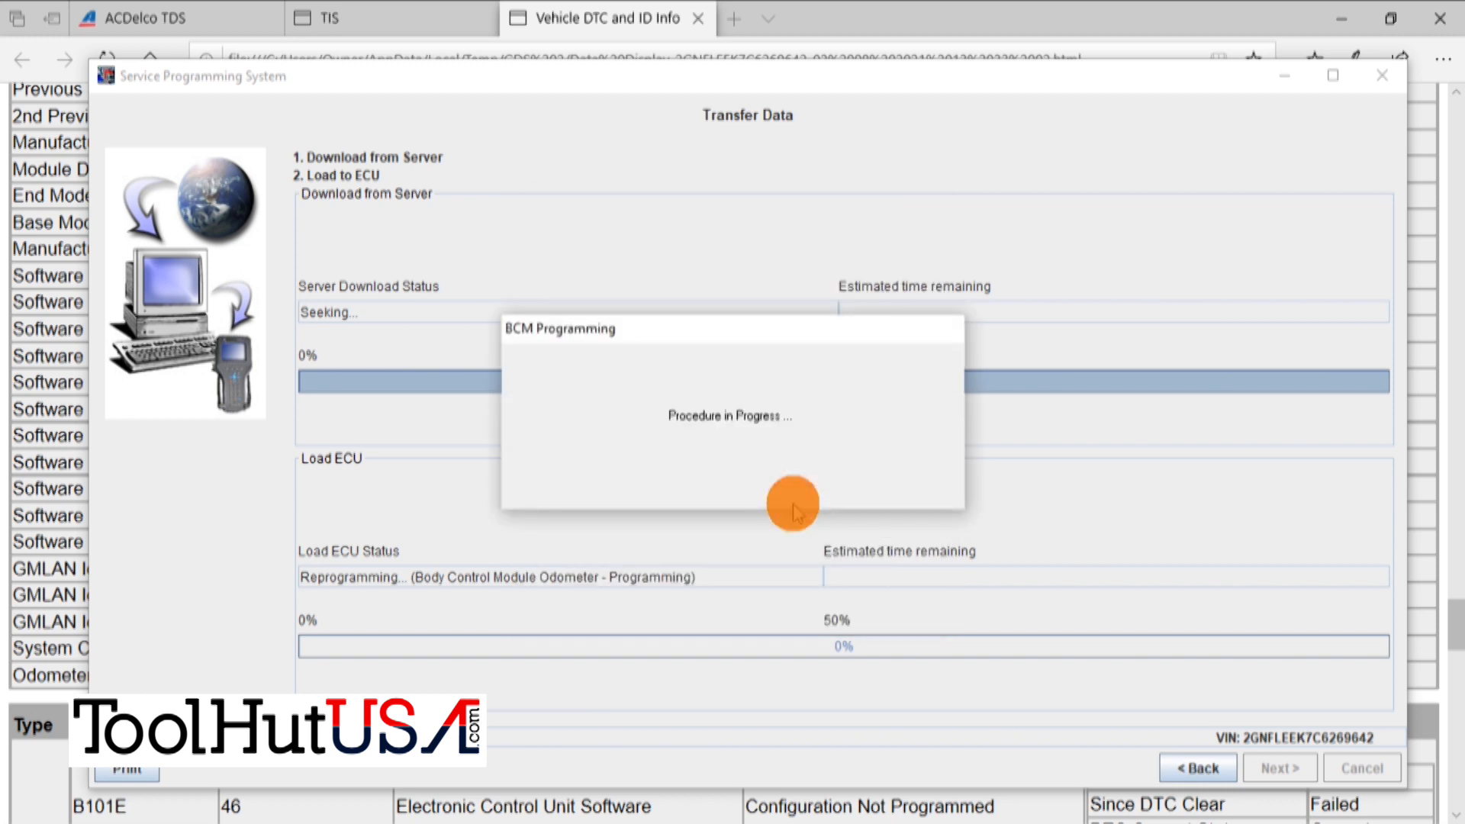
mouse_move(1109, 528)
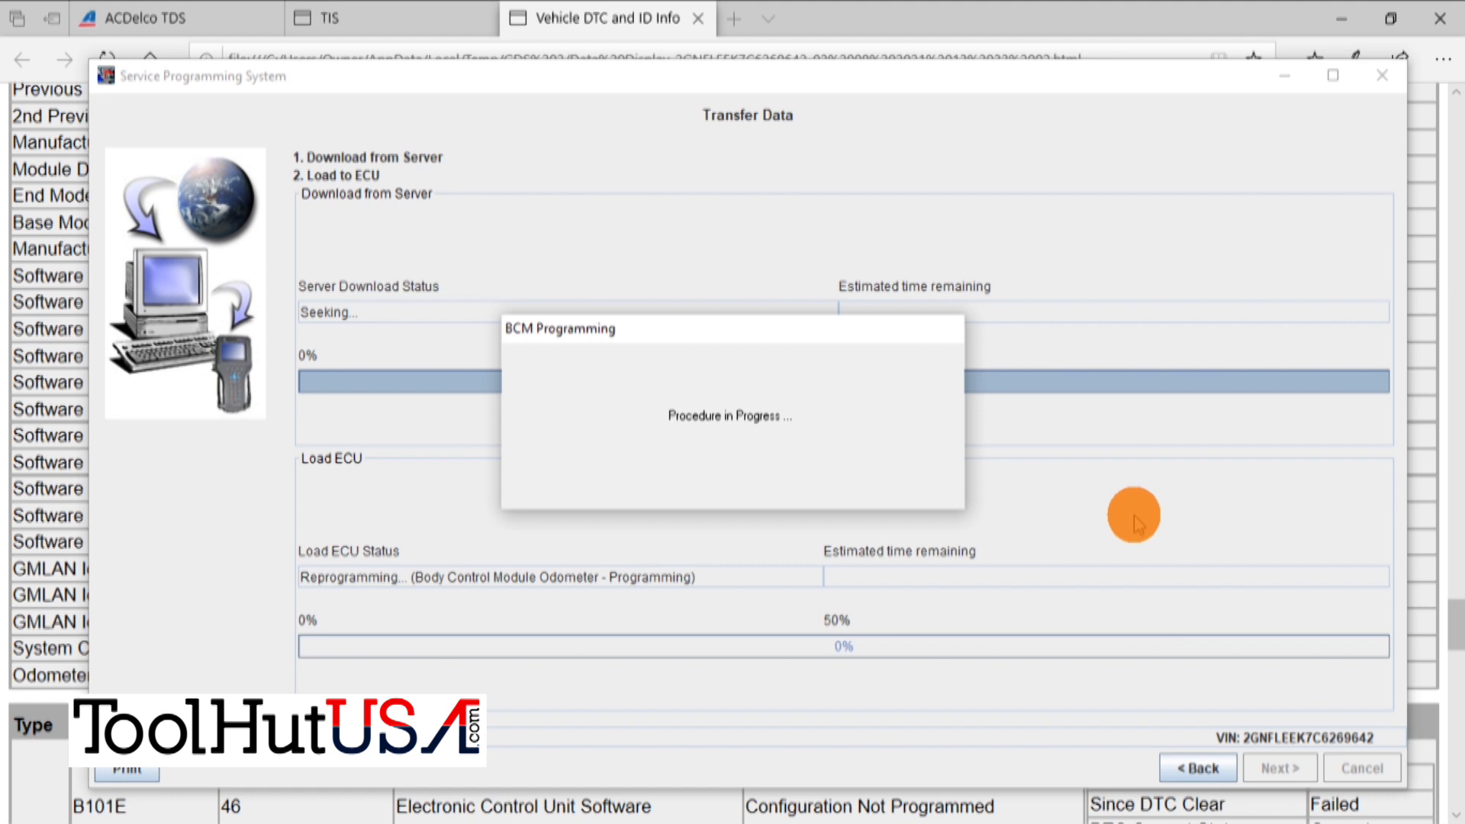
mouse_move(1161, 514)
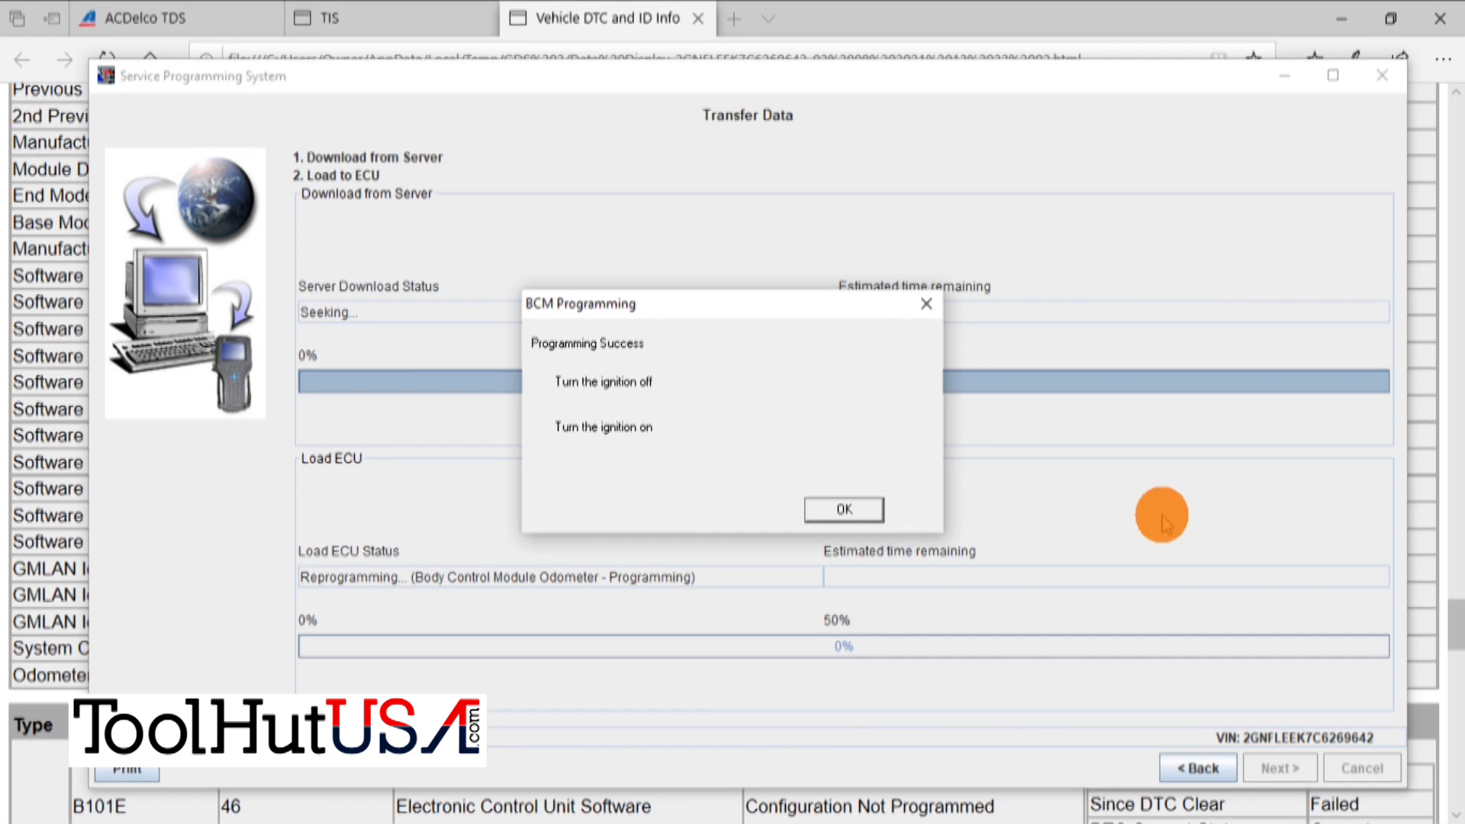
left_click(842, 509)
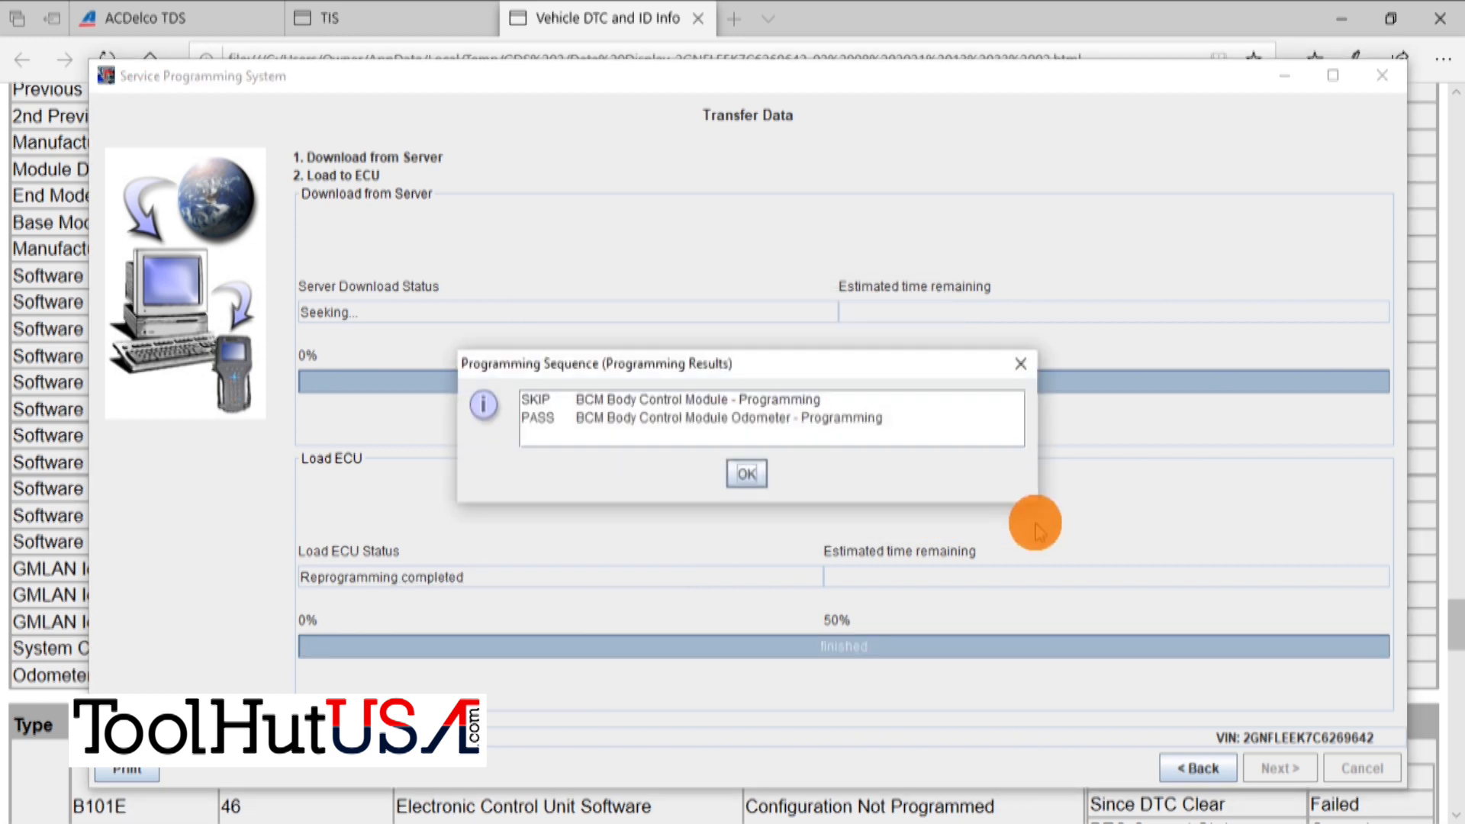
left_click(744, 473)
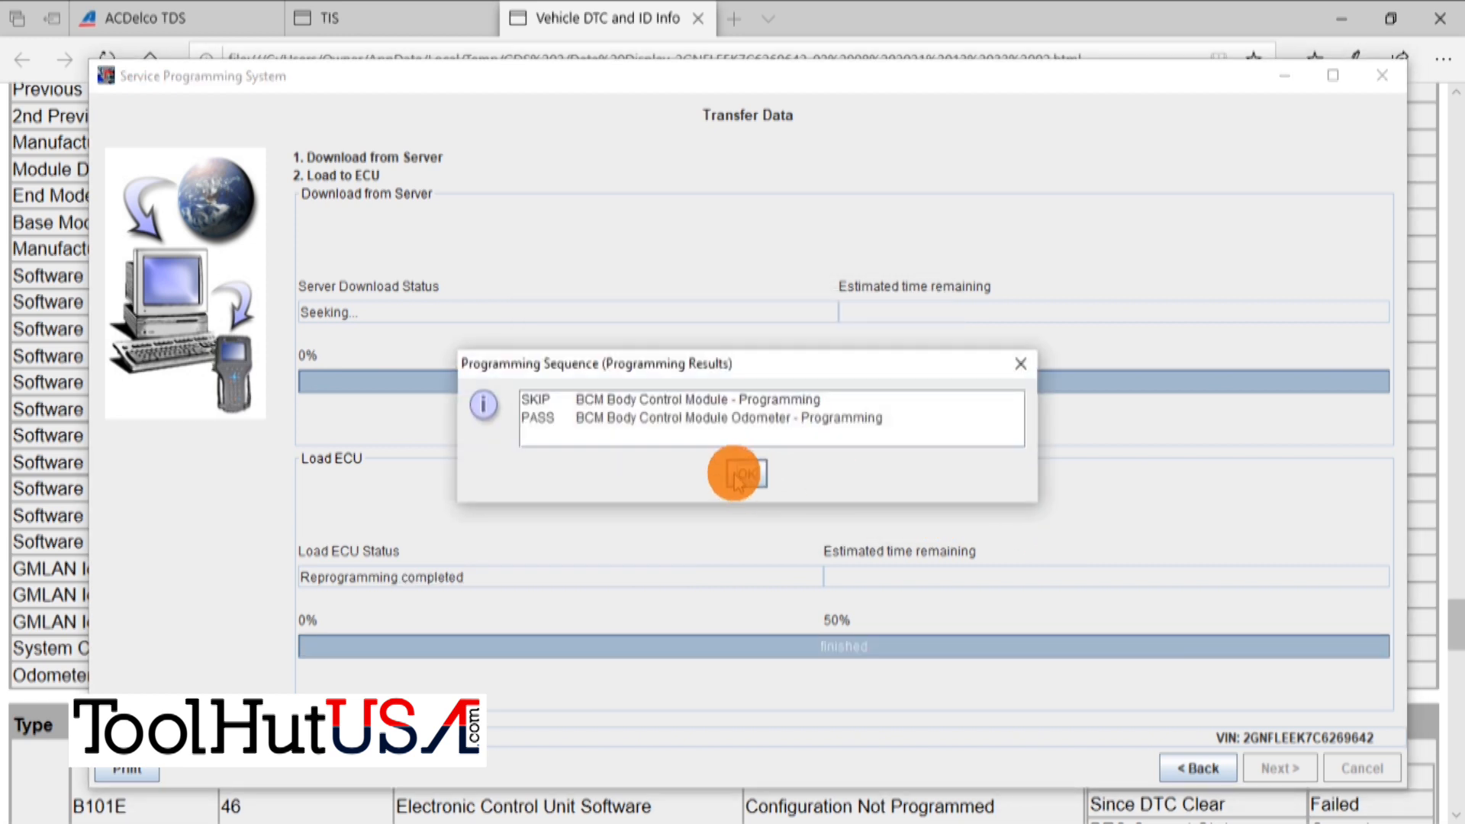
left_click(738, 473)
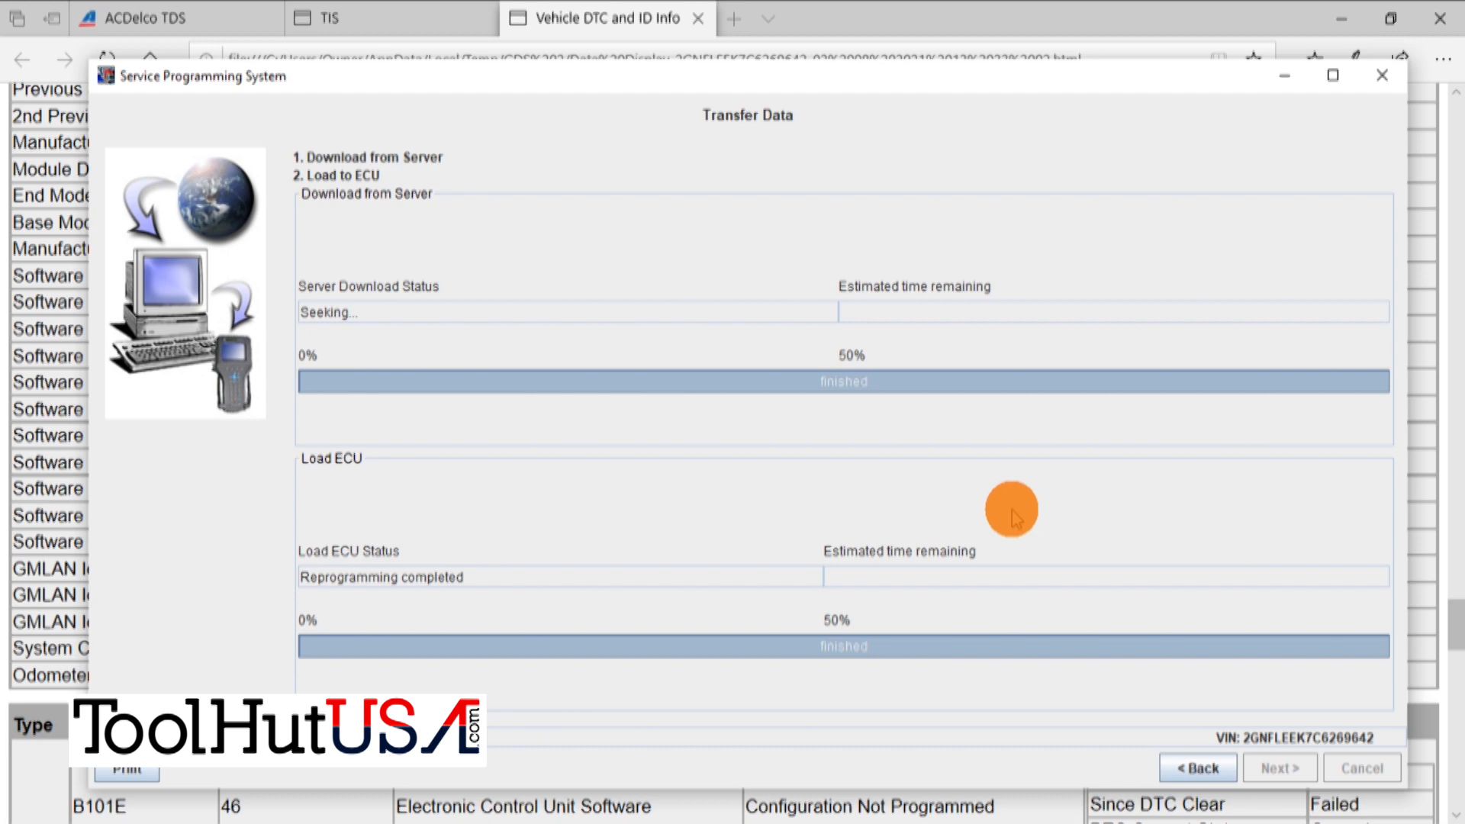